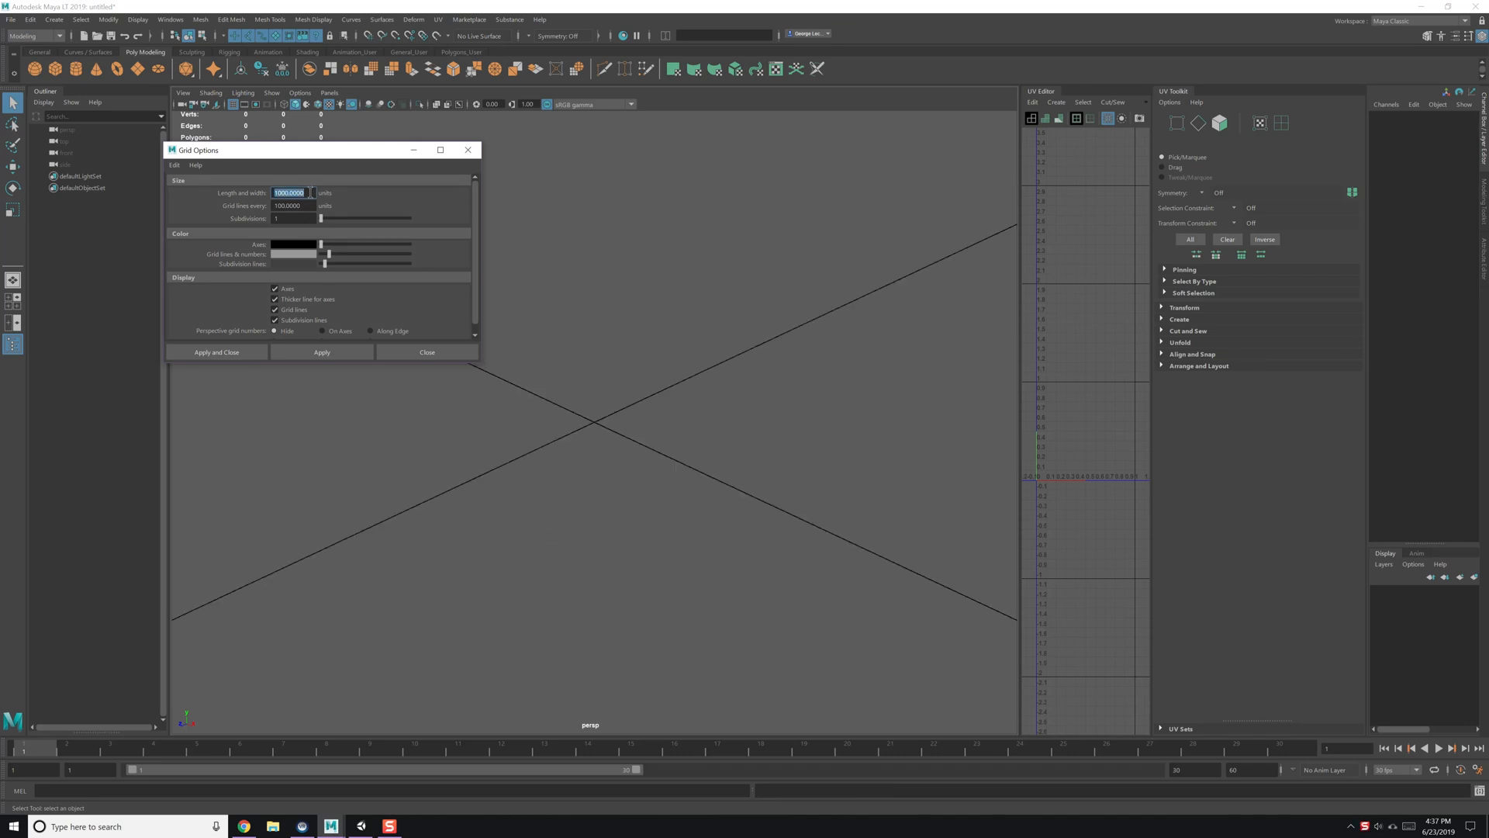
Apply the new grid size settings and open the Animatronic_Foxy_10_Rig.mb scene.
left_click(426, 352)
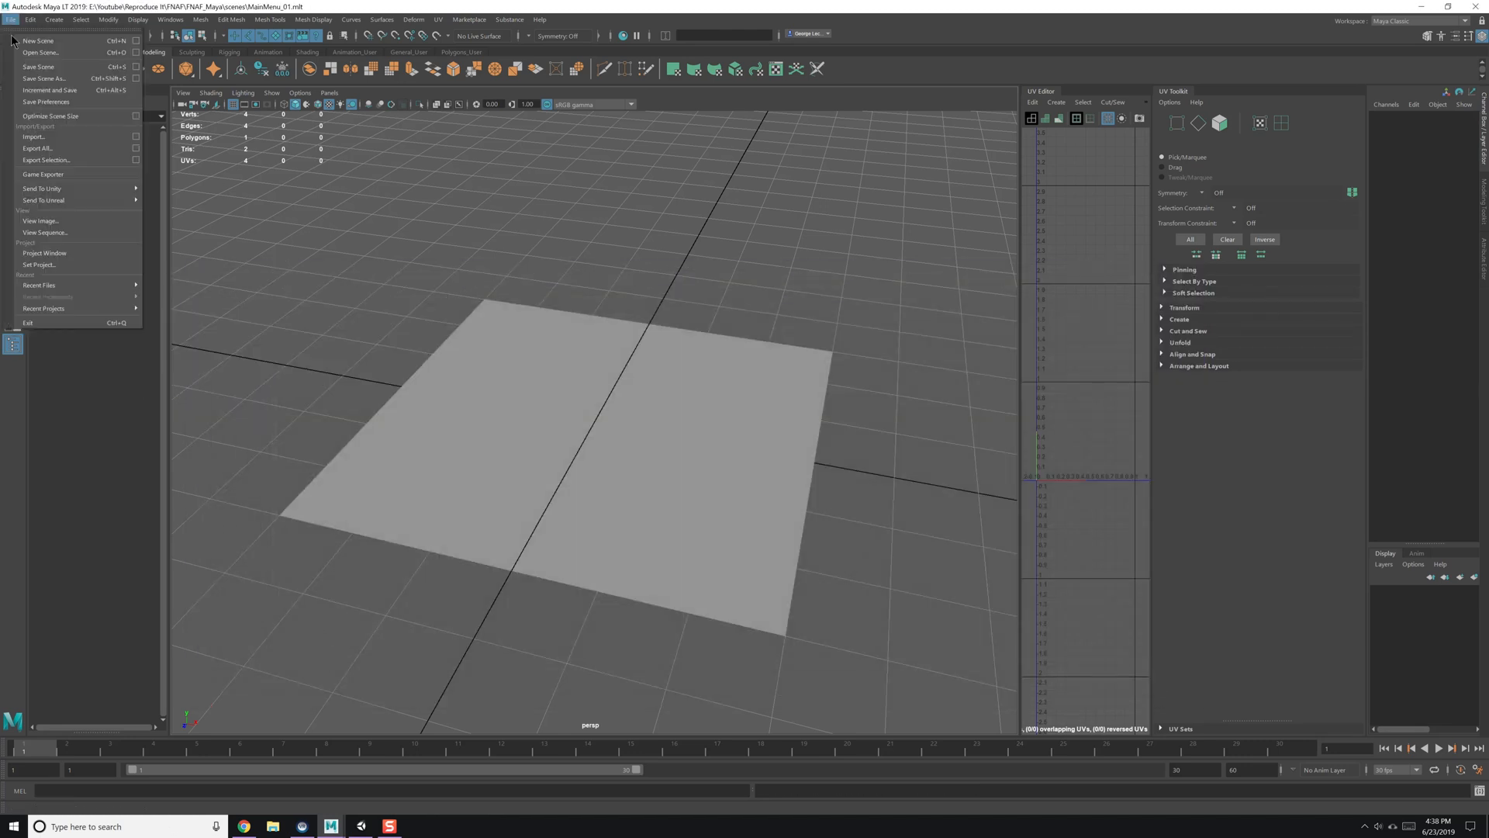
left_click(42, 52)
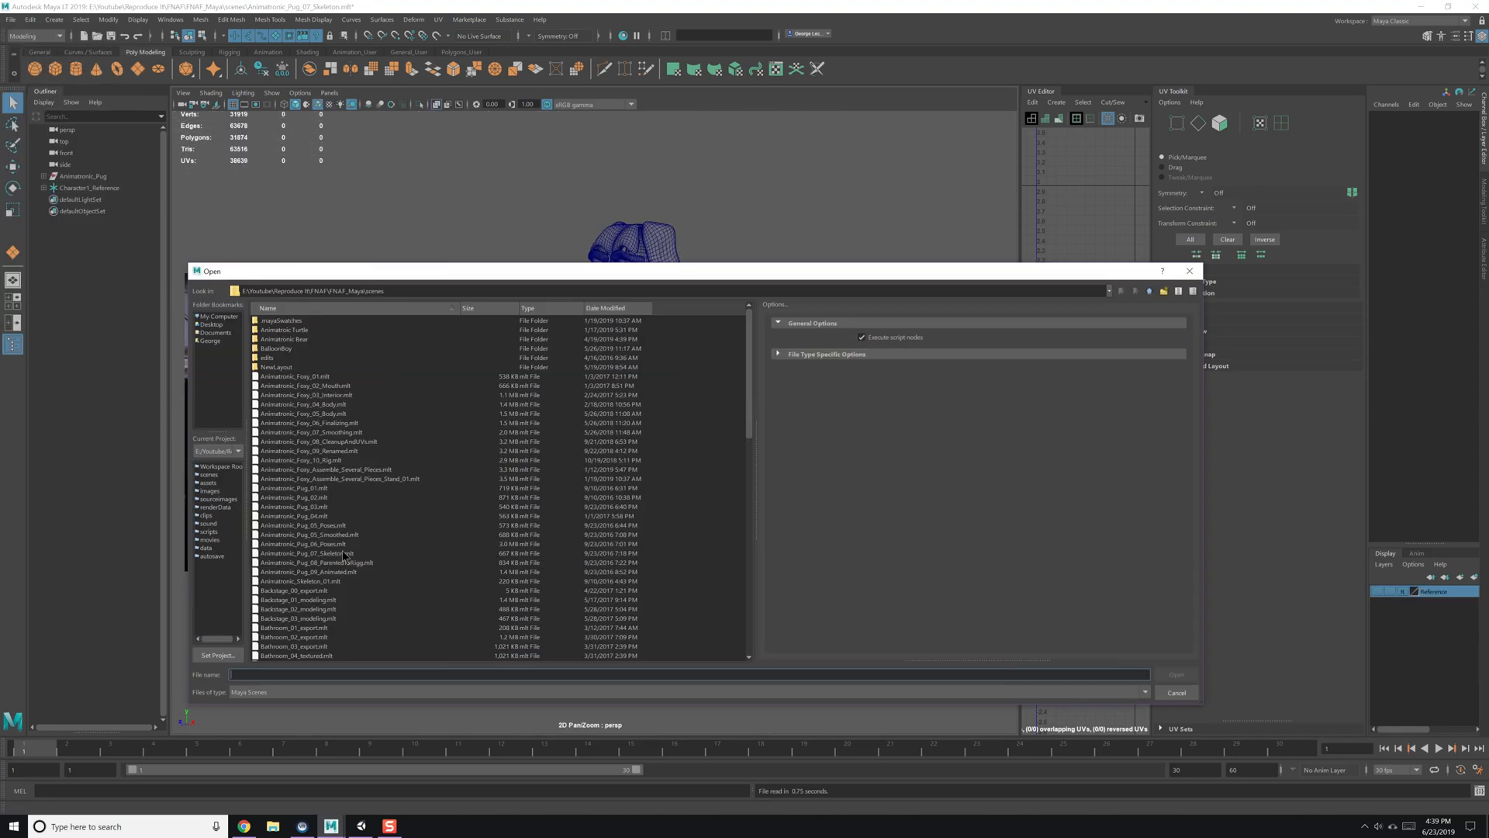
left_click(303, 404)
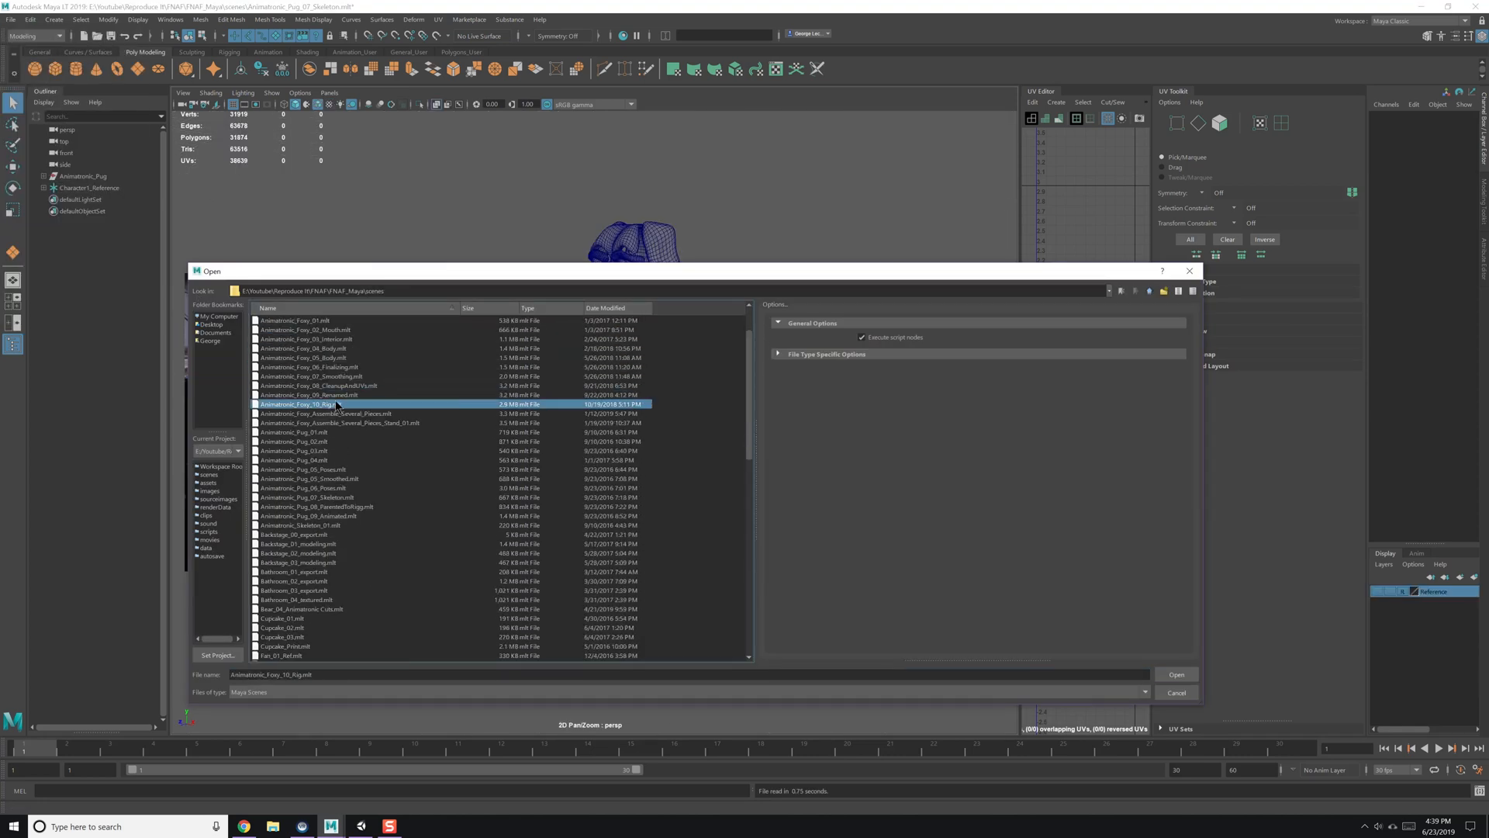
left_click(1177, 674)
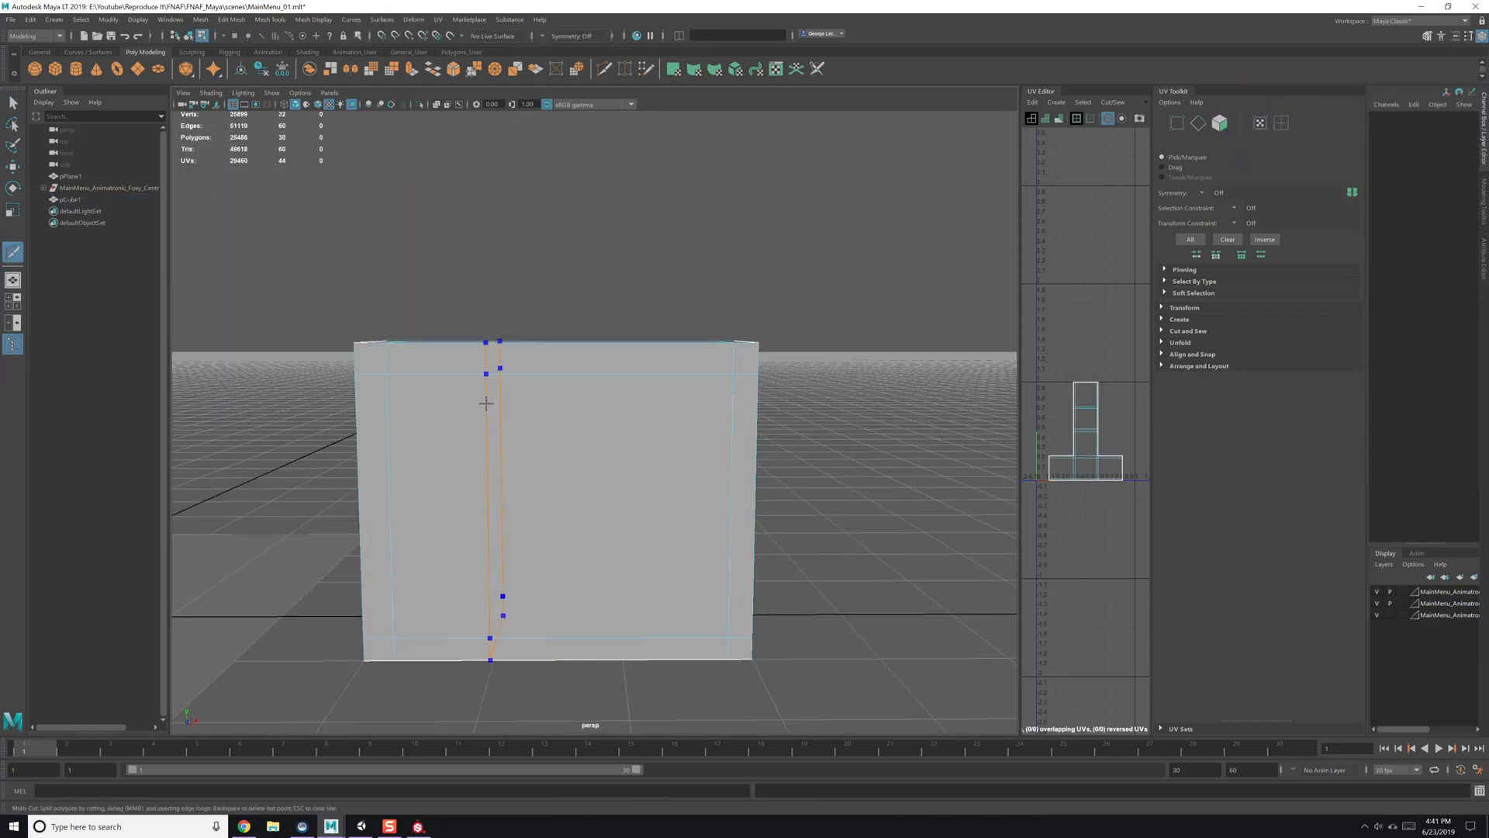
Cut, extrude and bridge pCube1's edges into a thick inset border with a top tab.
right_click(513, 428)
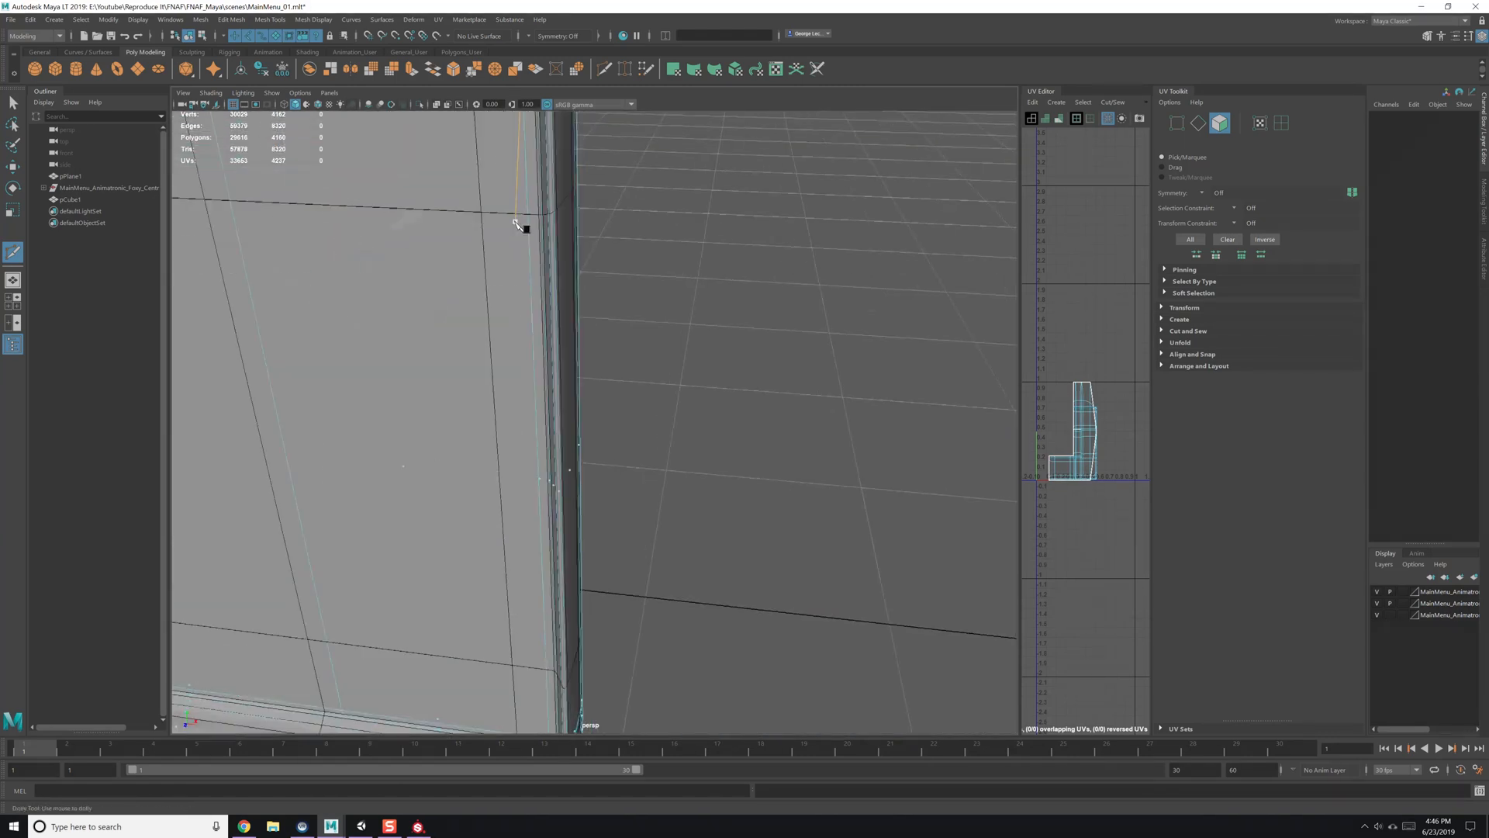
left_click(61, 199)
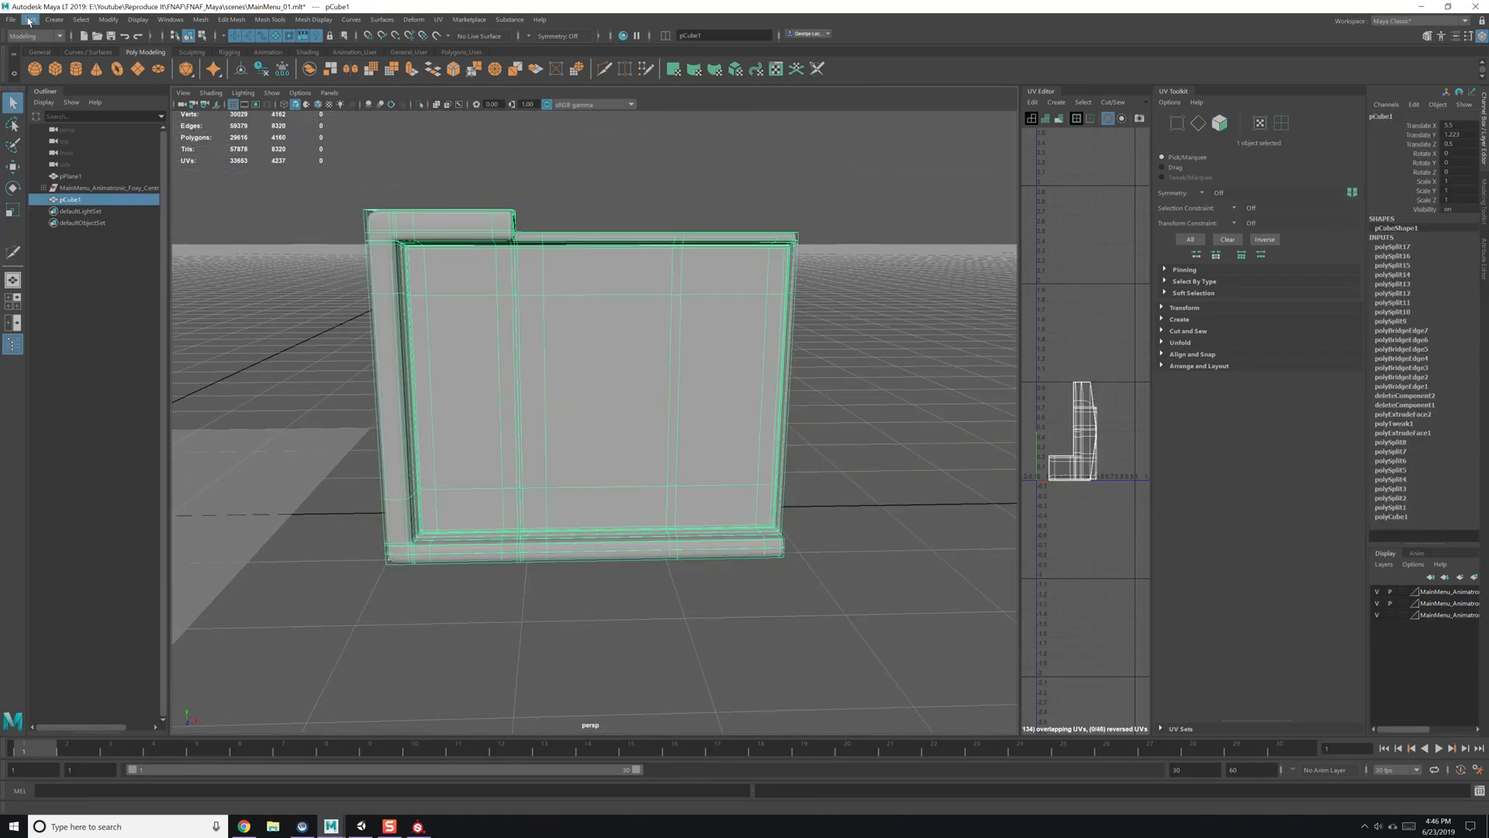
Smooth the frame, model the cylinder-jointed arm, and add the Screen1 plane inside it.
left_click(203, 19)
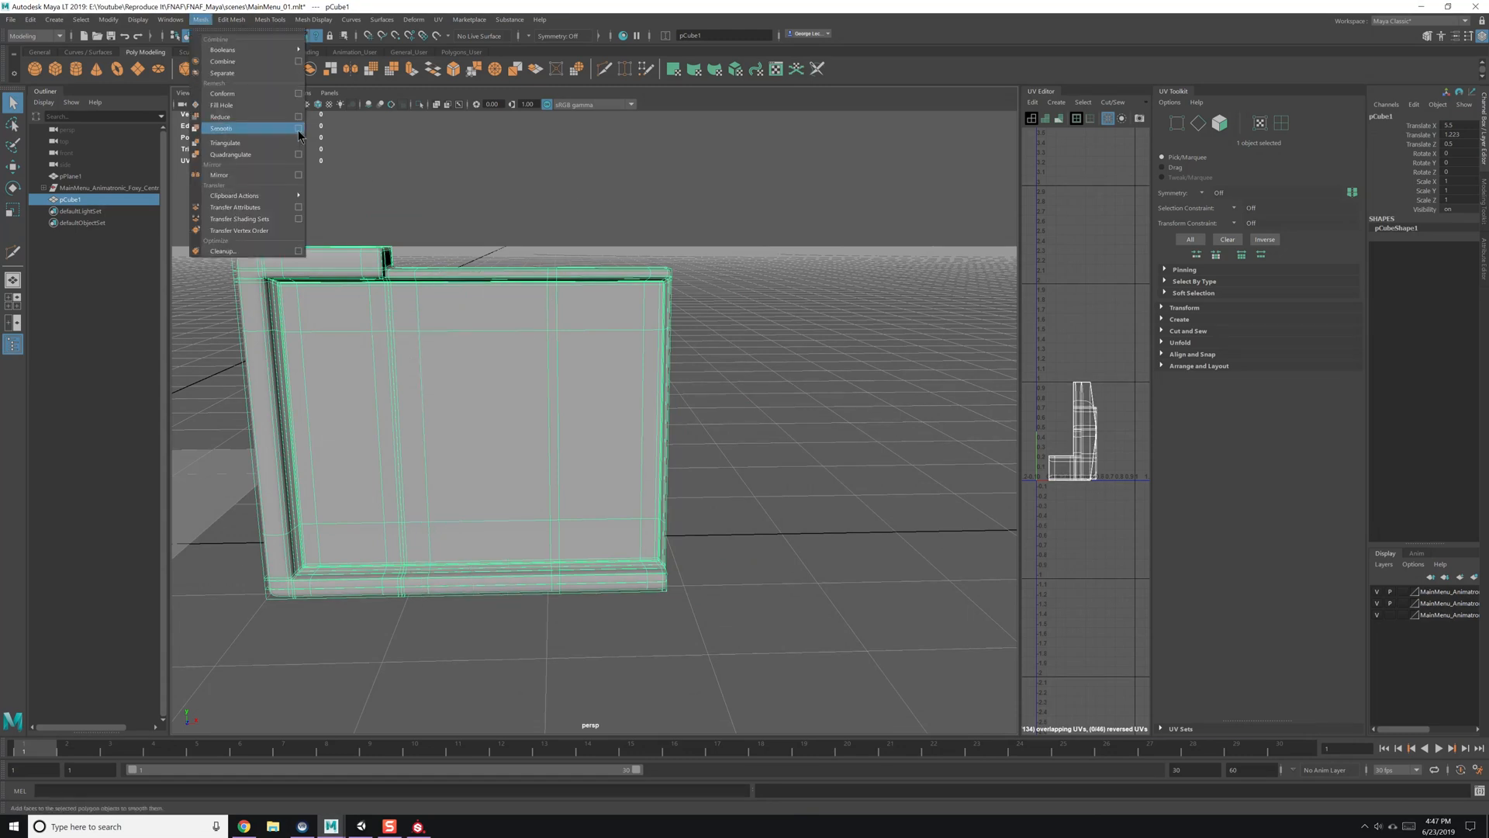
left_click(221, 129)
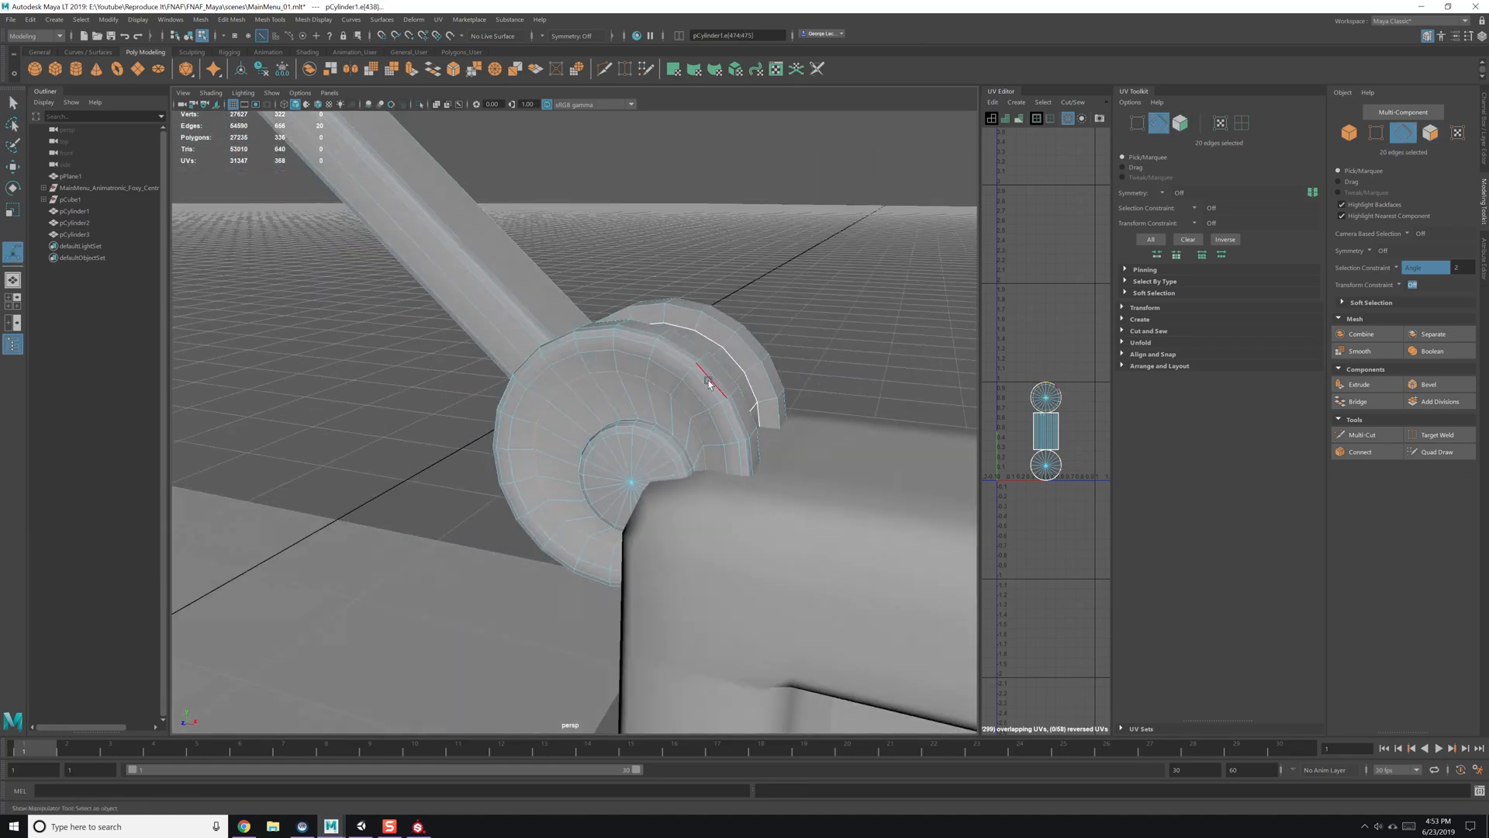
key("F8")
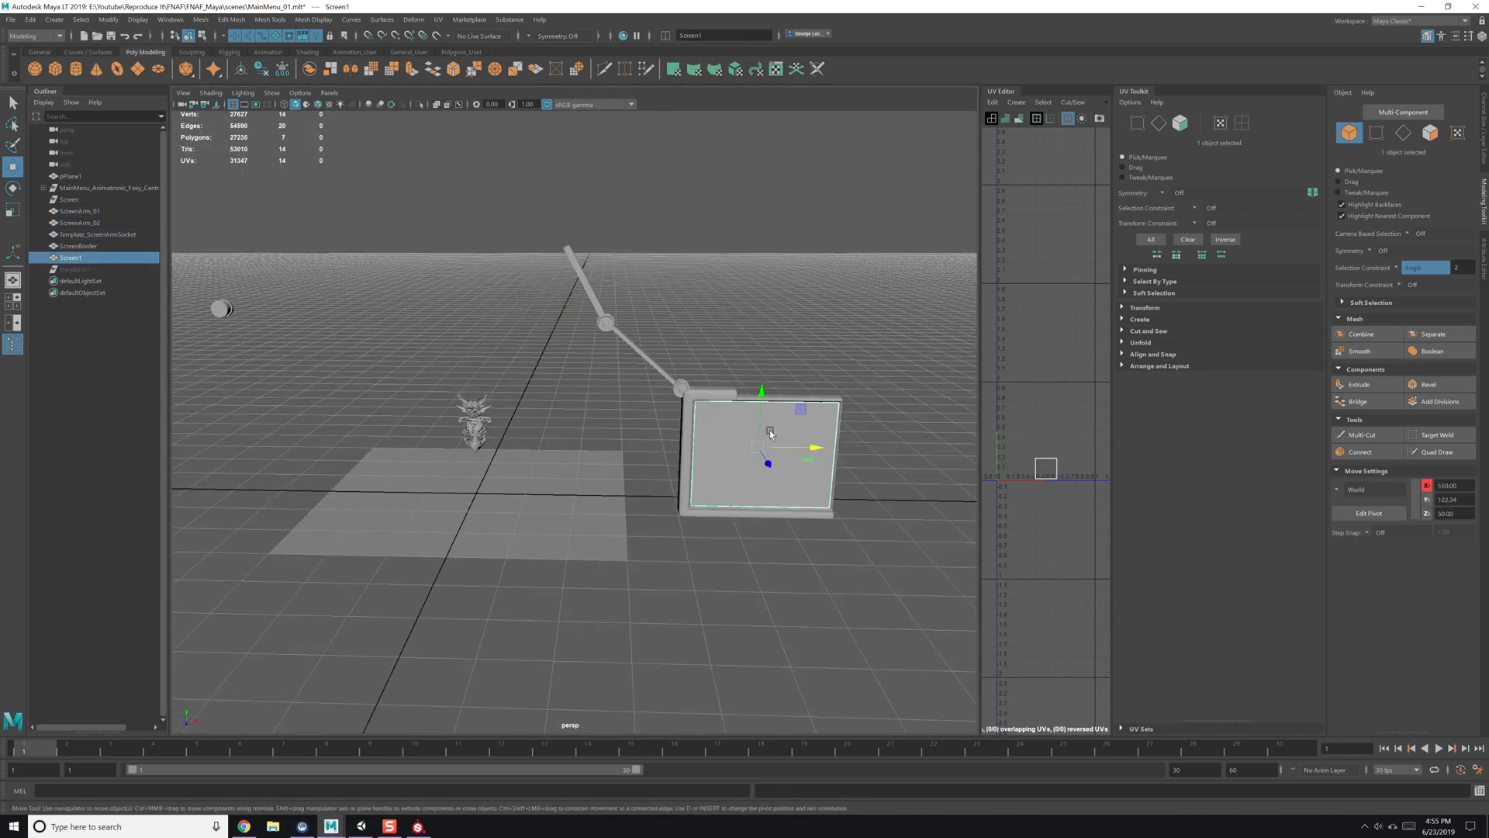
Parent the arm and border in the Outliner, and give Screen1 a new Phong material.
left_click(81, 234)
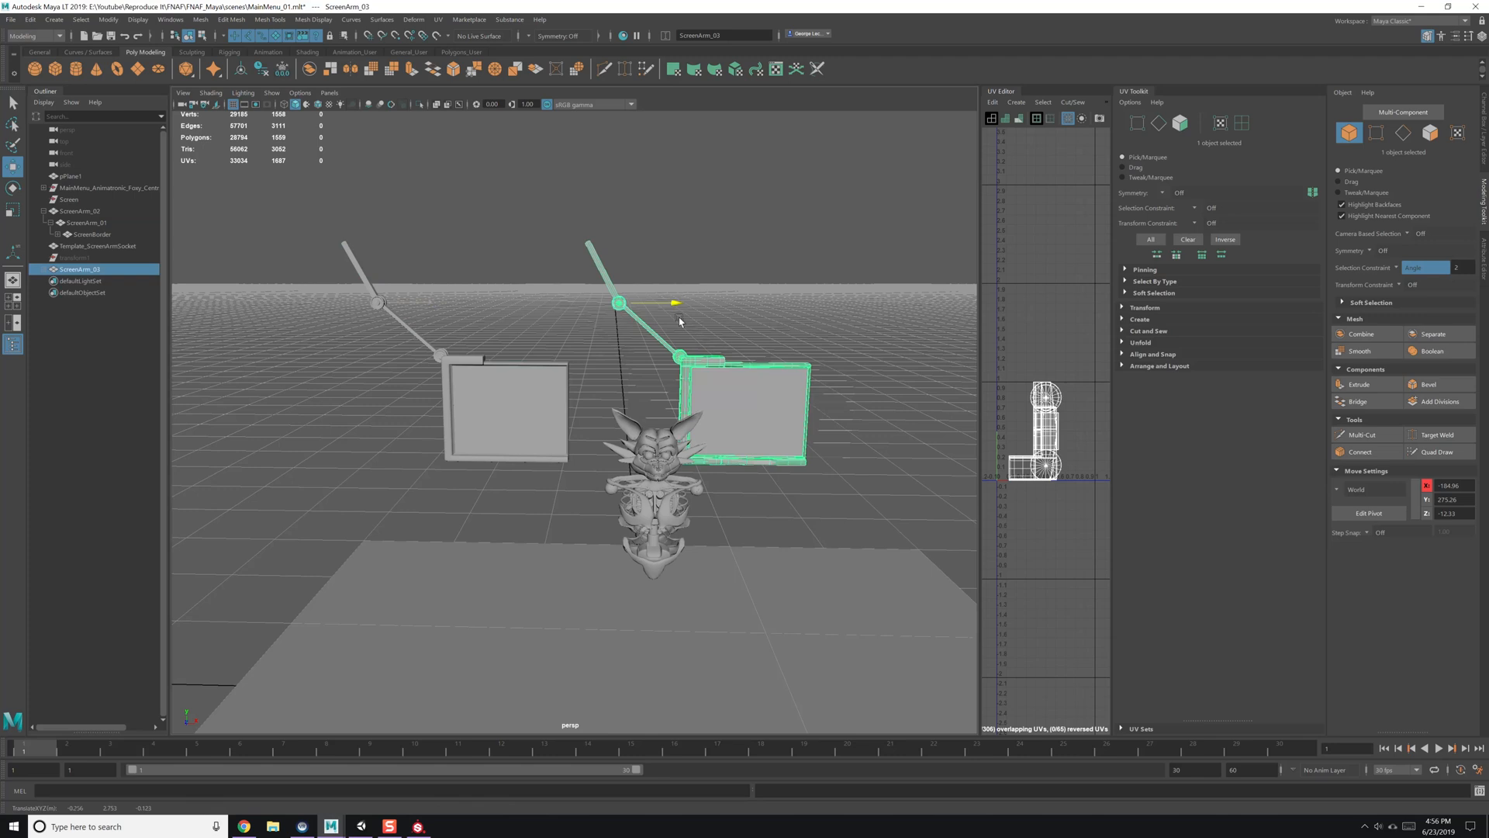
left_click(74, 211)
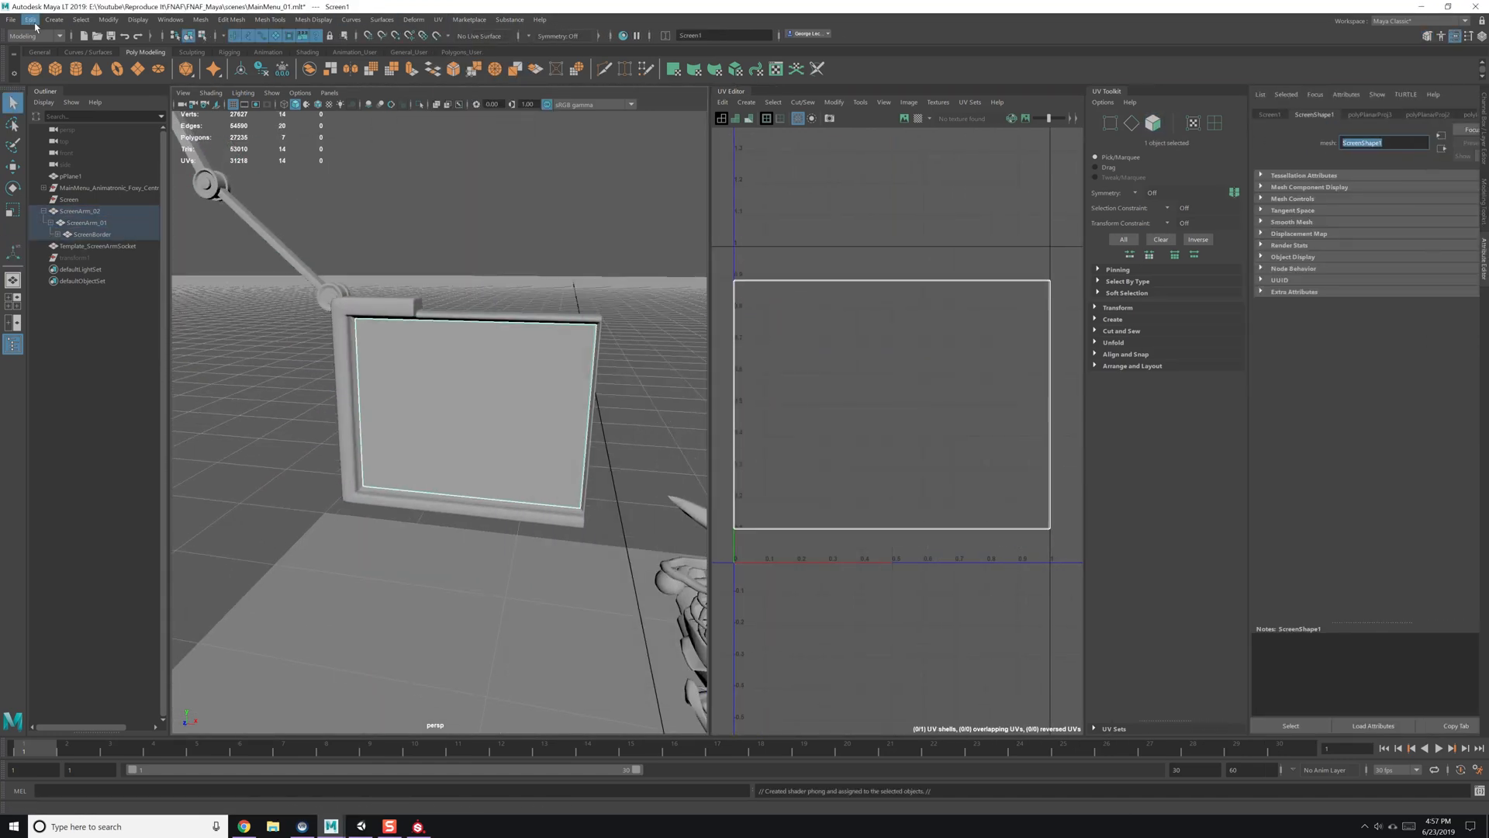
Assign the existing ScreenBorder_M material to the arm and border objects.
left_click(30, 21)
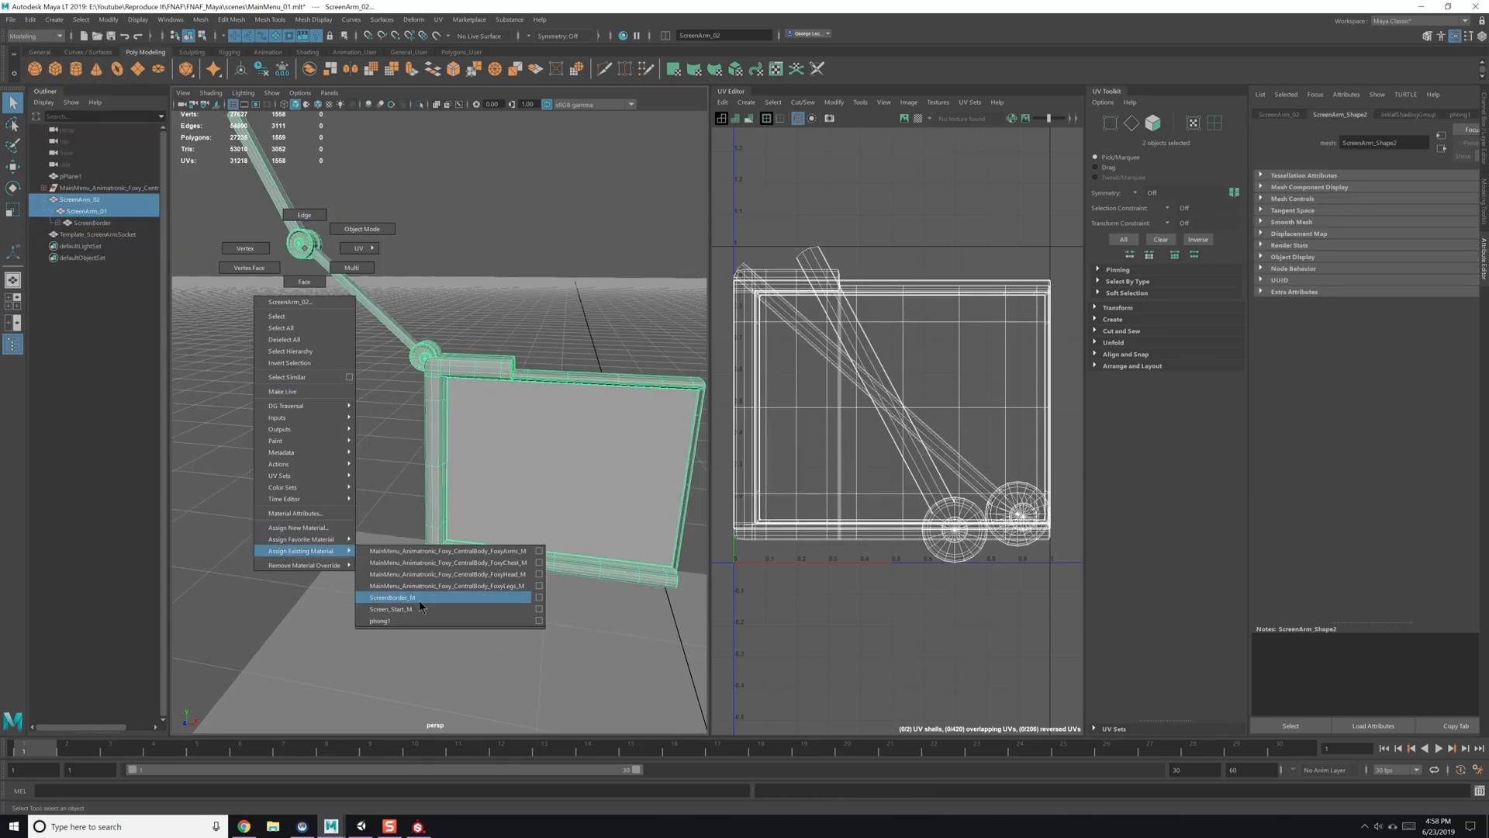
left_click(392, 597)
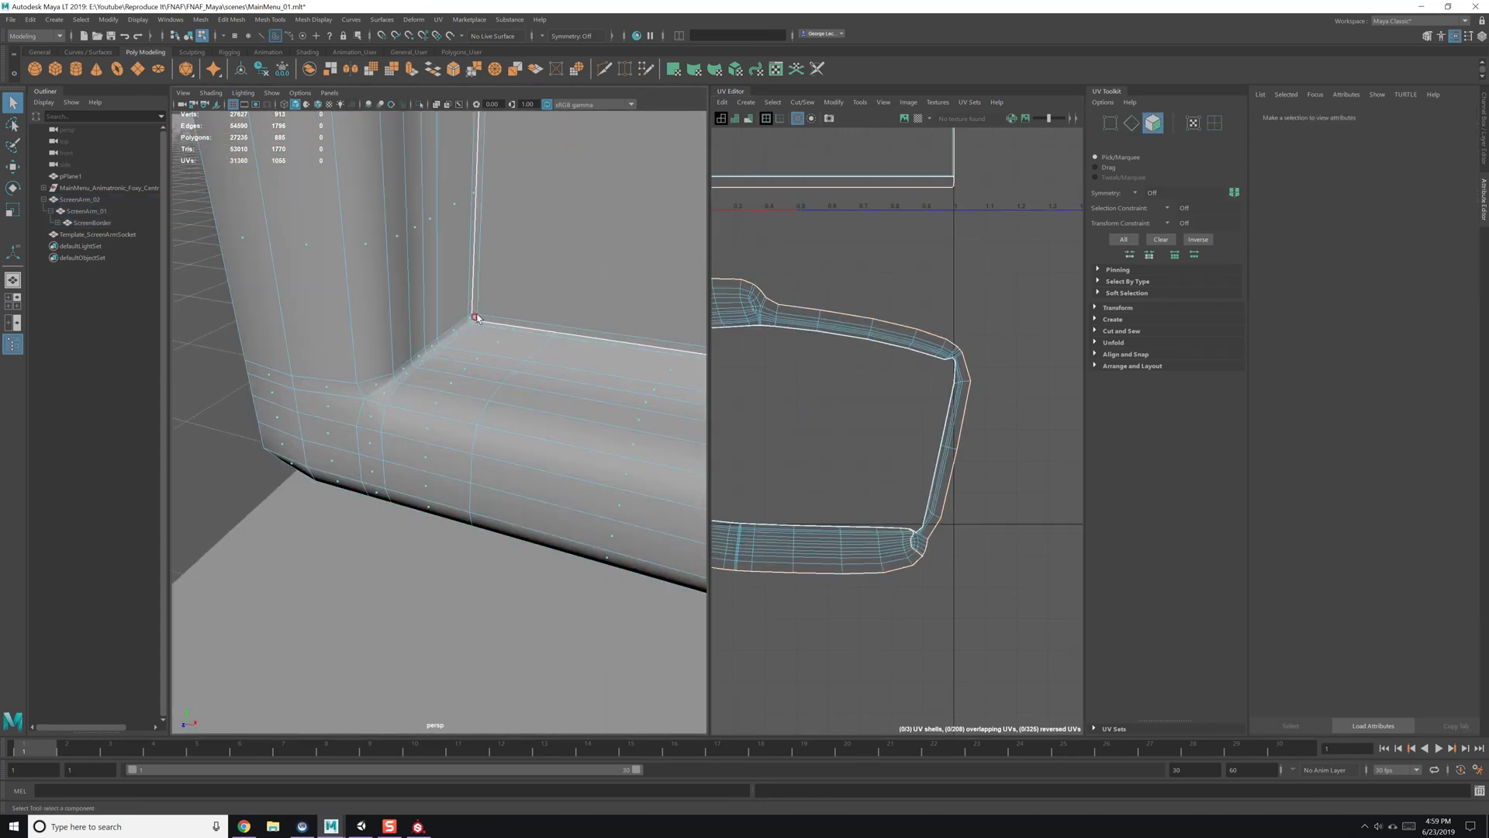
Planar-project the frame's UVs, then cut and unfold the frame and arm shells.
left_click(91, 222)
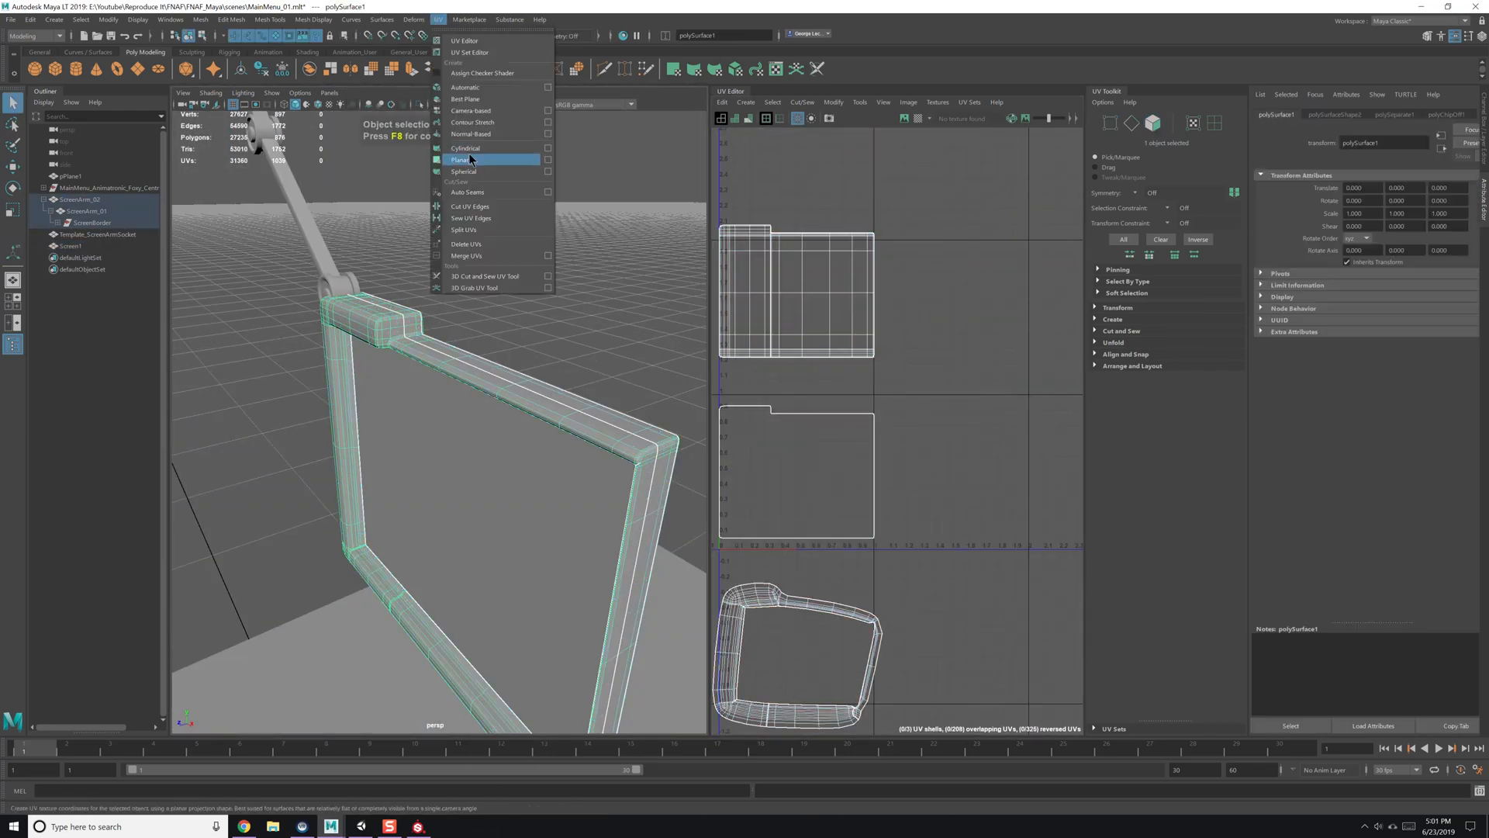
left_click(461, 160)
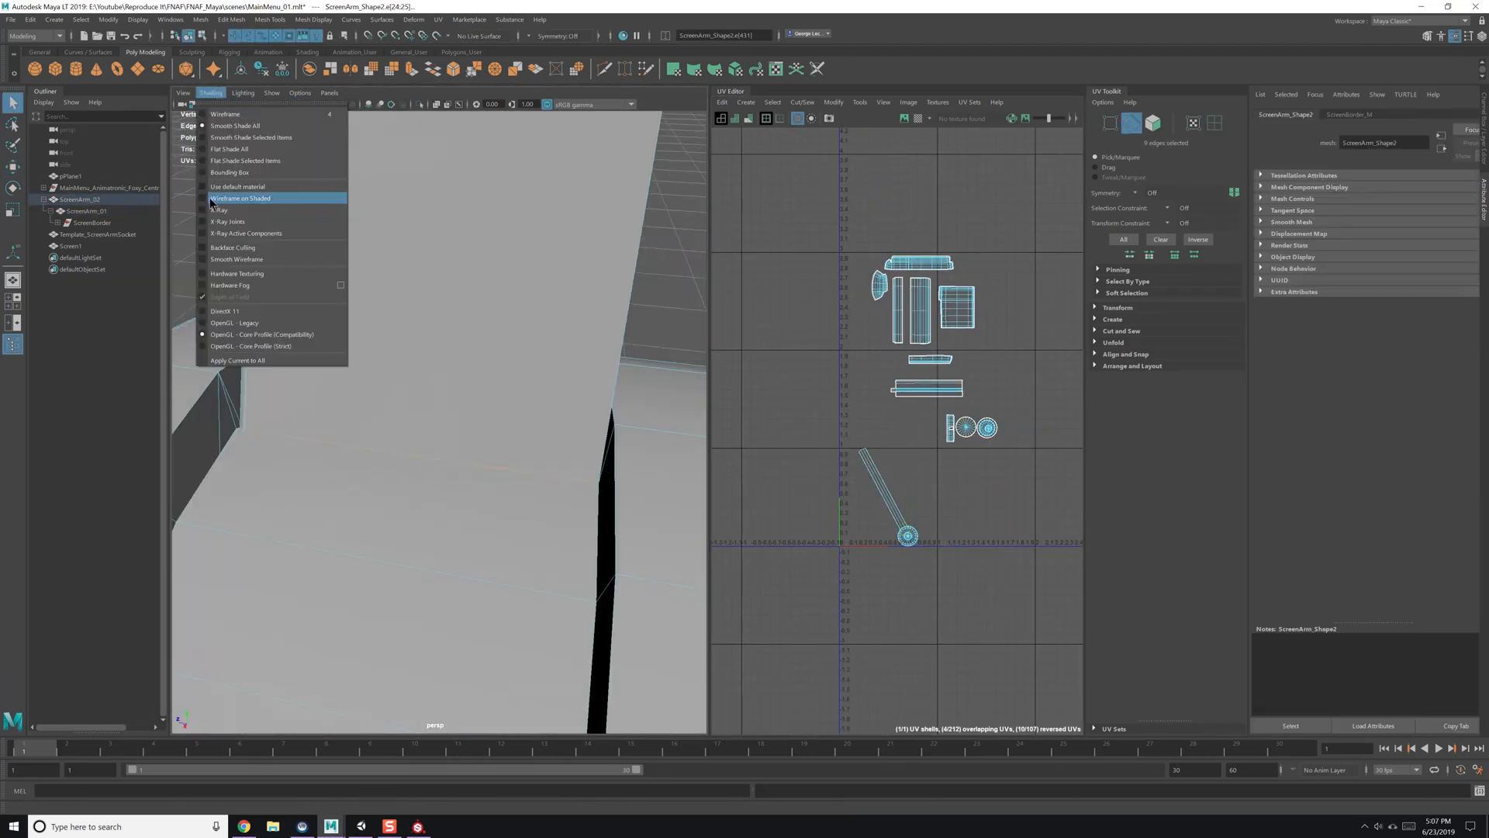
Pack the arm and frame UV shells into one square and save as MainMenu_02.mb.
left_click(240, 197)
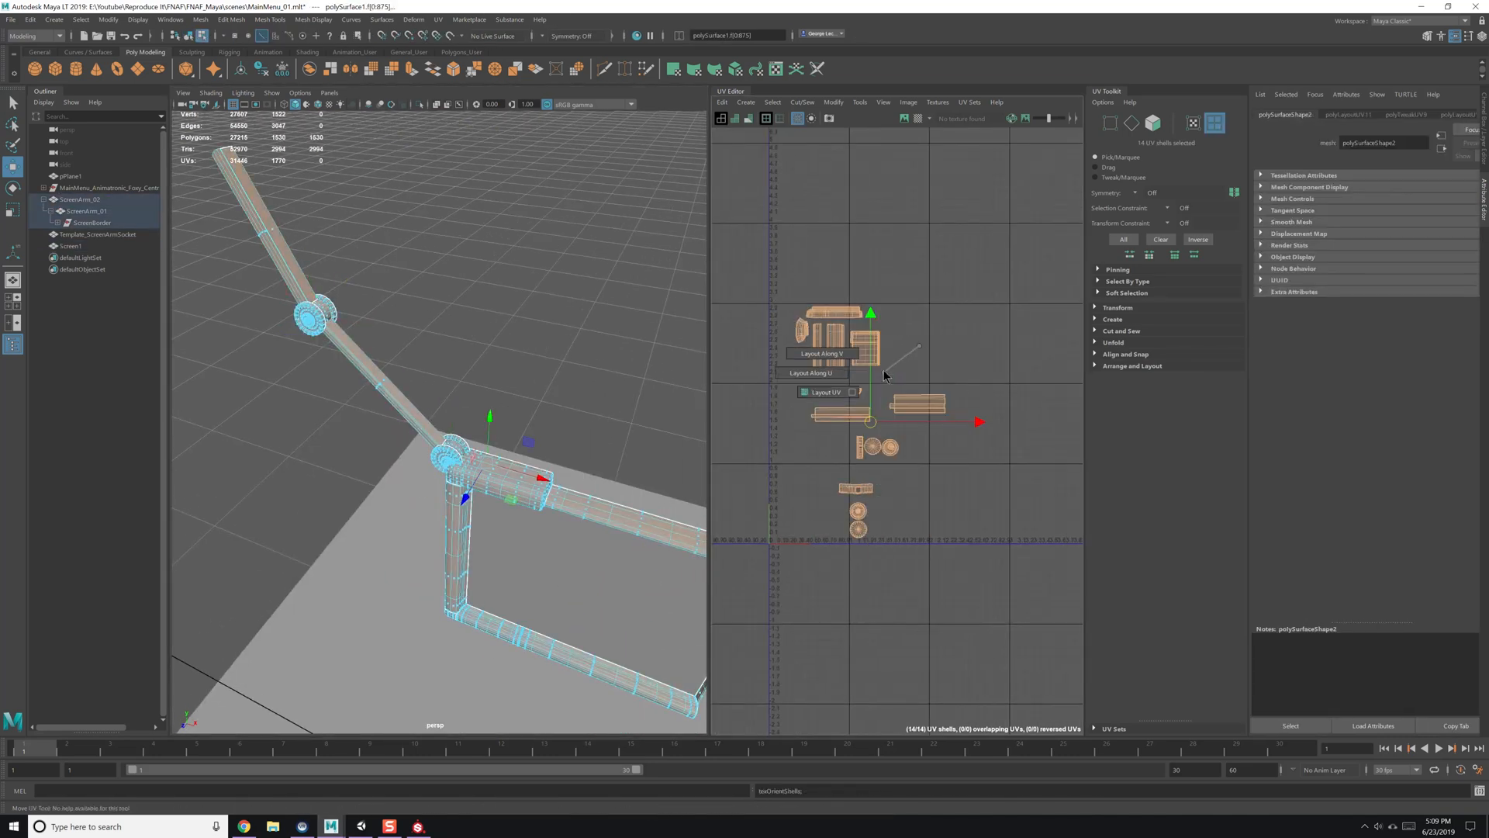
left_click(824, 391)
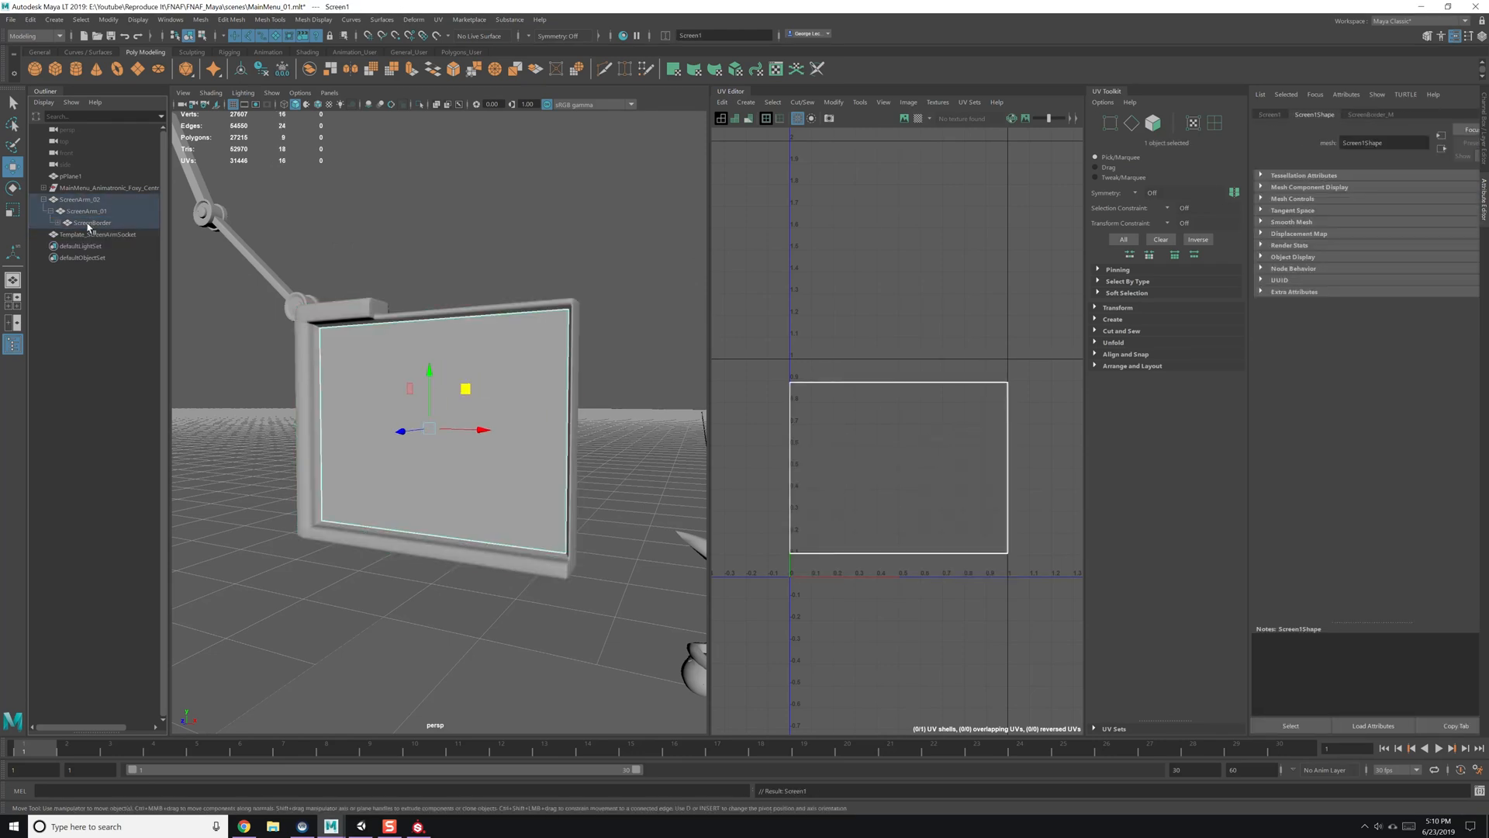
left_click(75, 223)
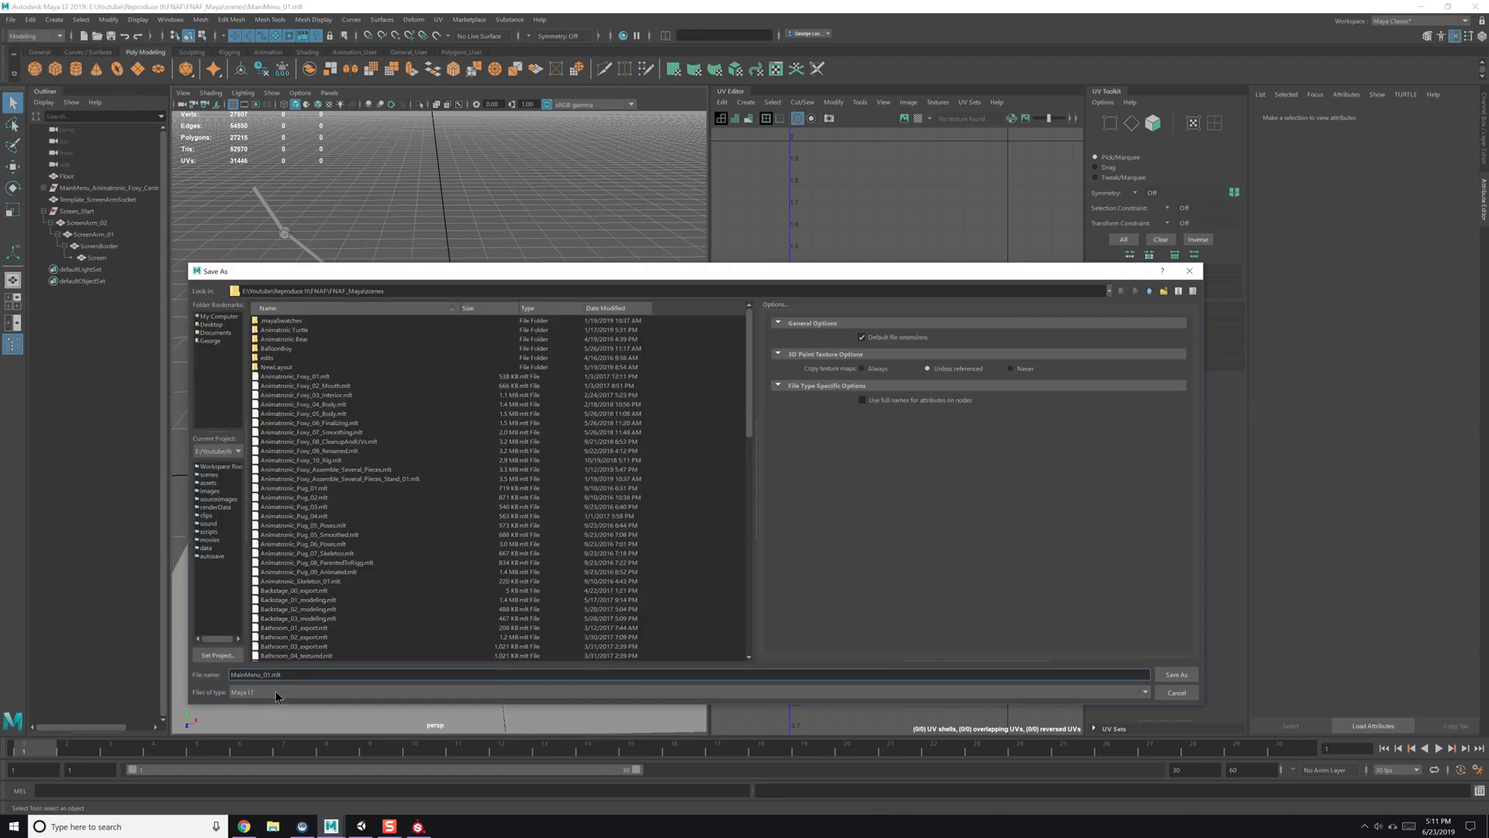
left_click(1176, 674)
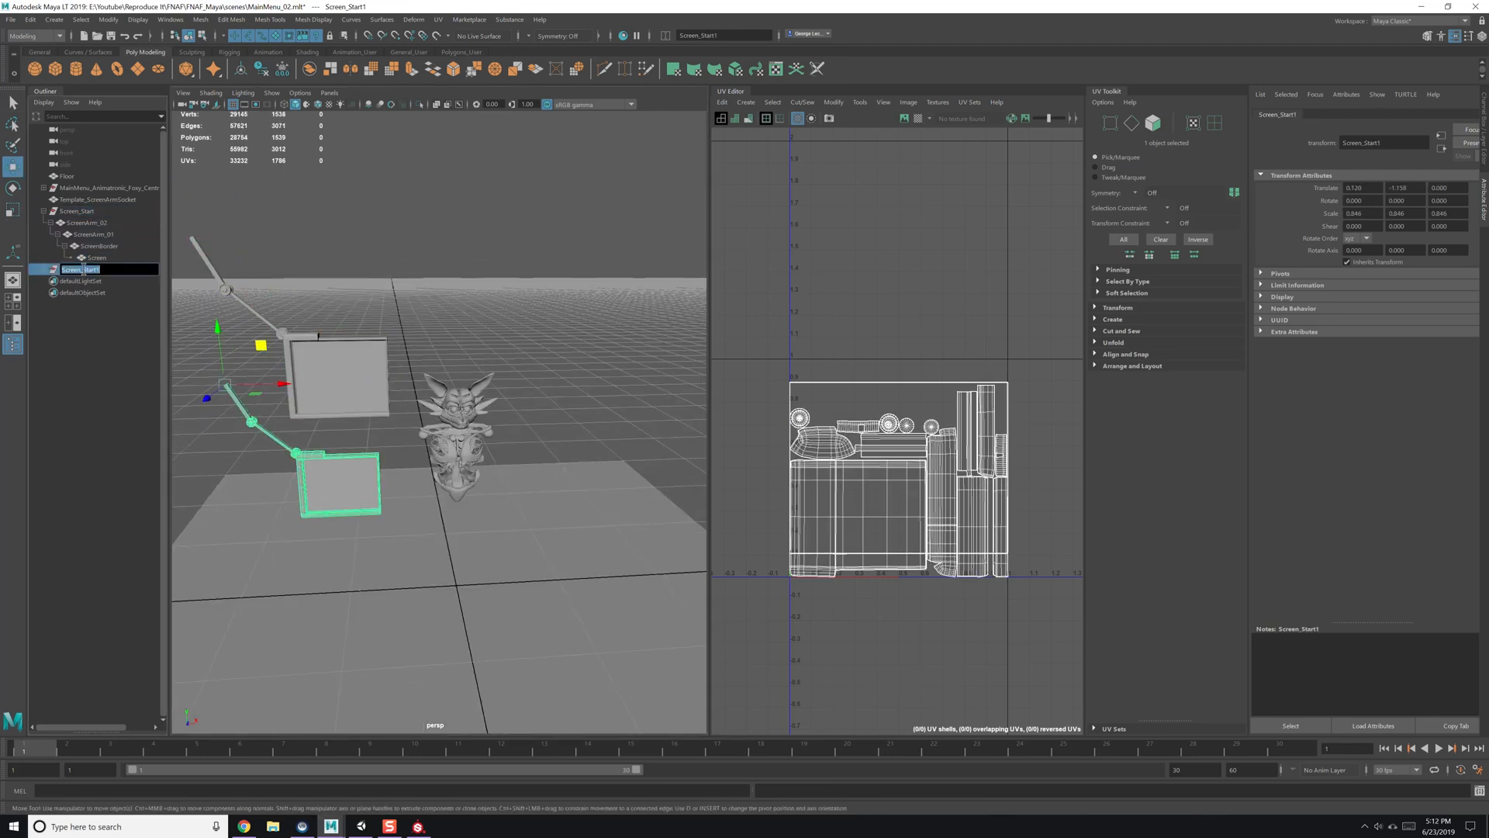
Rename the duplicate Screen_Exit, and mirror another copy as Screen_Continue with ScreenContinue_M.
type("Screen_Exit")
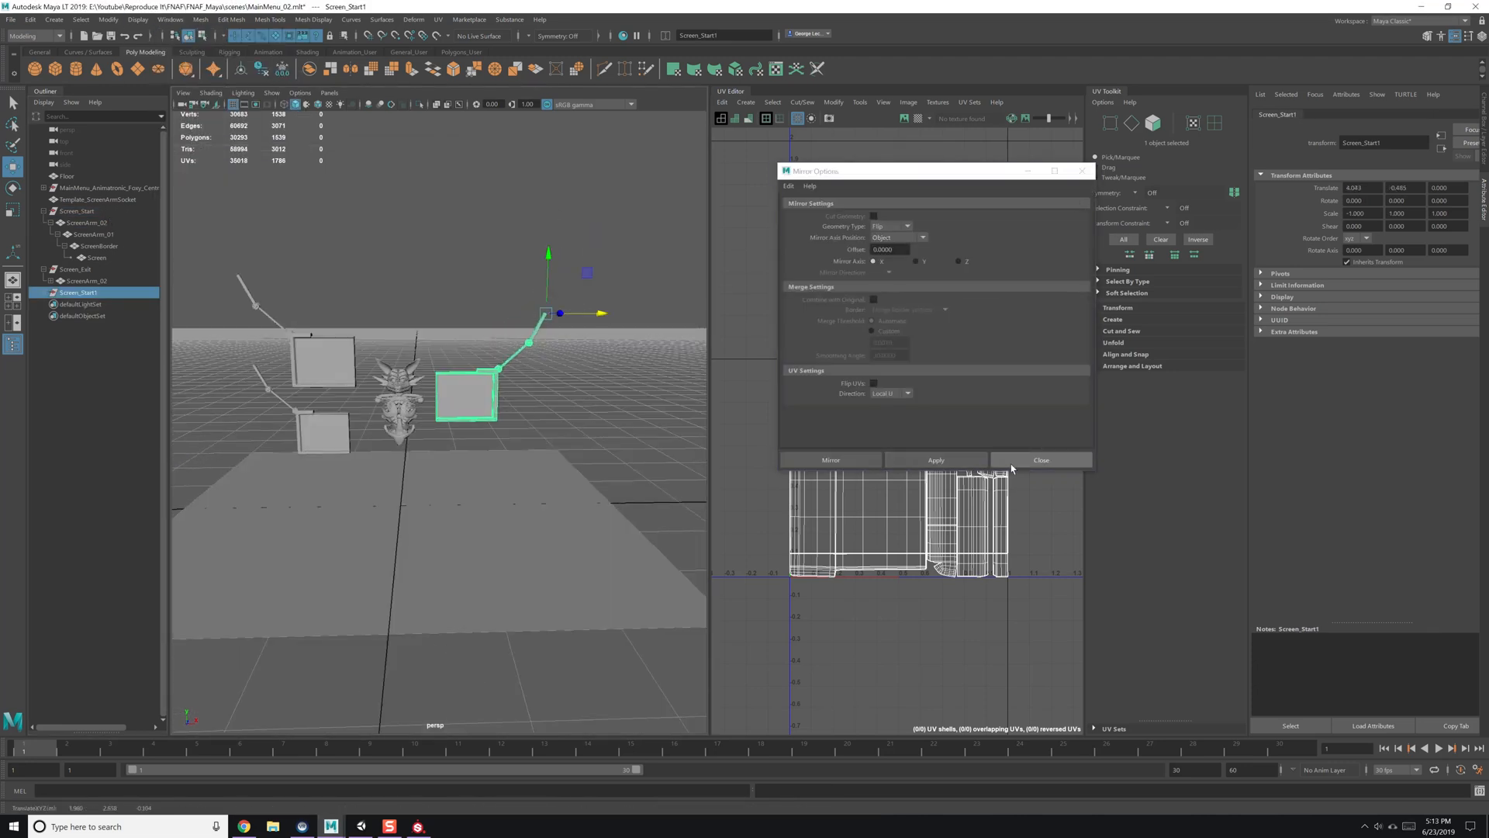
left_click(1041, 460)
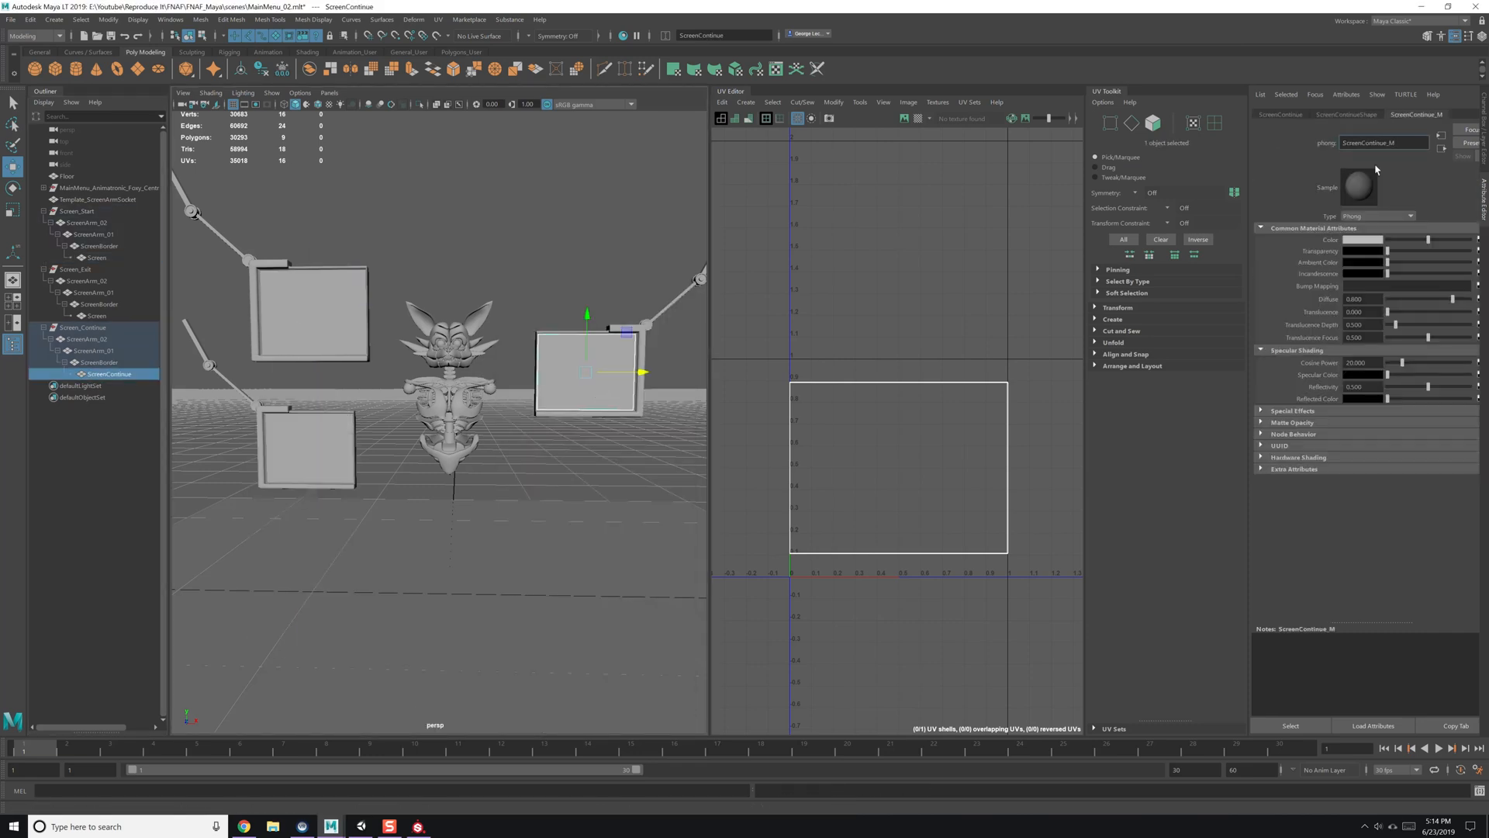
left_click(92, 258)
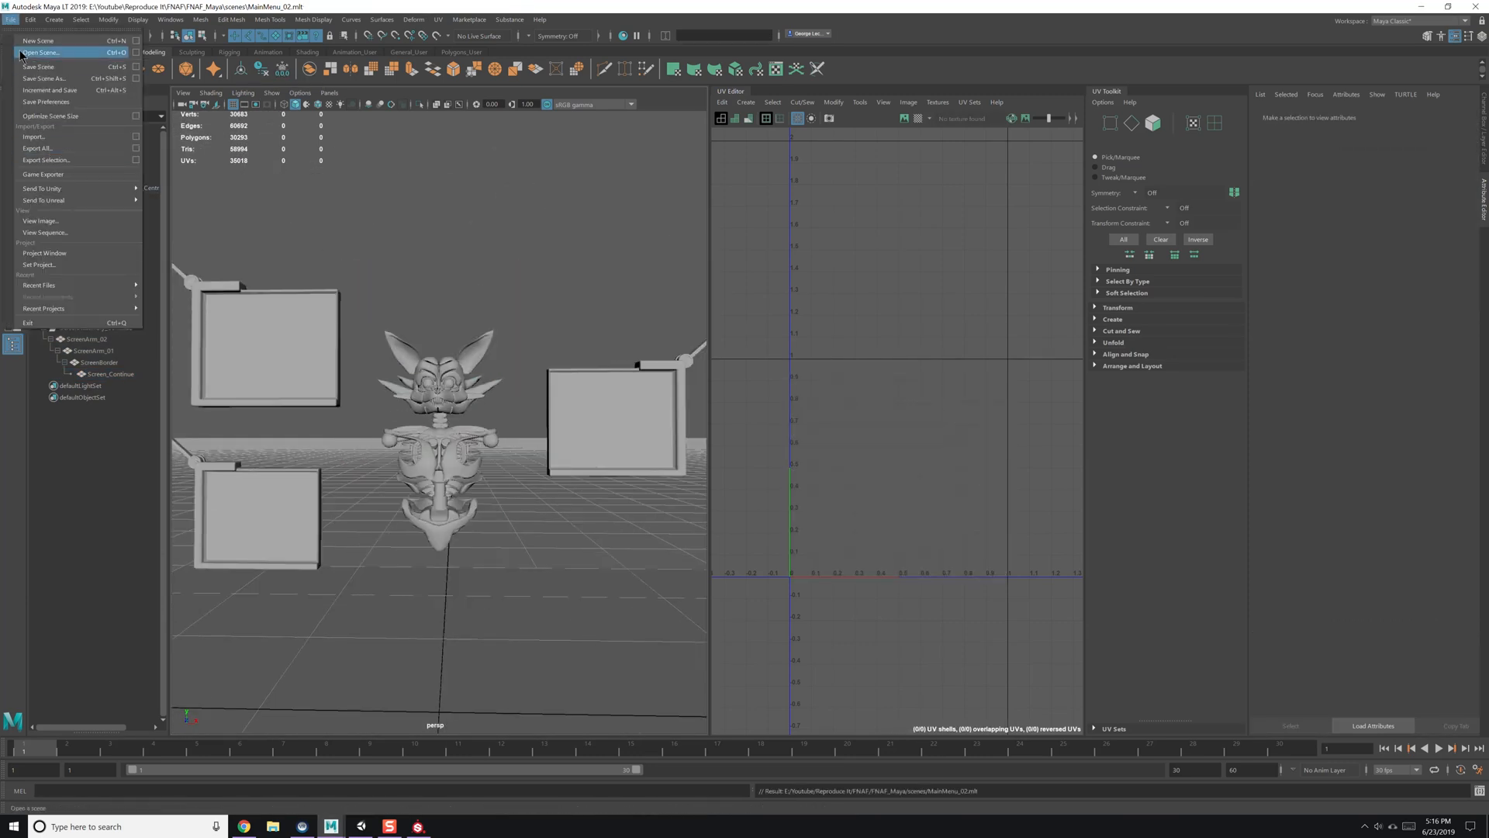
Open and review the Foxy stand scene, then reopen MainMenu_02.mb.
left_click(38, 52)
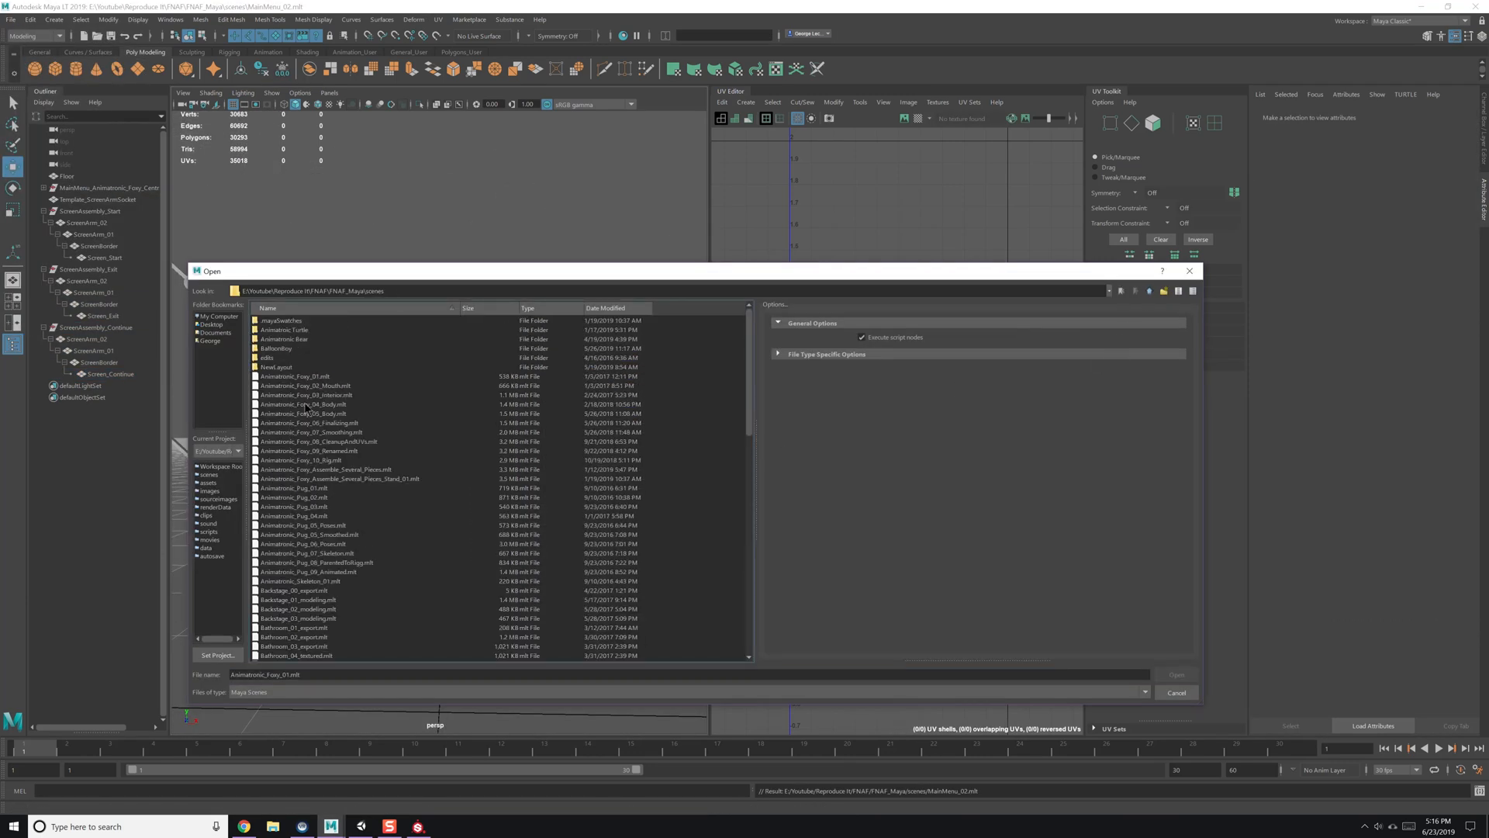
left_click(1176, 674)
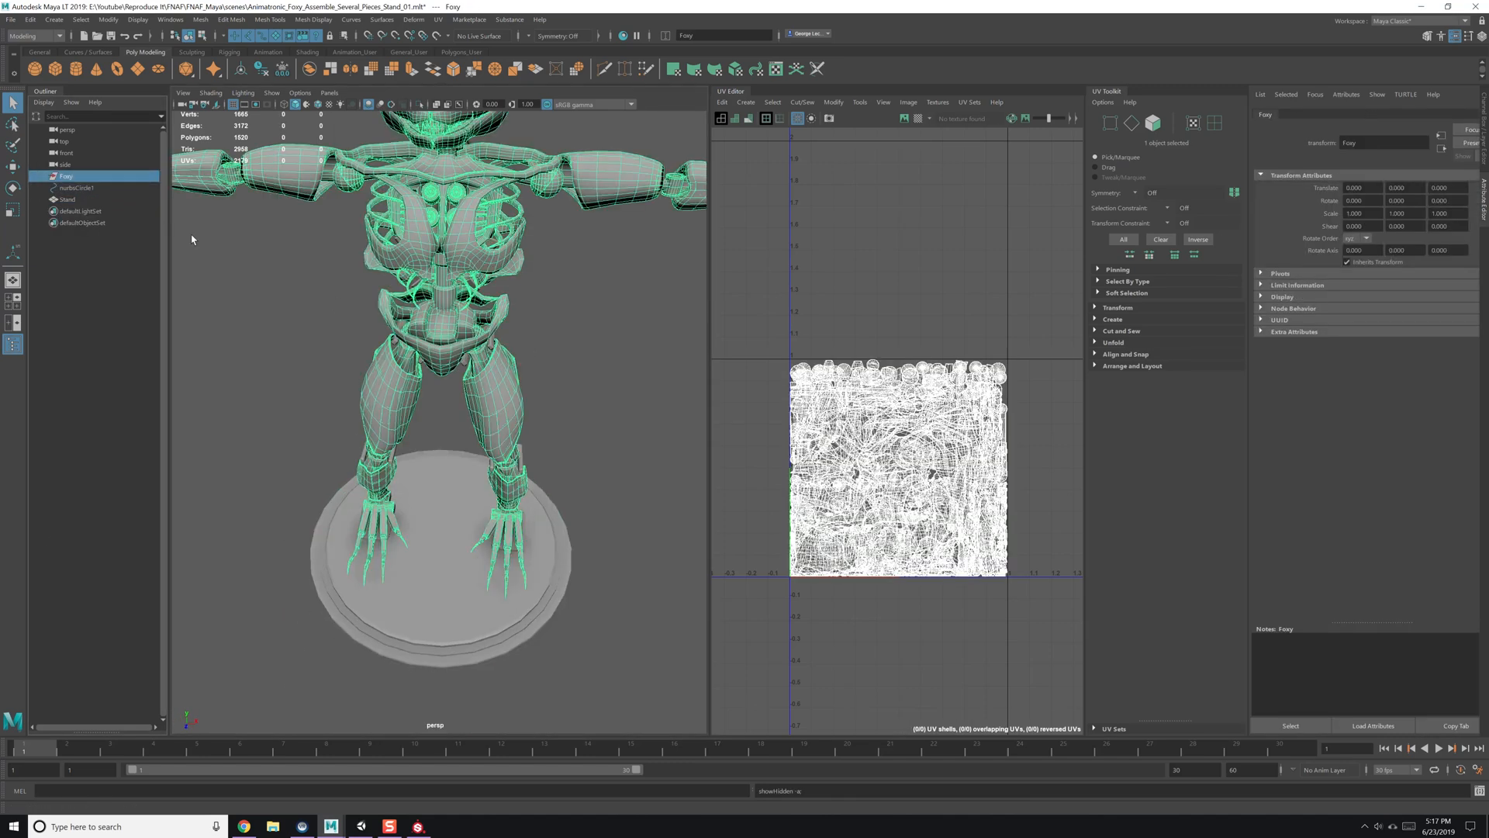
left_click(66, 199)
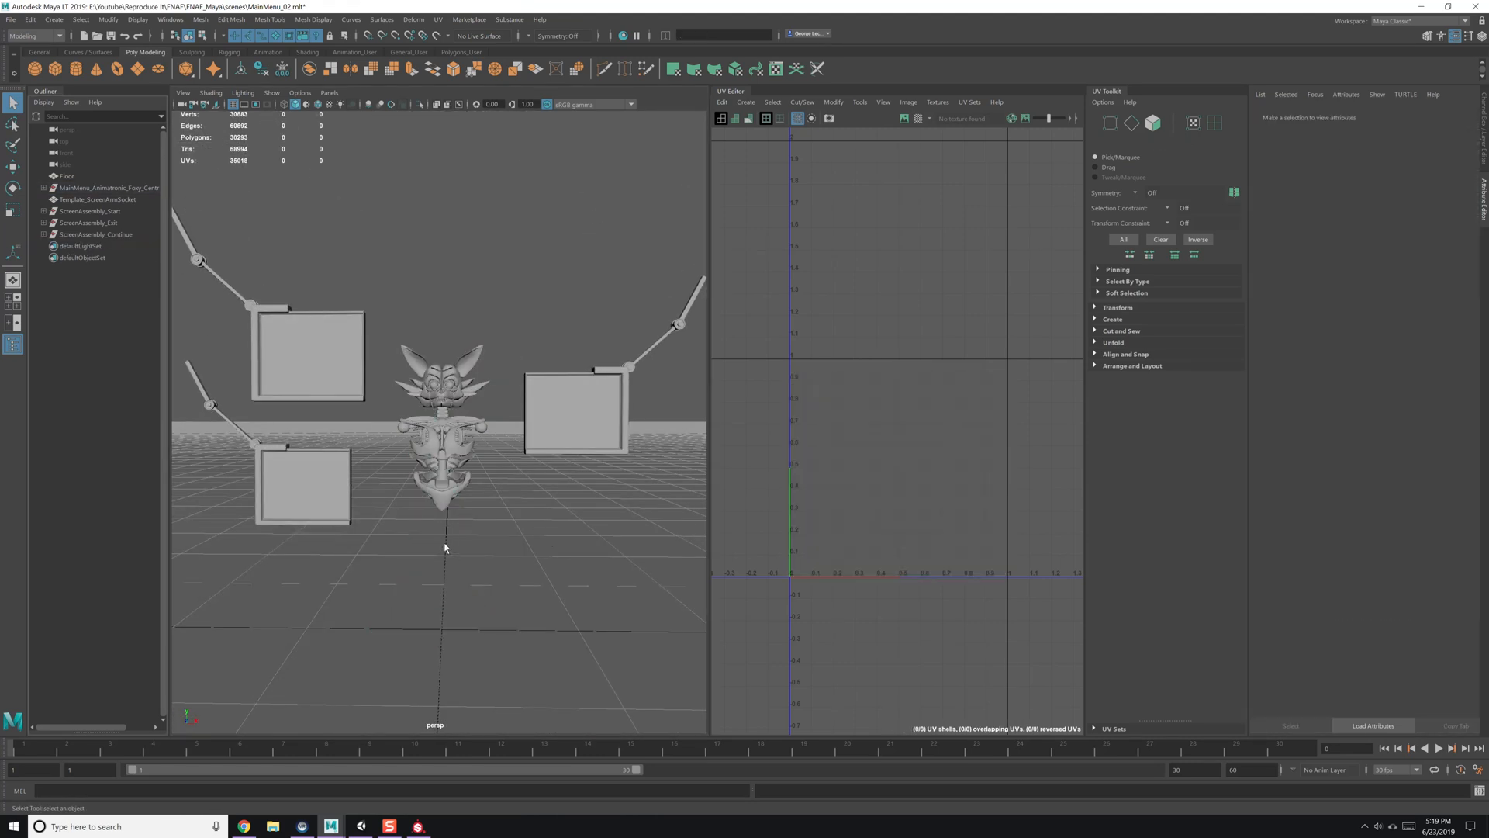
left_click(61, 175)
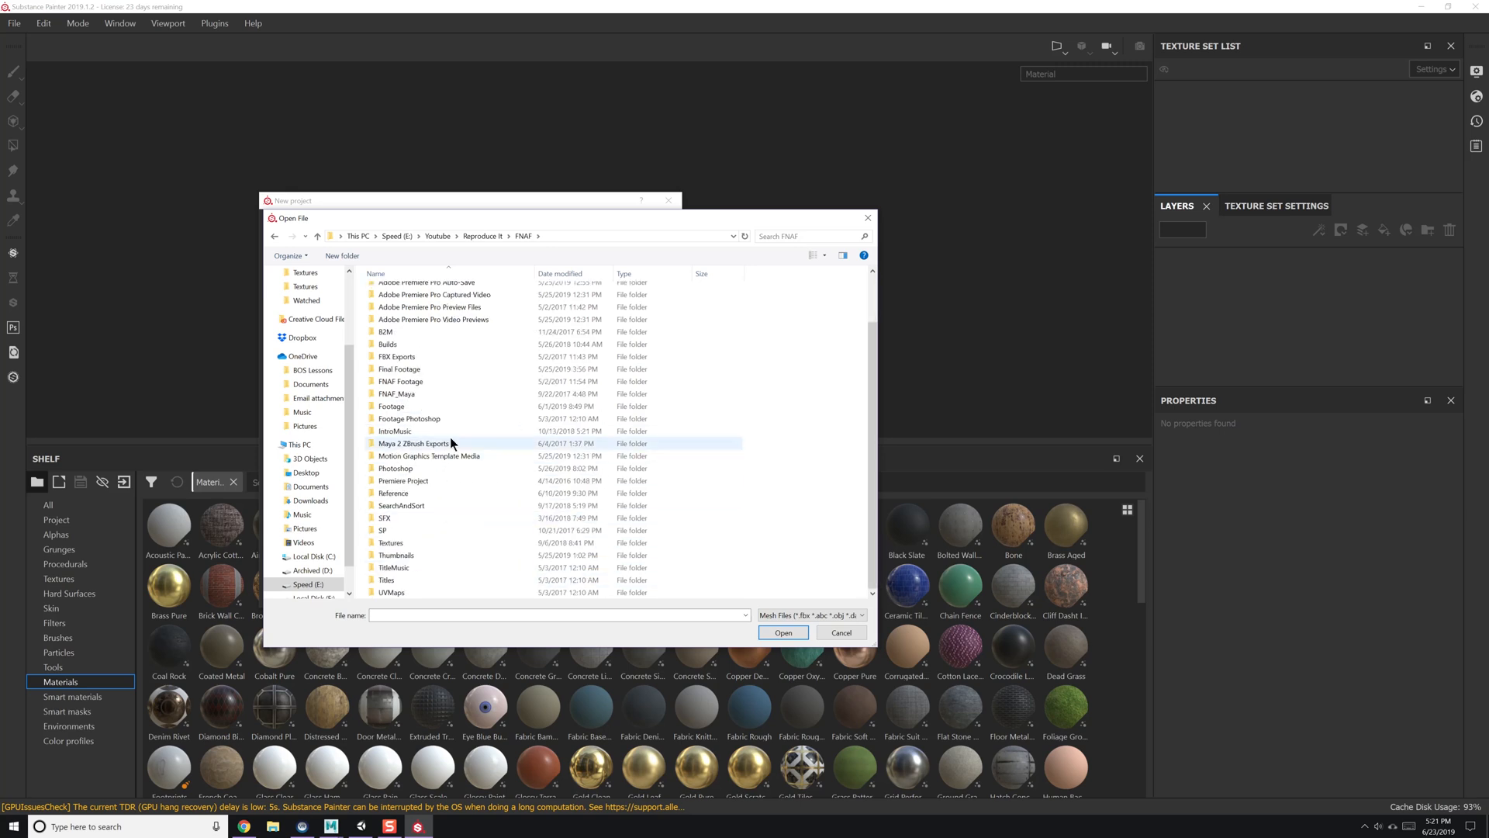
Pick the main-menu mesh from the FBX export folder for the new project.
left_click(783, 632)
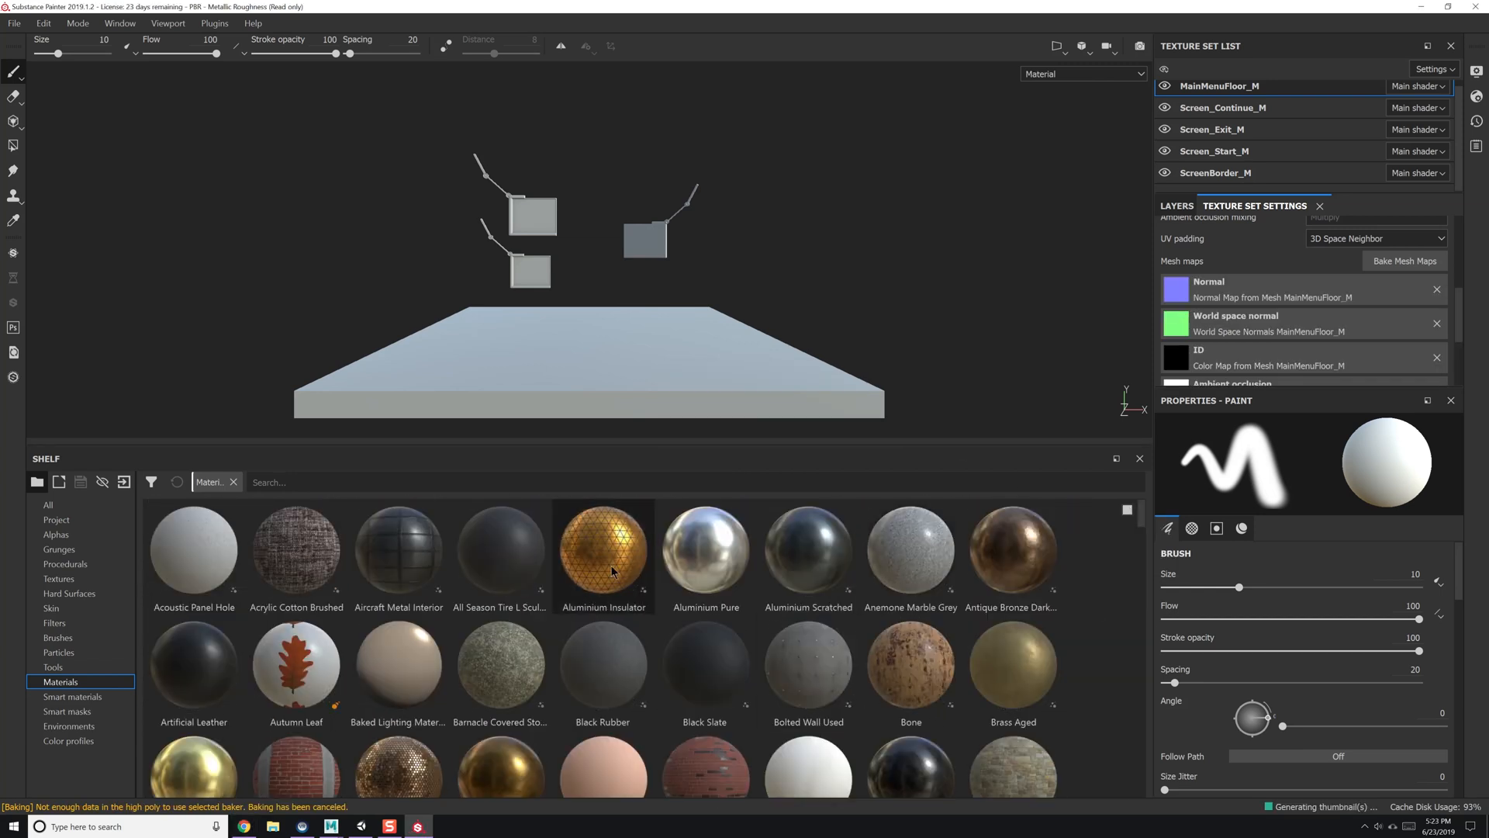
Scroll through the tile materials on the shelf, such as Gold Tiles Marble.
scroll("down", 3)
type("tile")
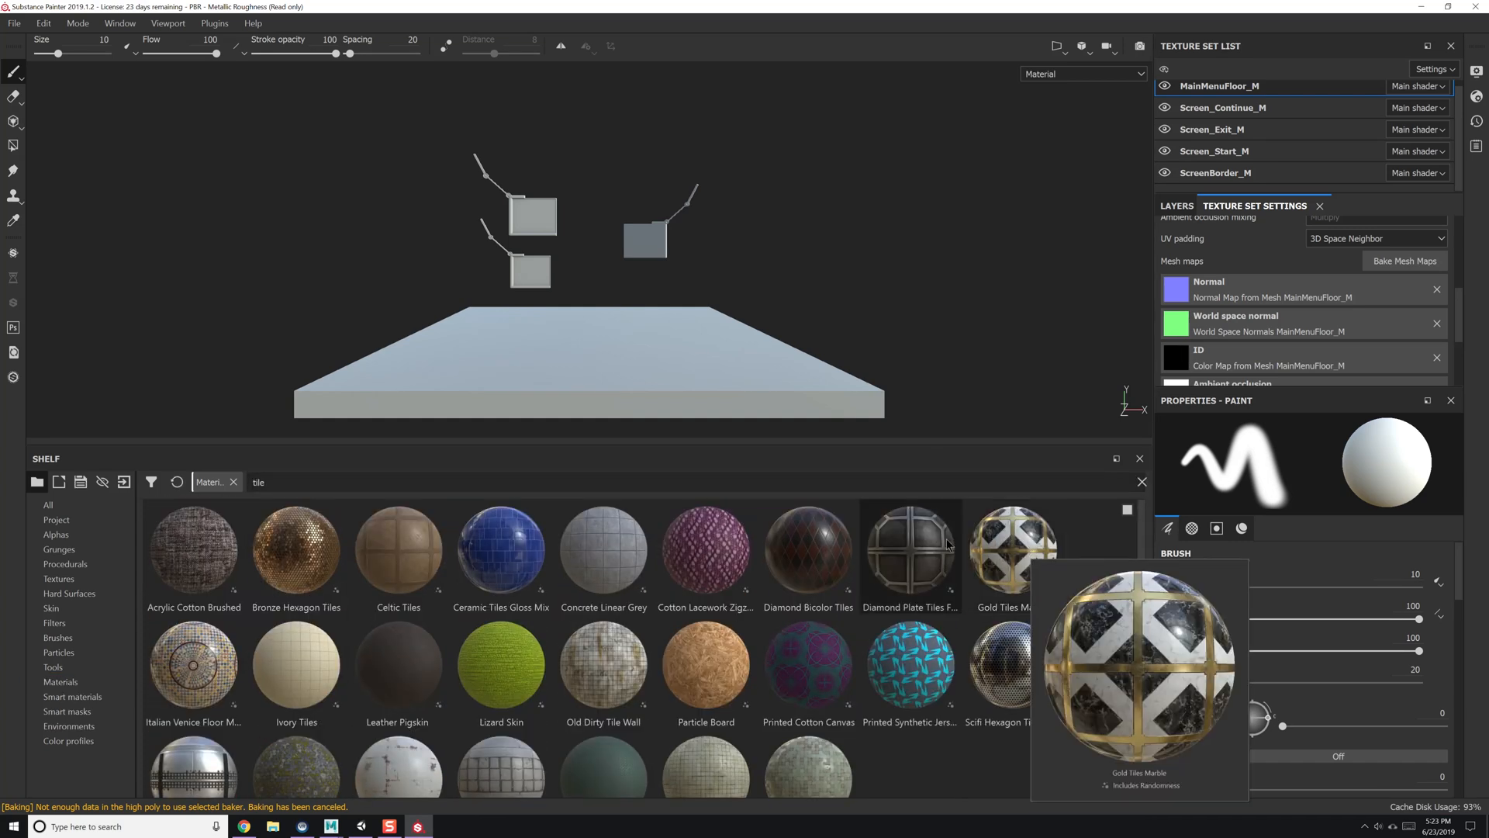
mouse_move(1027, 503)
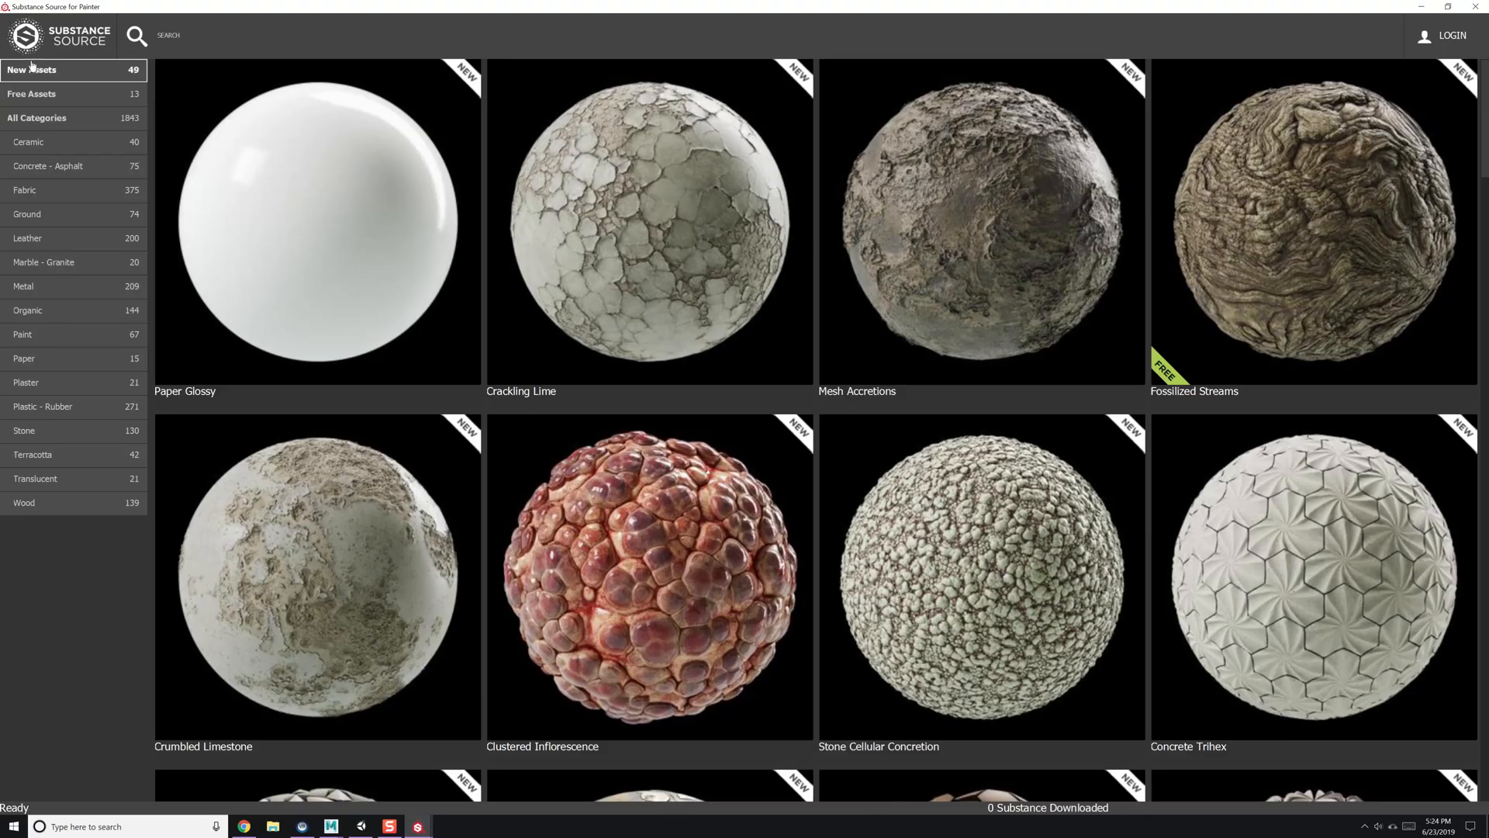
Search Substance Source for 'tile' and download the Travertine Grey tile material.
type("tile")
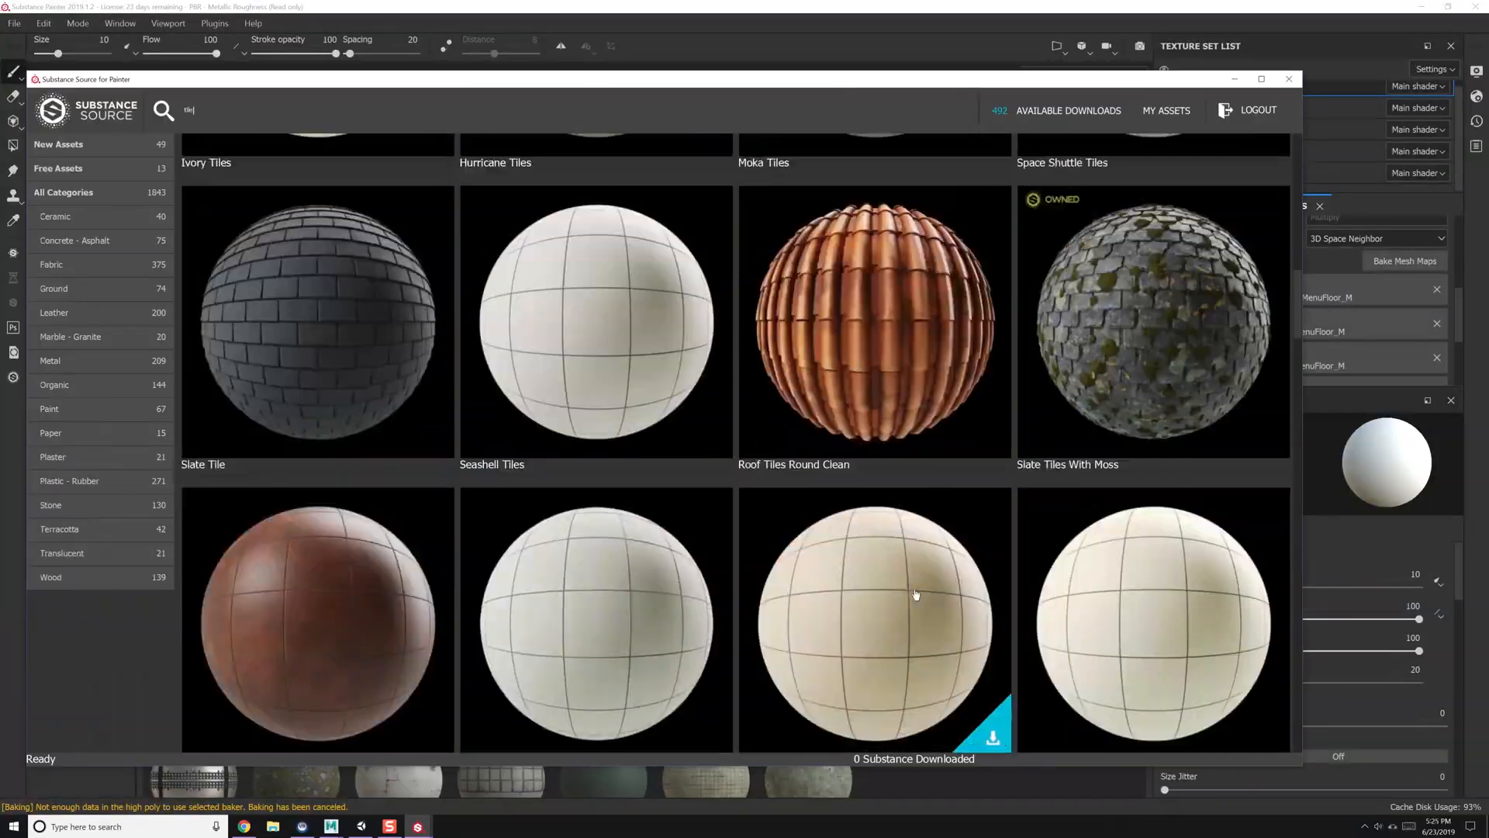
scroll("down", 3)
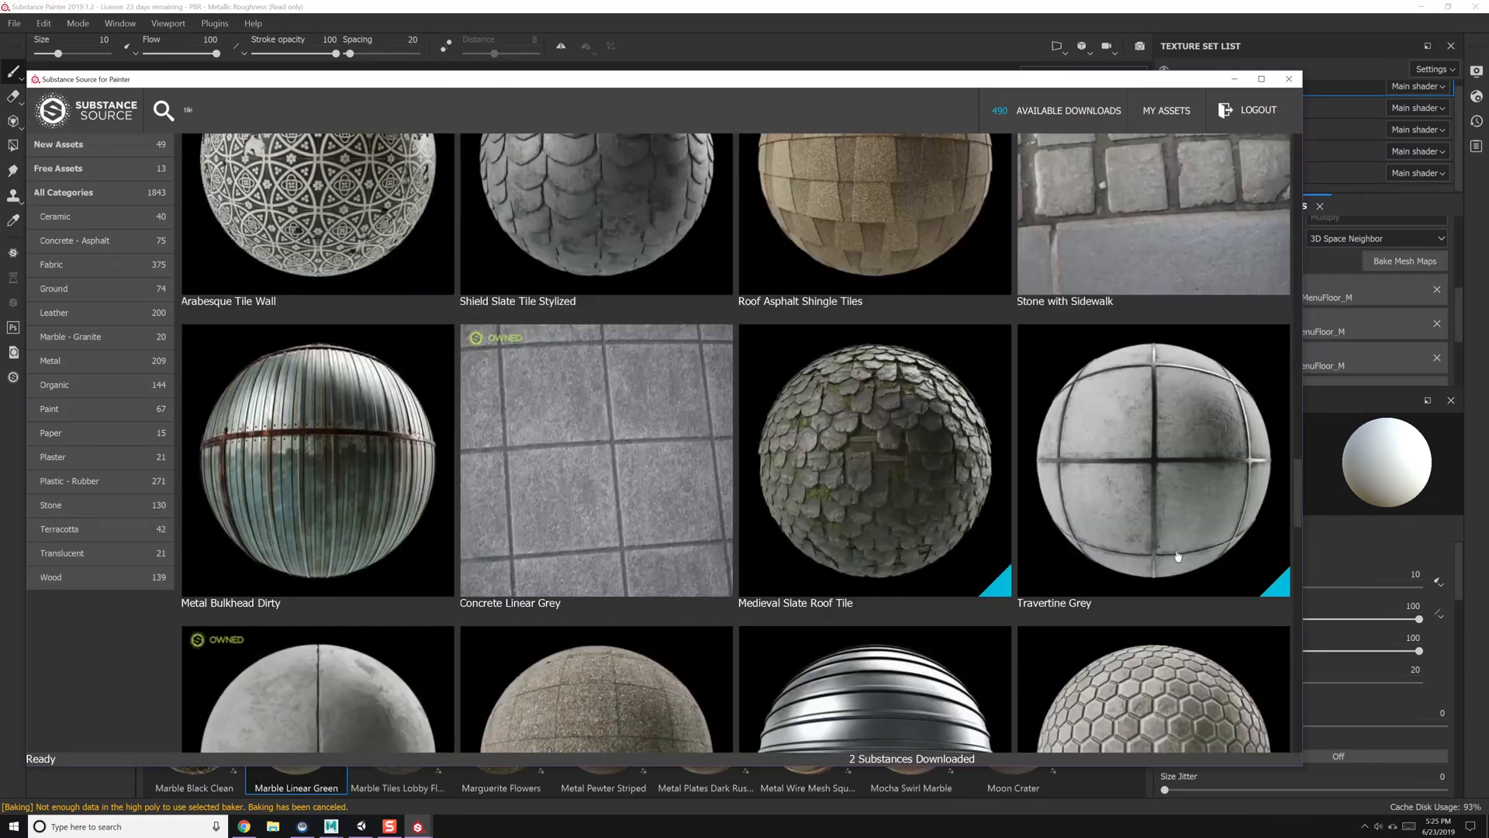
left_click(1292, 79)
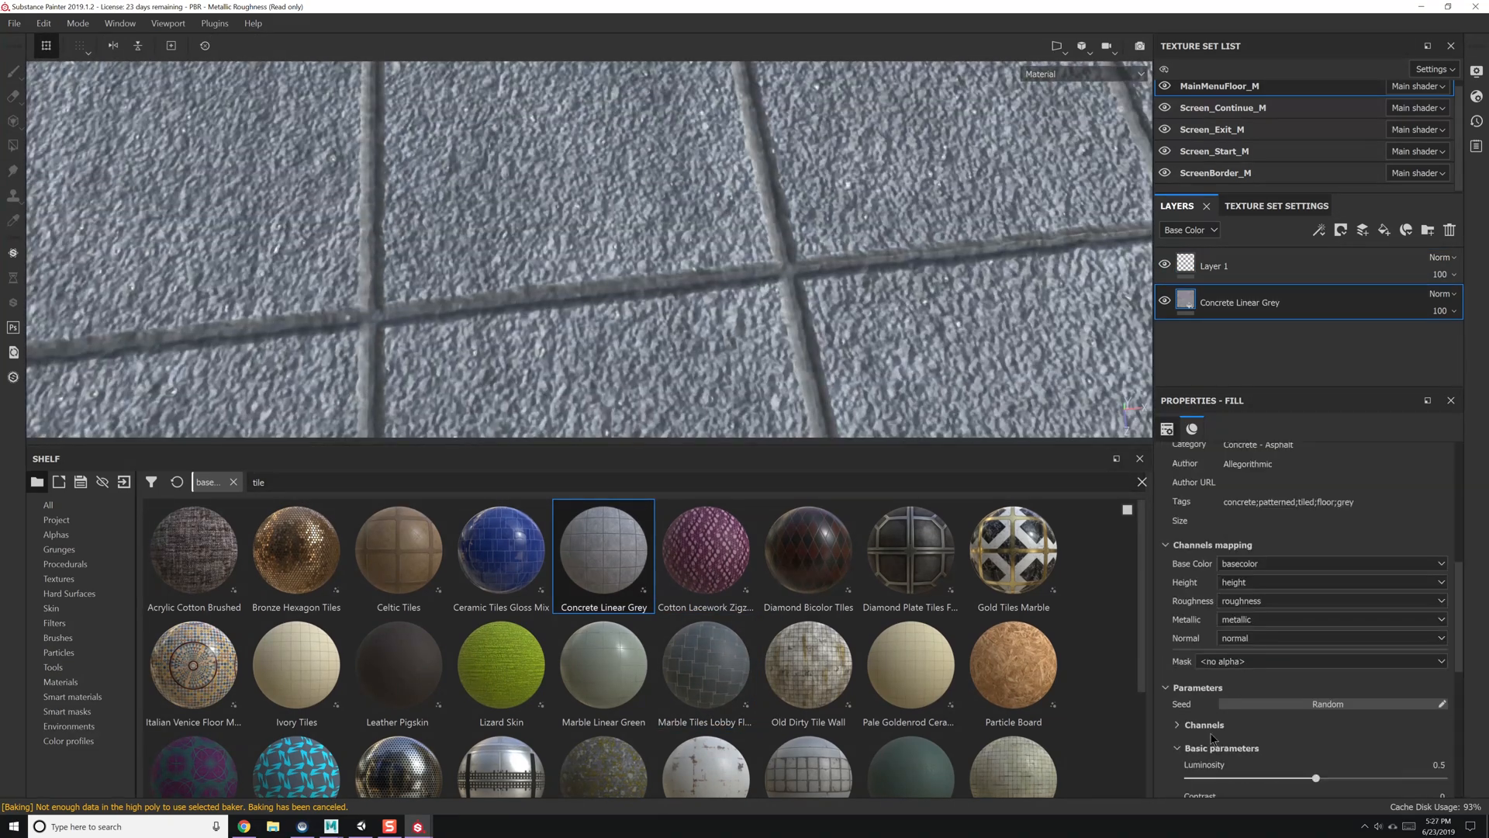
Apply Marble Tiles Lobby Floor to the floor with a masked duplicate for alternating tiles.
double_click(706, 668)
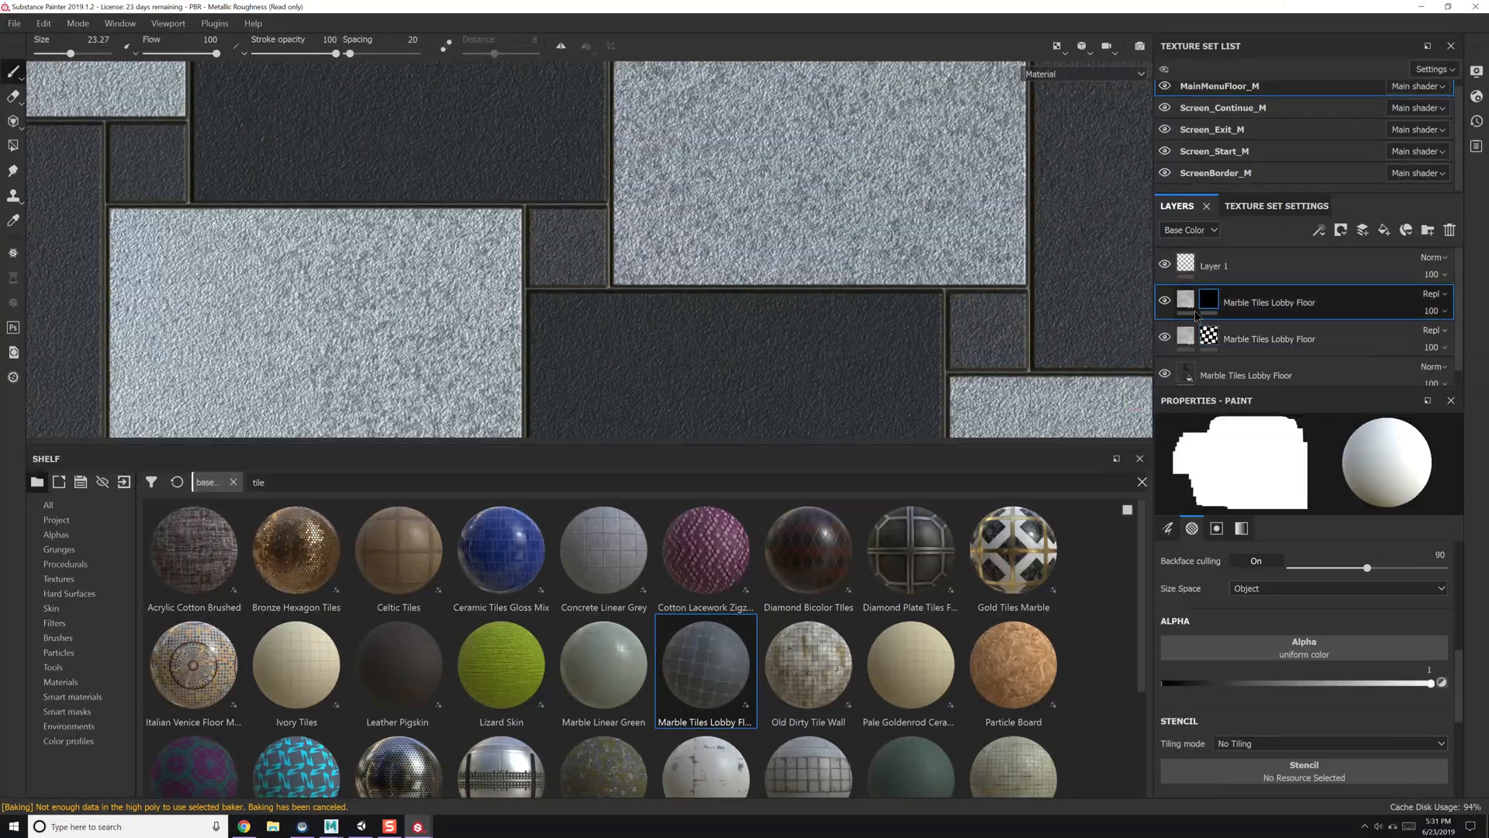
Paint extra tiles into the top tile layer's mask and colour them red.
left_click(1186, 303)
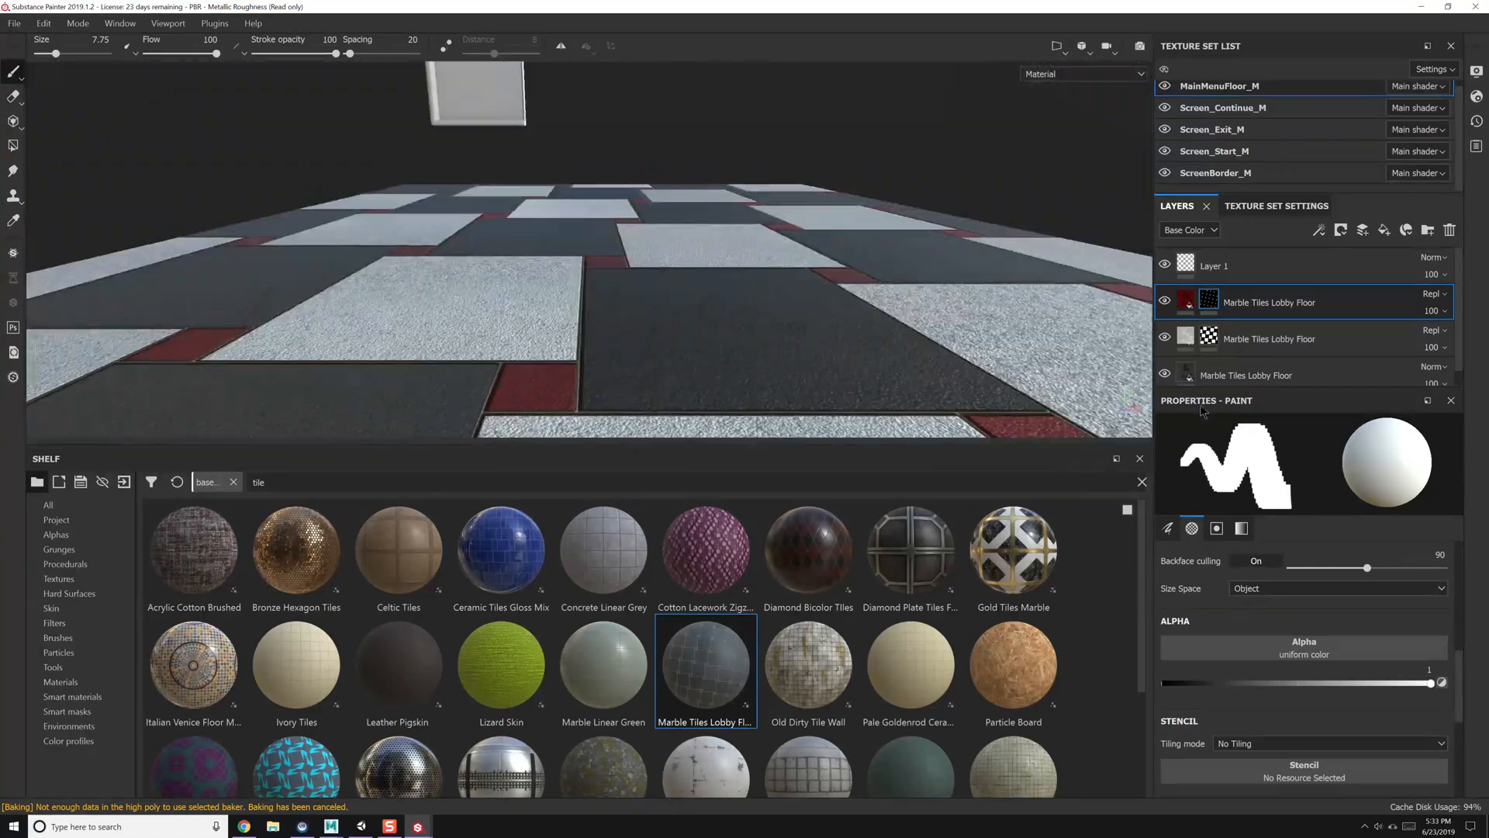
left_click(1245, 374)
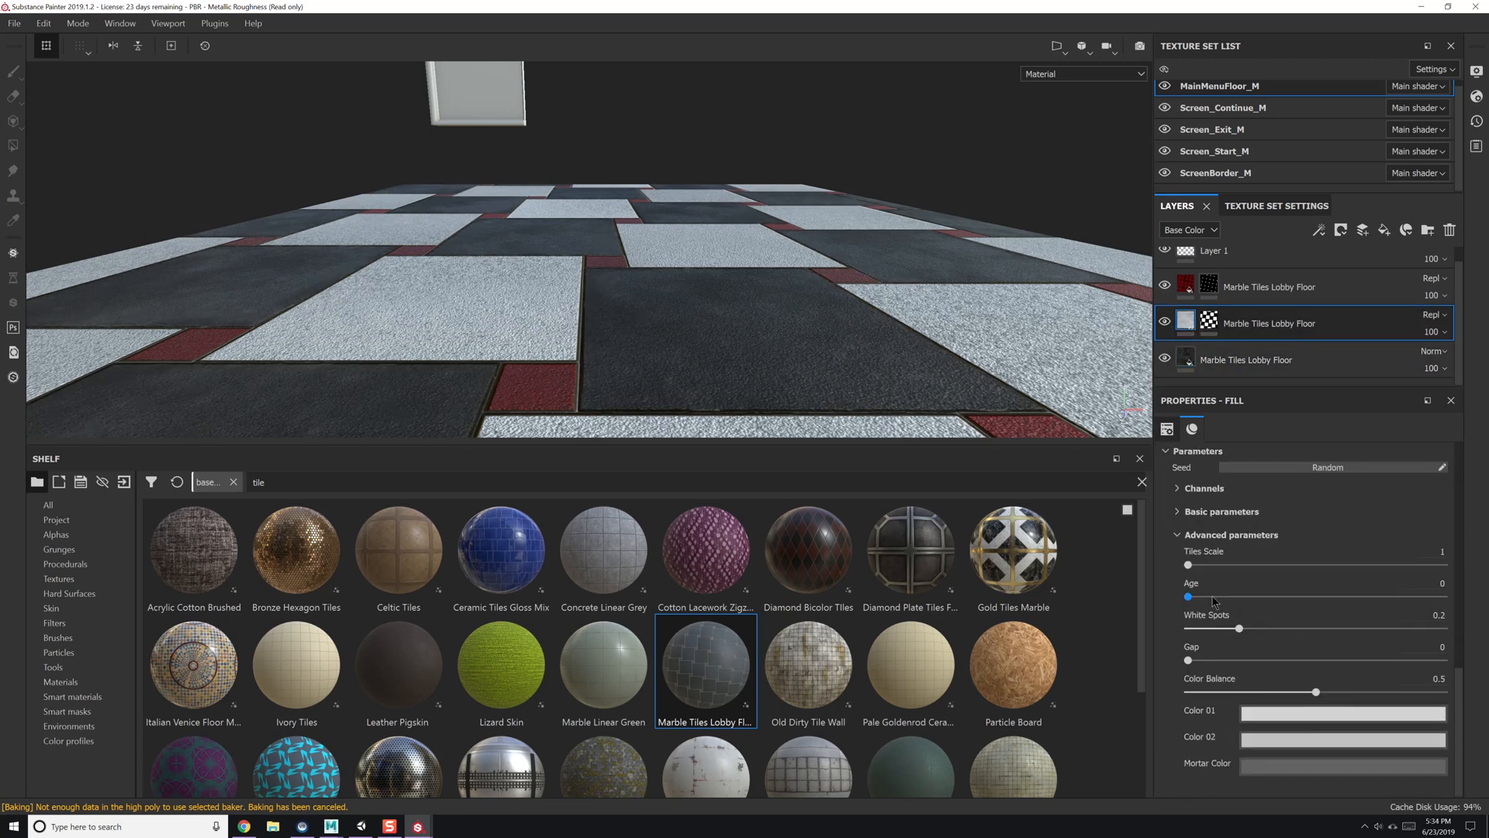
Raise the floor tiles' Age and set Color 01 and Color 02 to dark red.
left_click(1270, 286)
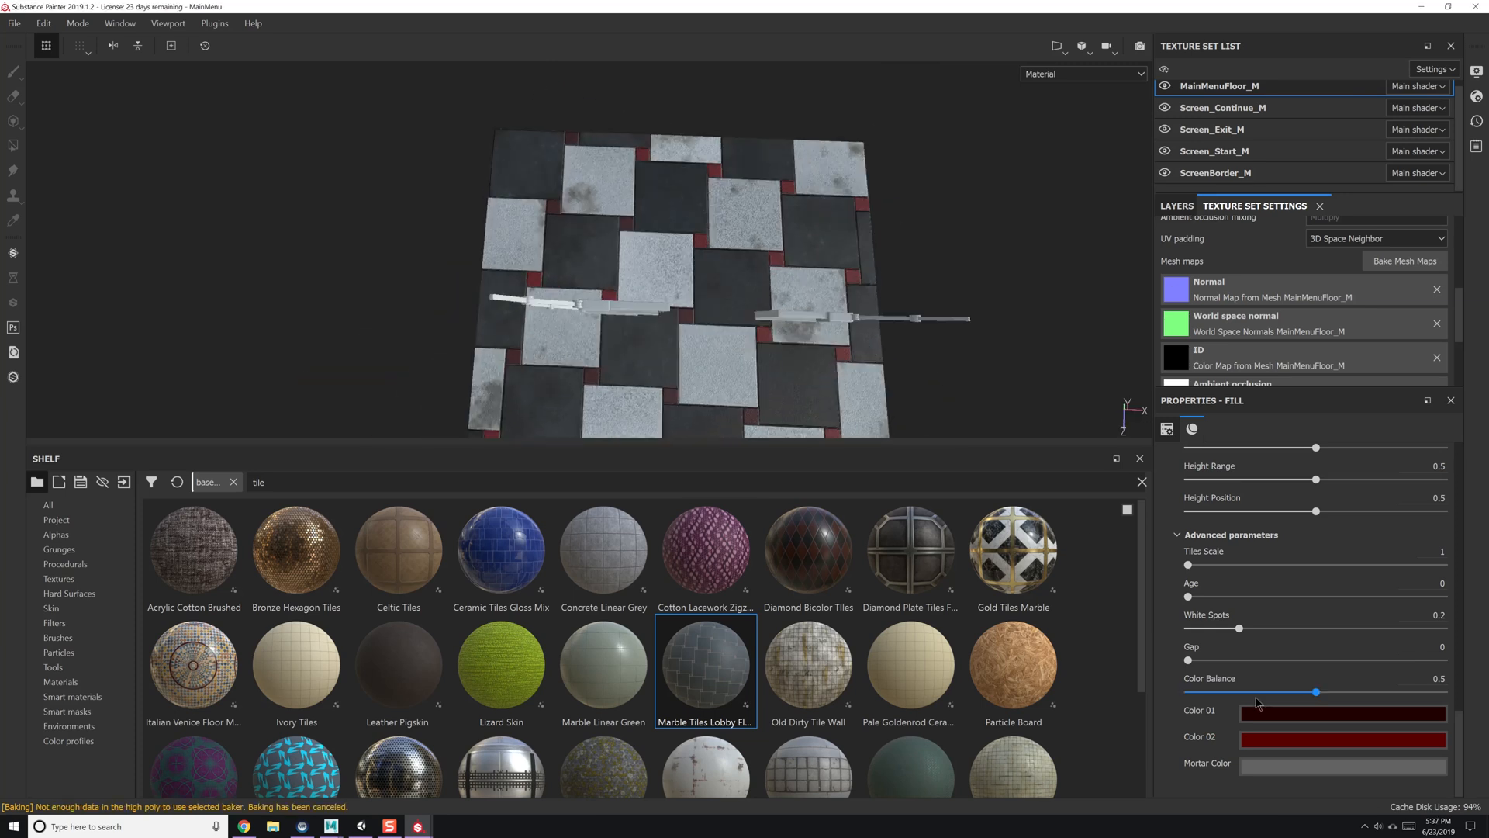
left_click(1214, 150)
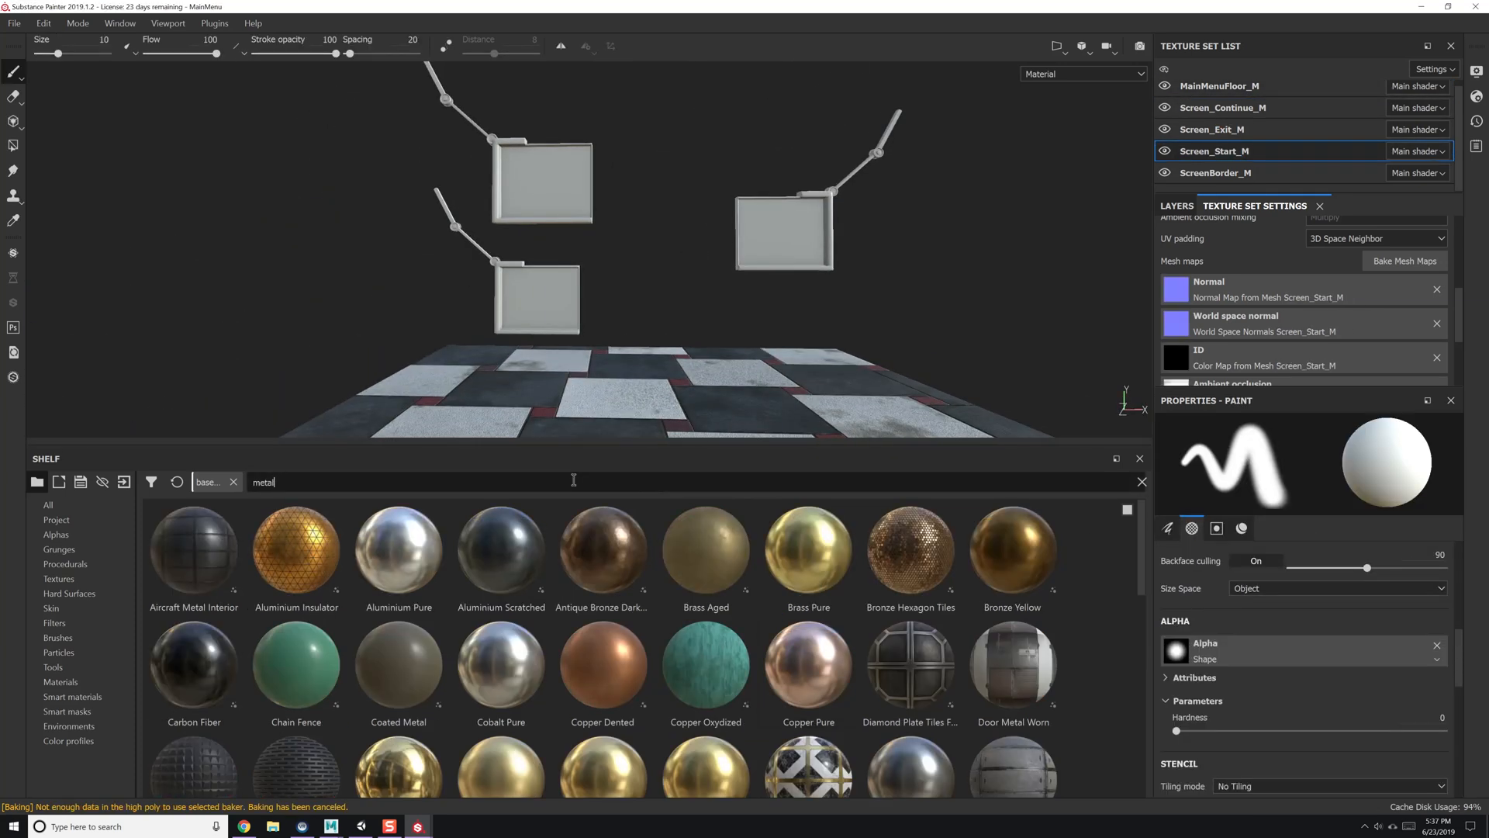
Put Steel Battered and Rust Fine metal layers on ScreenBorder_M.
left_click(1215, 172)
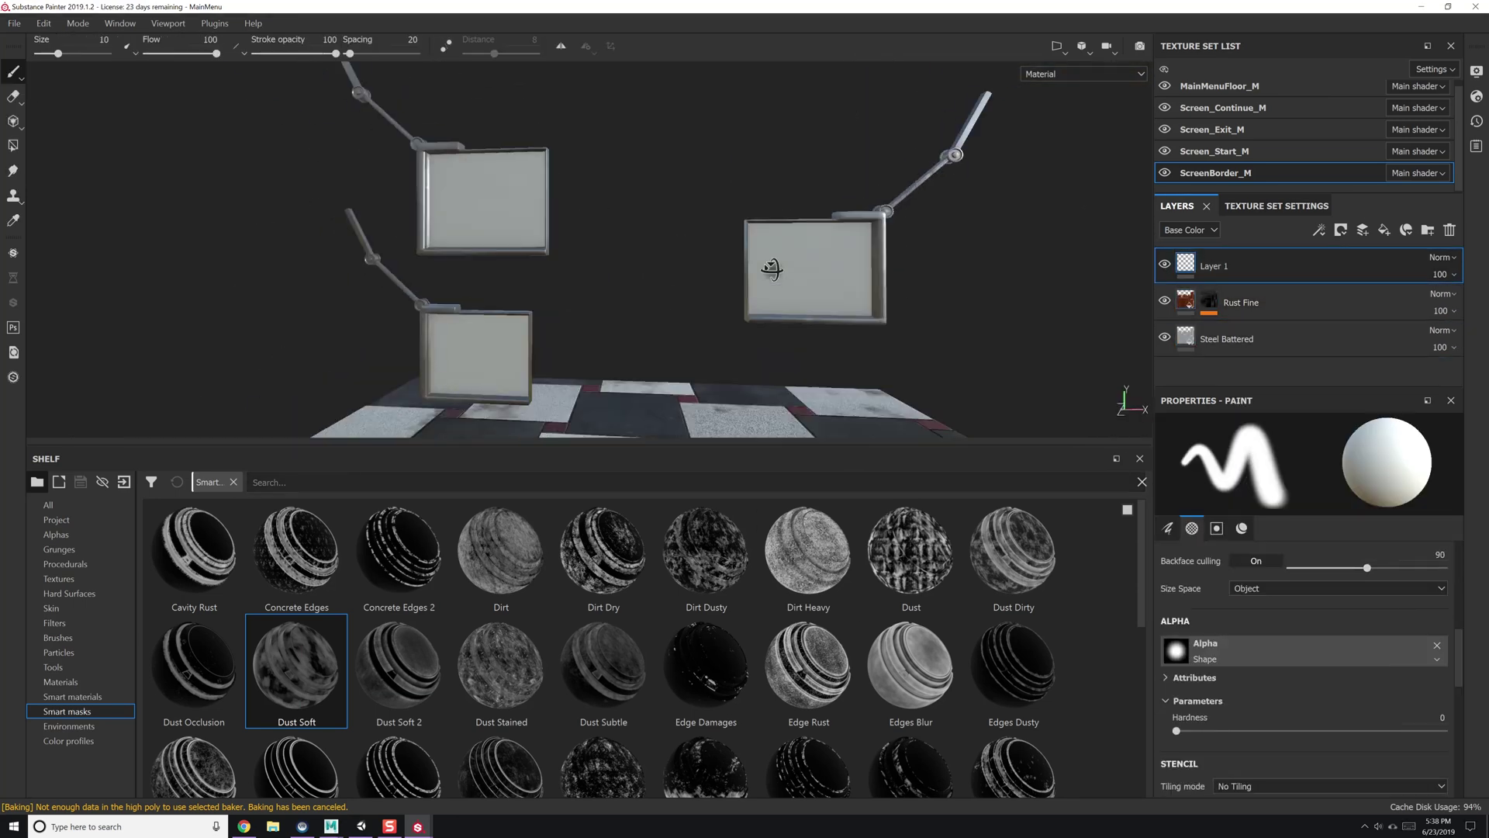
left_click(1214, 150)
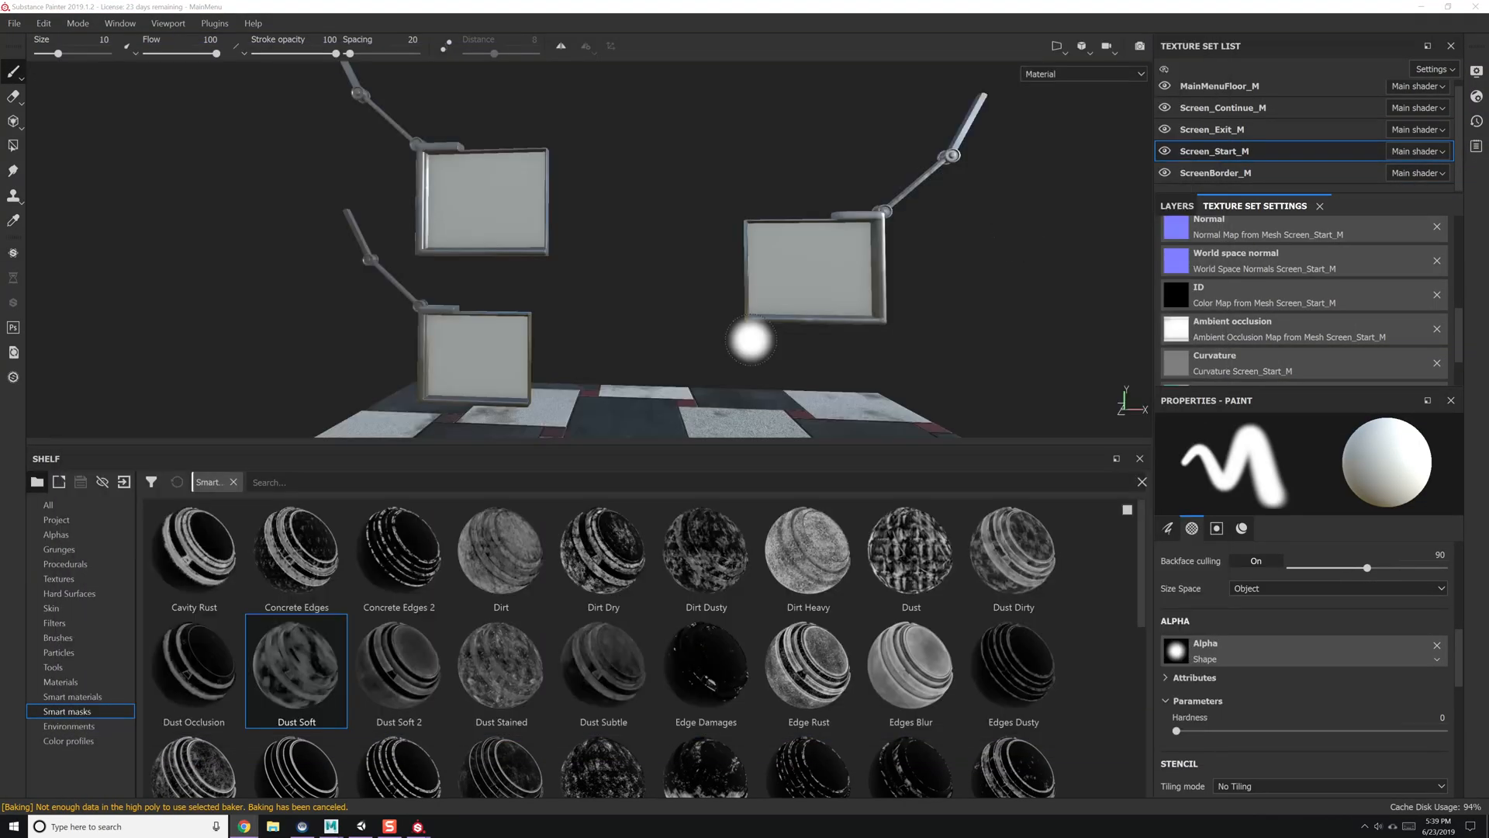
Download Oled Dashboard Screen via a 'monitor' search and apply it to Screen_Start_M.
left_click(1212, 135)
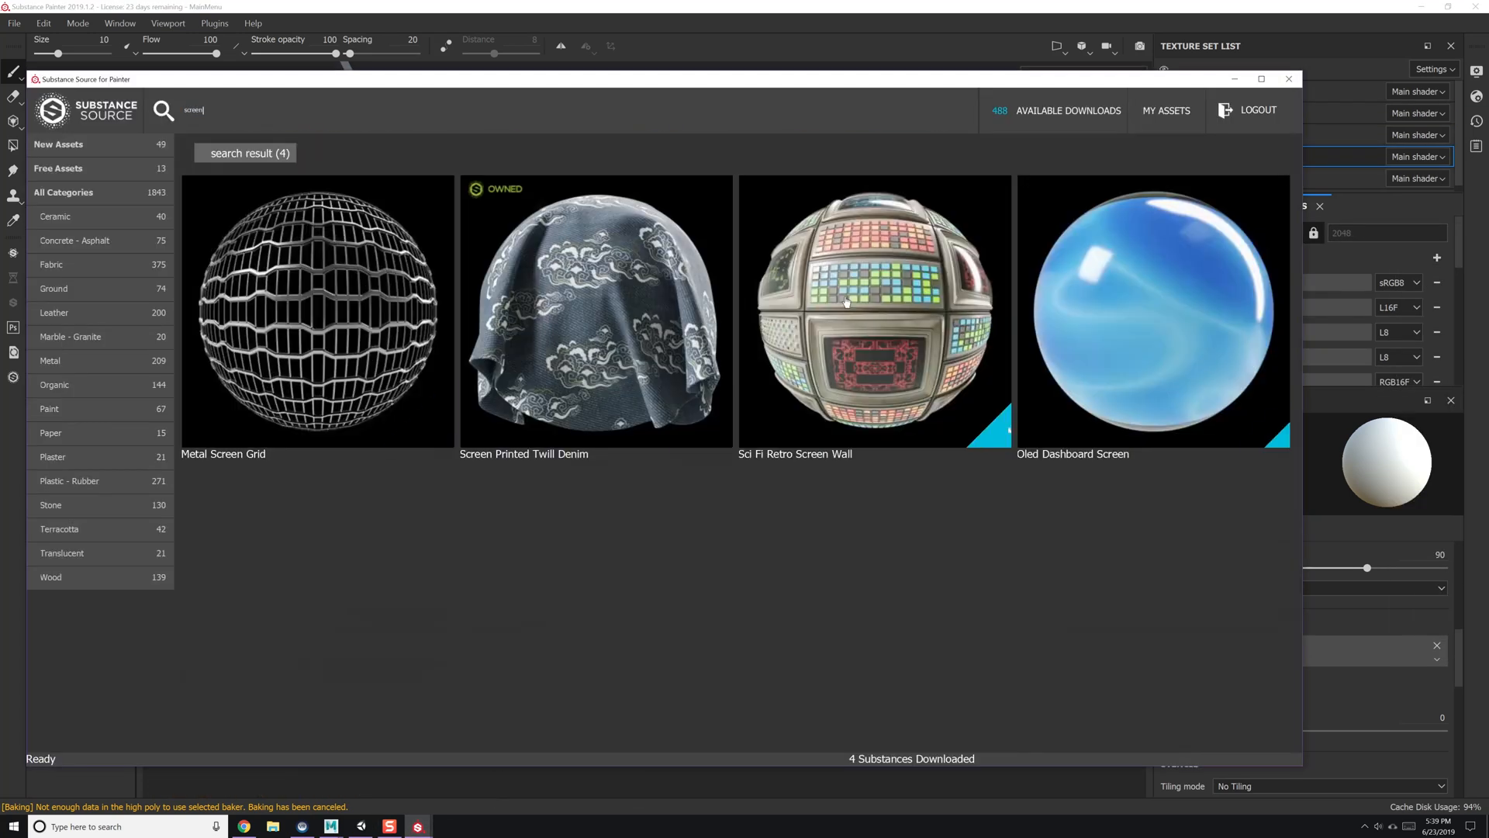
type("monitor")
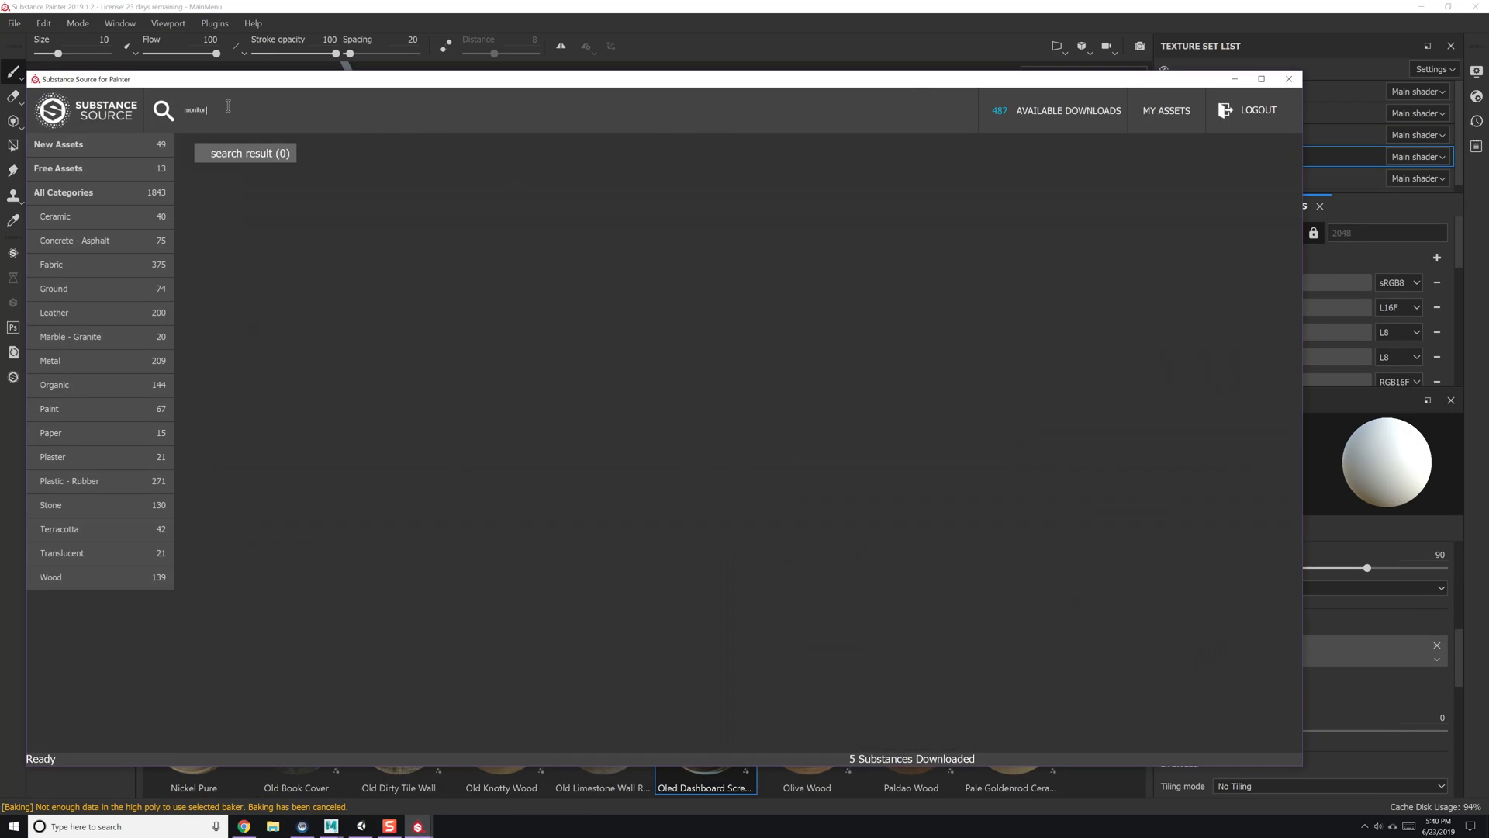
left_click(1290, 79)
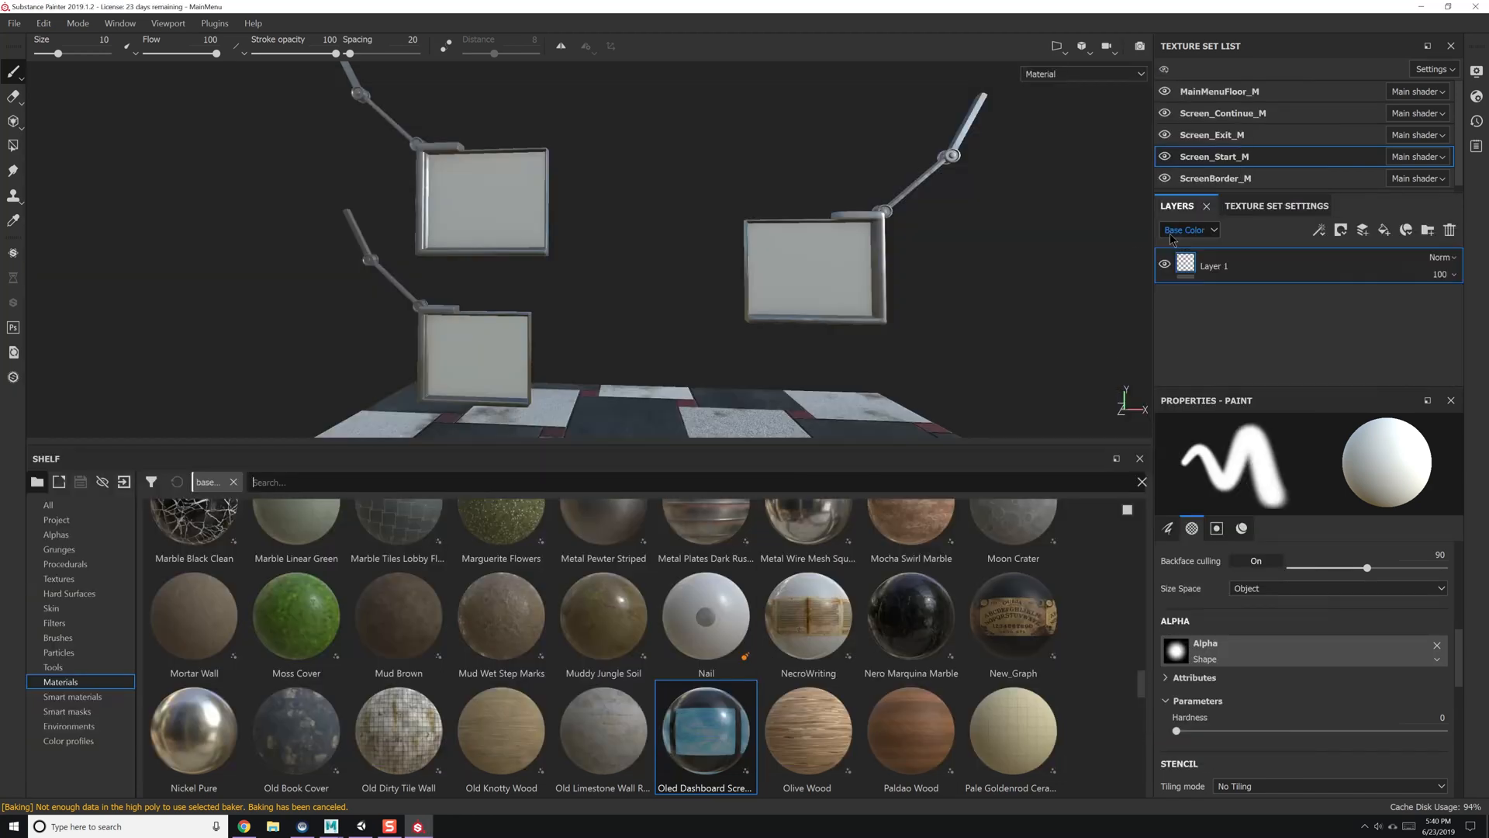
double_click(705, 734)
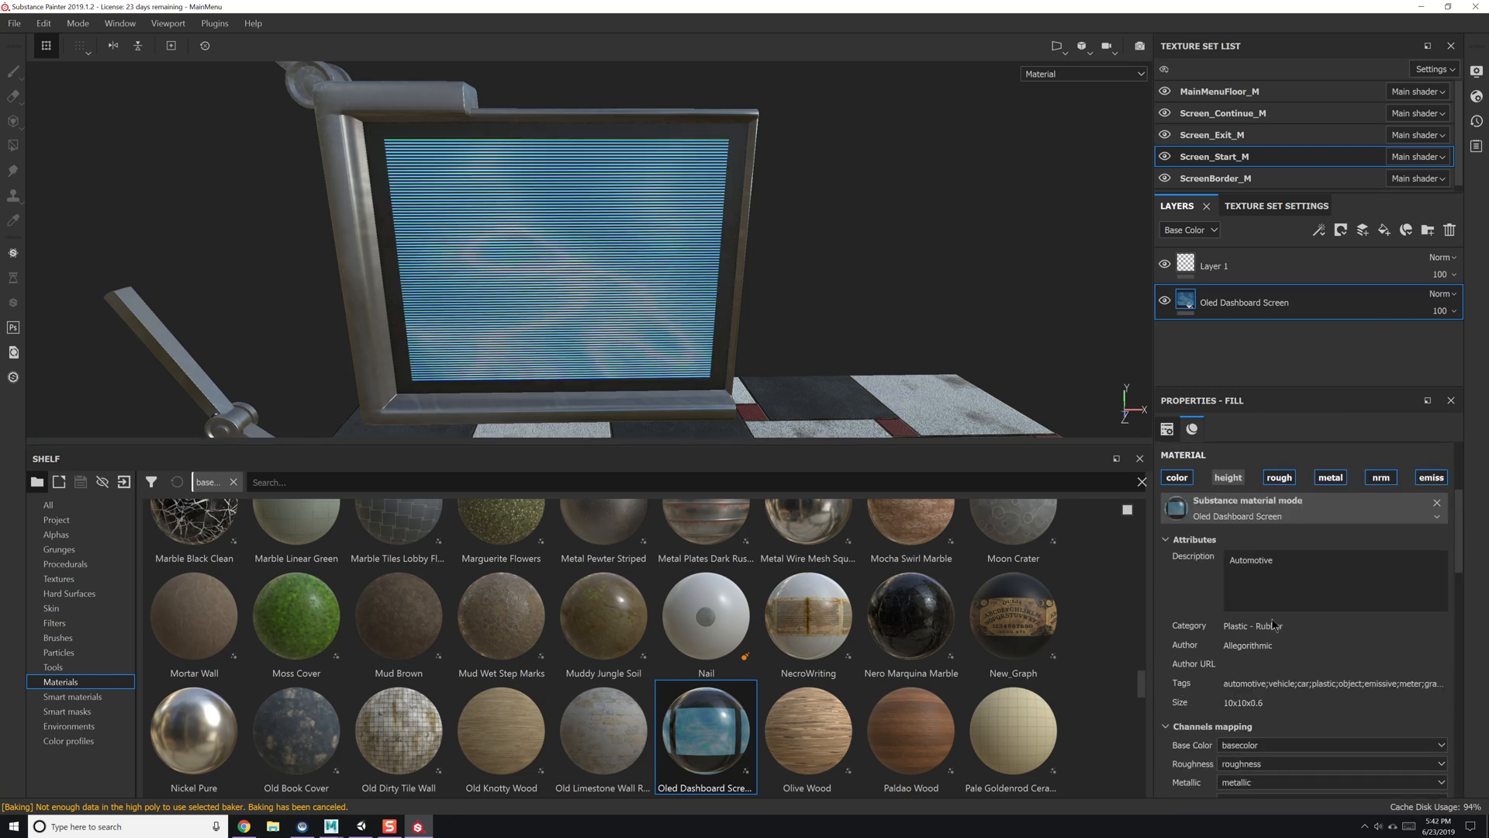
scroll("down", 3)
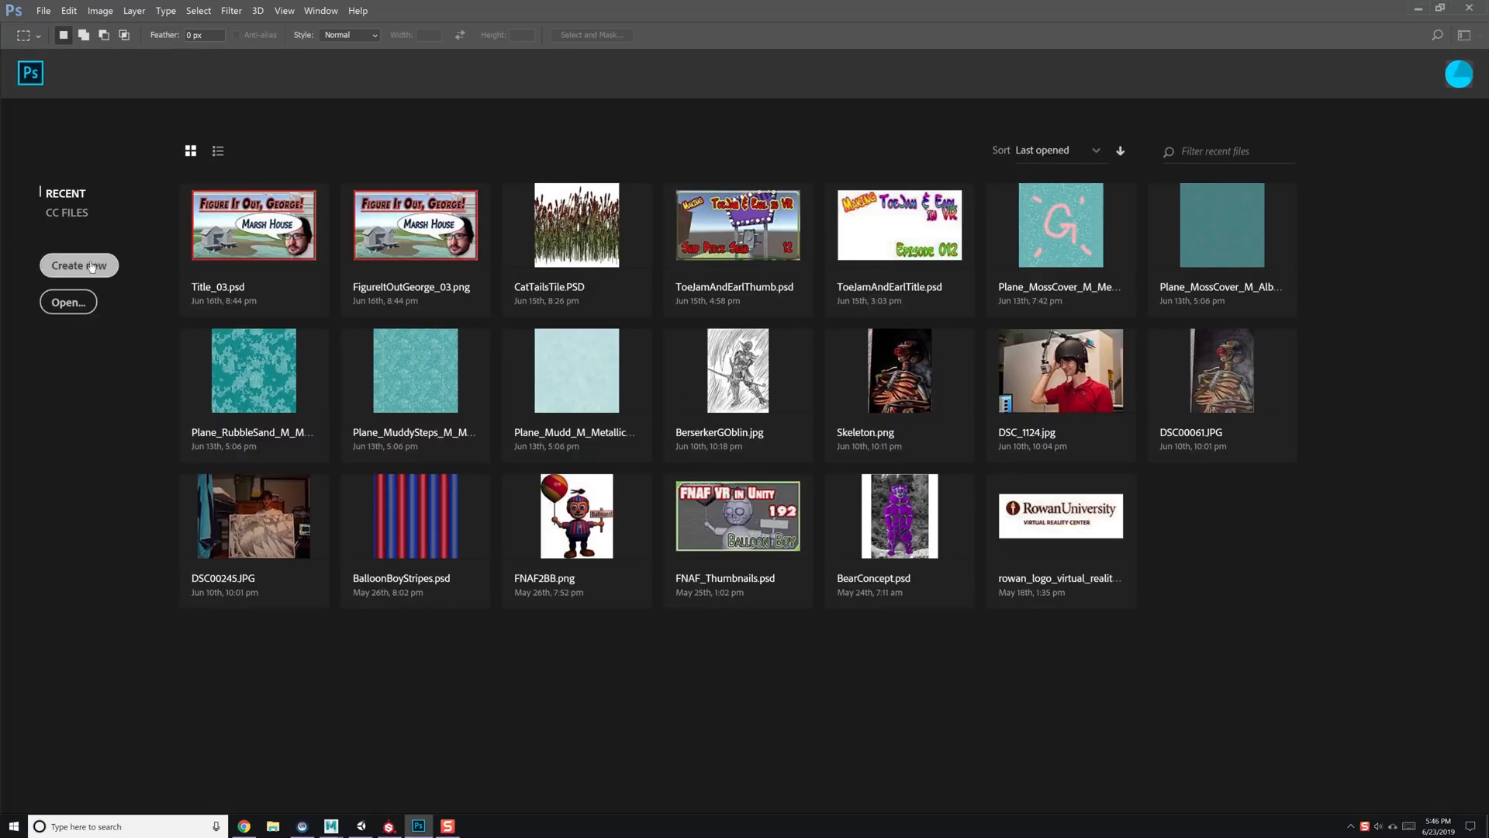
Build an Overlay radial-gradient vignette with a bevelled, stroked Start label, saved as PNG.
left_click(78, 265)
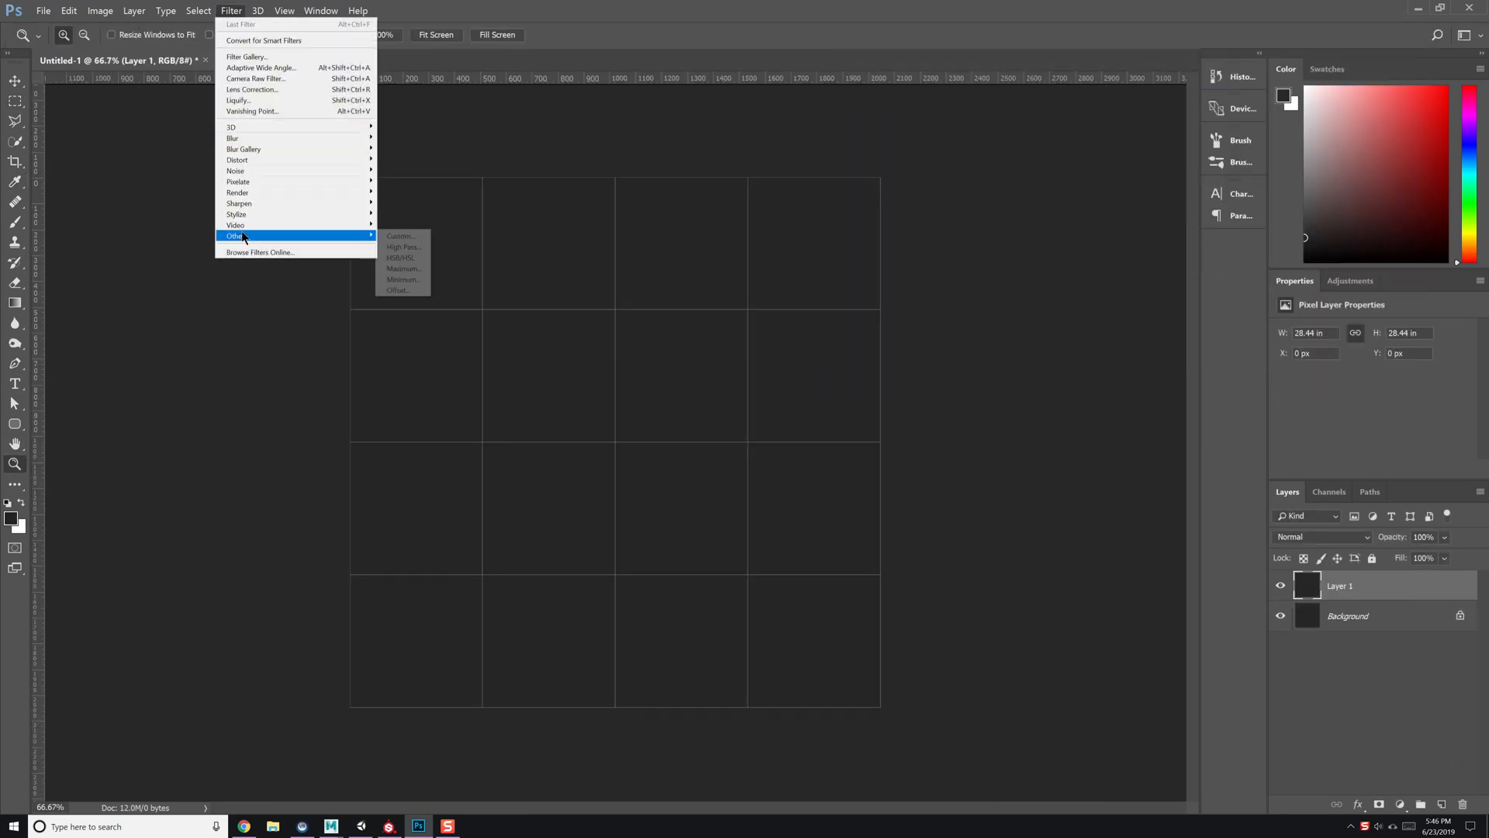
mouse_move(311, 130)
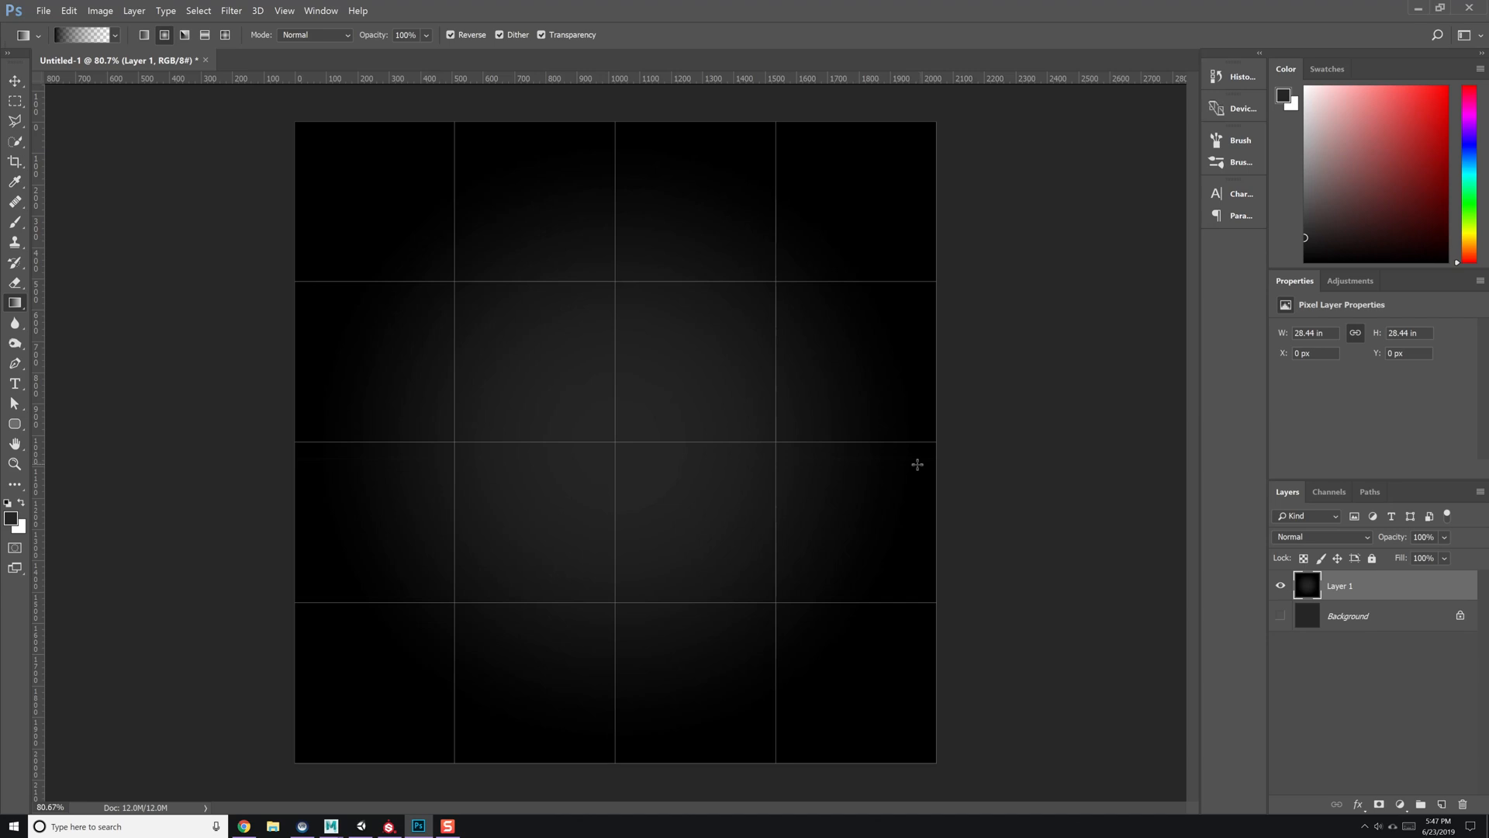
left_click(1322, 537)
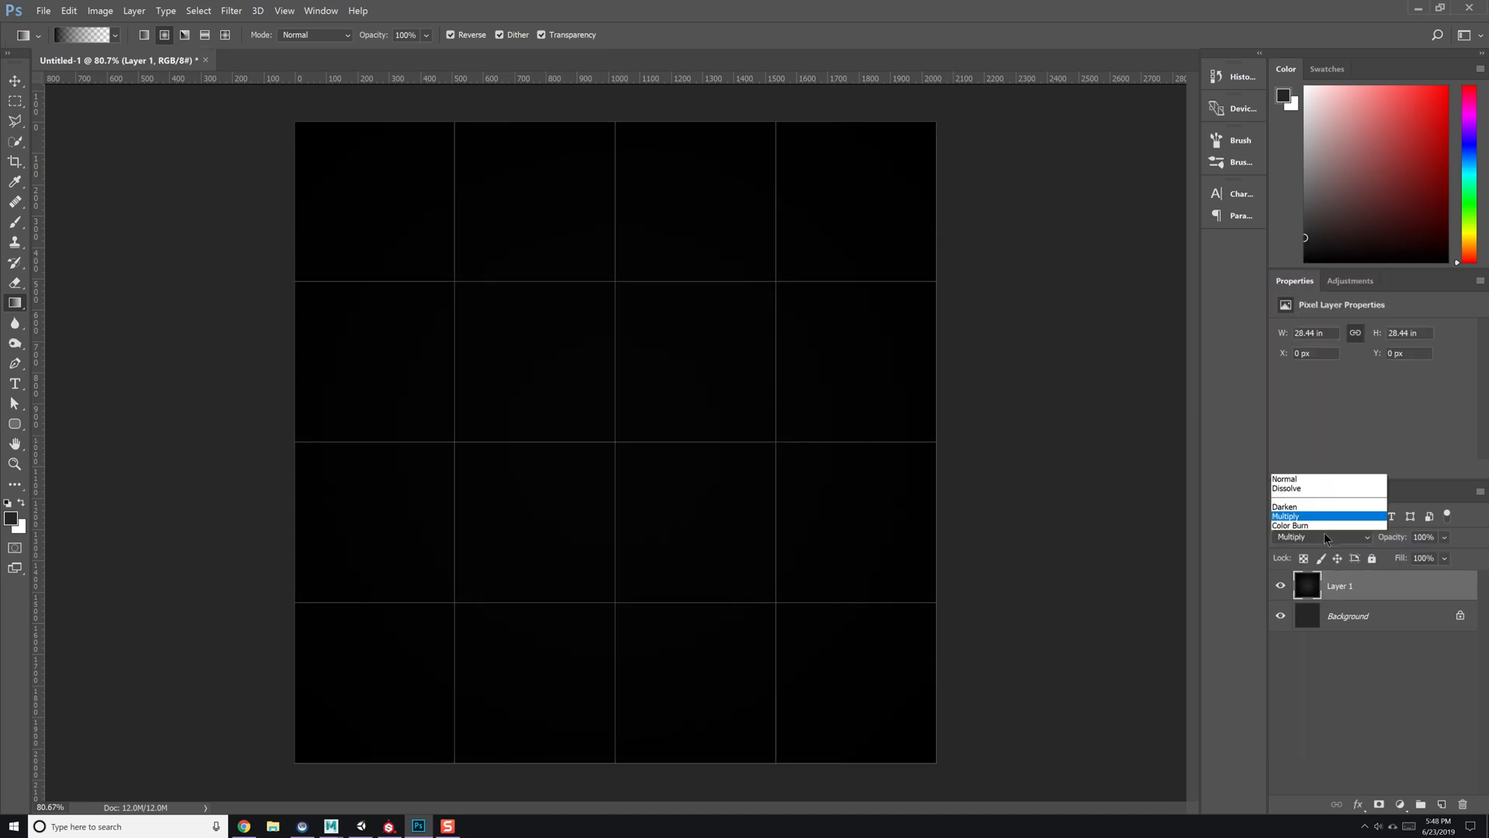
left_click(1320, 537)
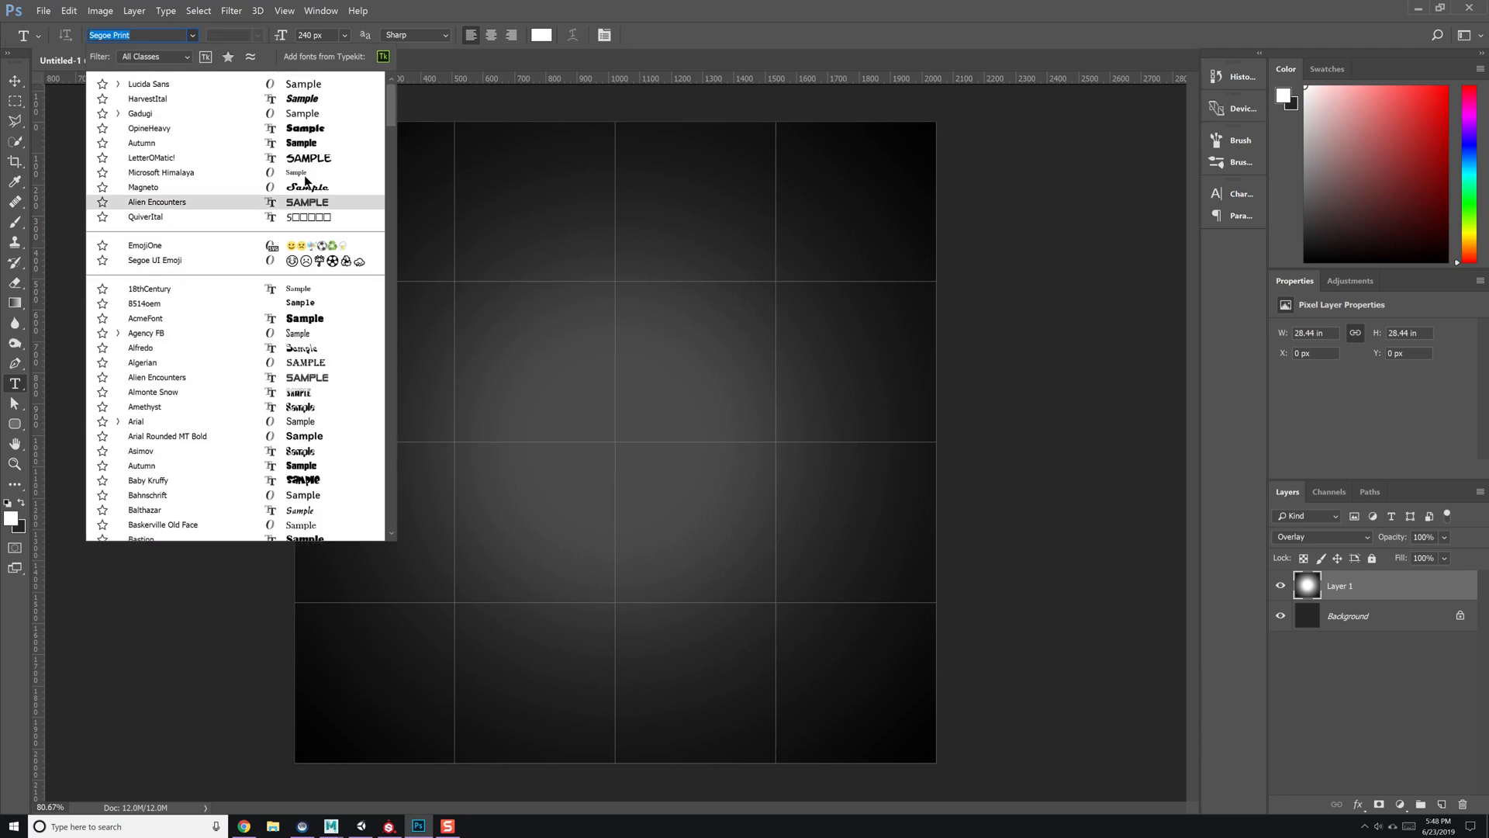
left_click(147, 98)
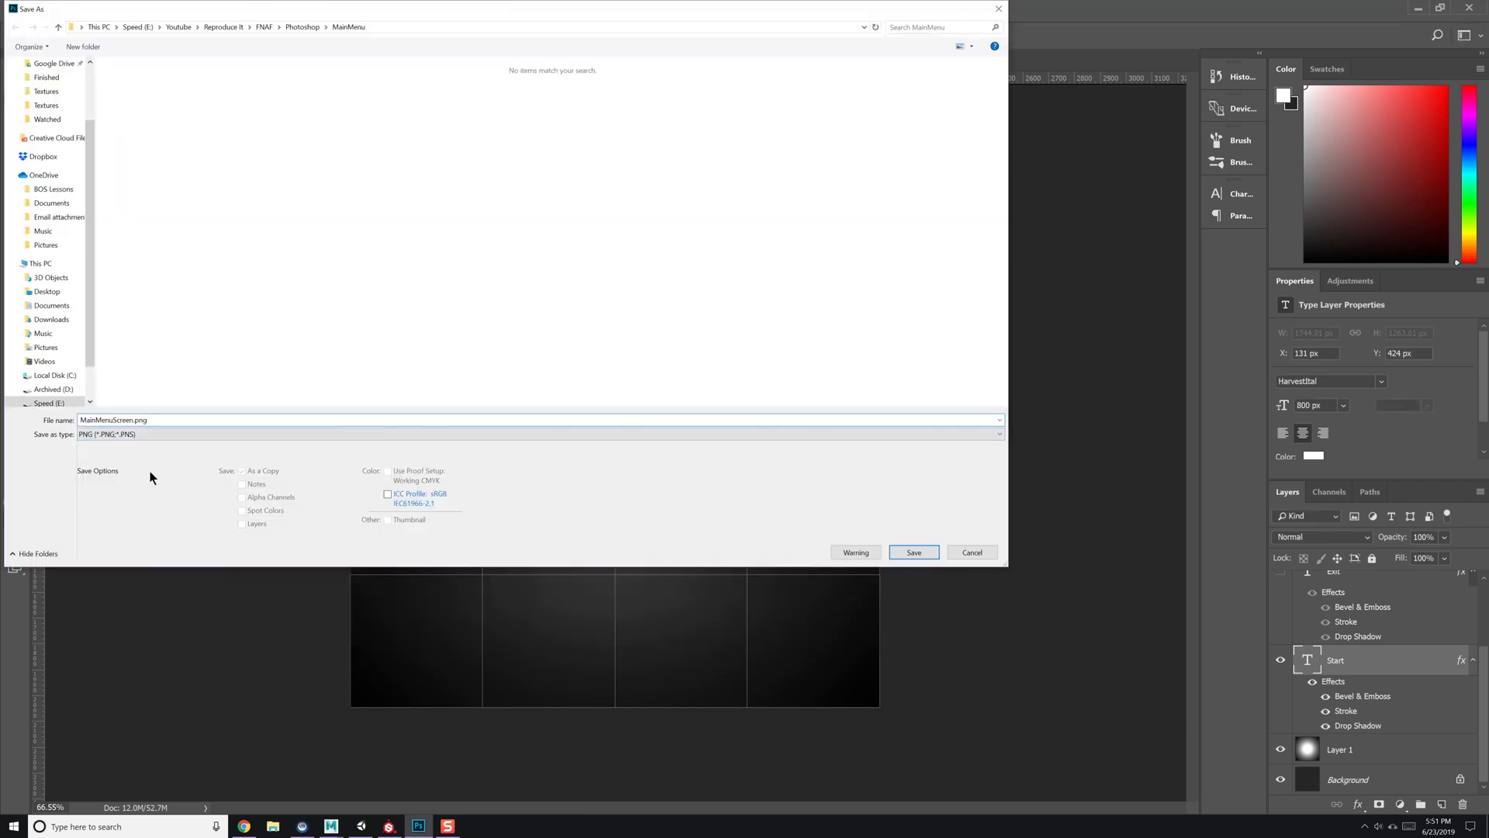
left_click(914, 552)
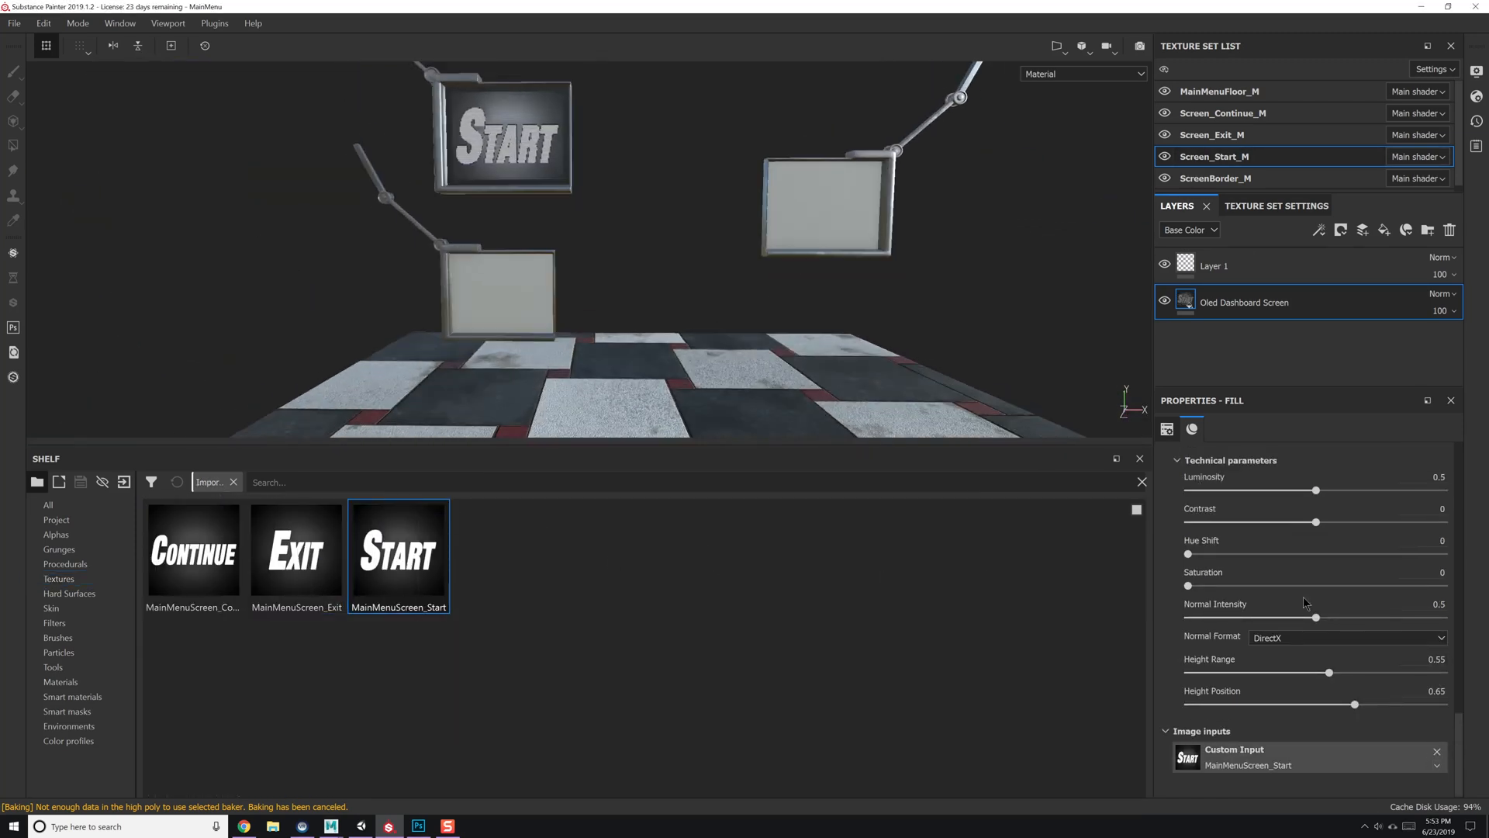
Import the MainMenuScreen PNGs and feed MainMenuScreen_Start into the Oled Custom Input.
left_click(1212, 134)
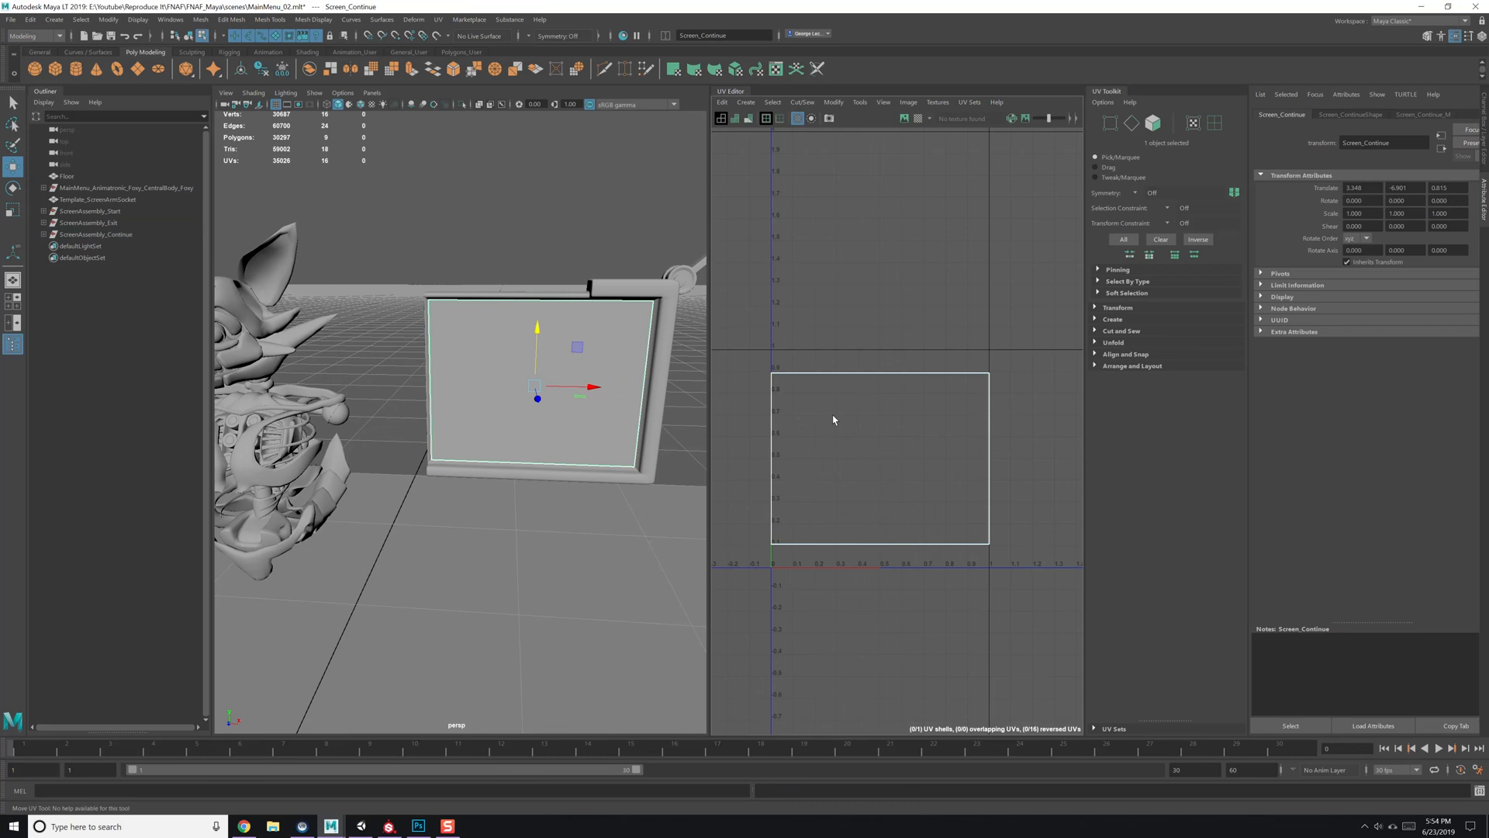
Go back to the MainMenu Substance Painter project showing the START, EXIT and CONTINUE screens.
left_click(26, 18)
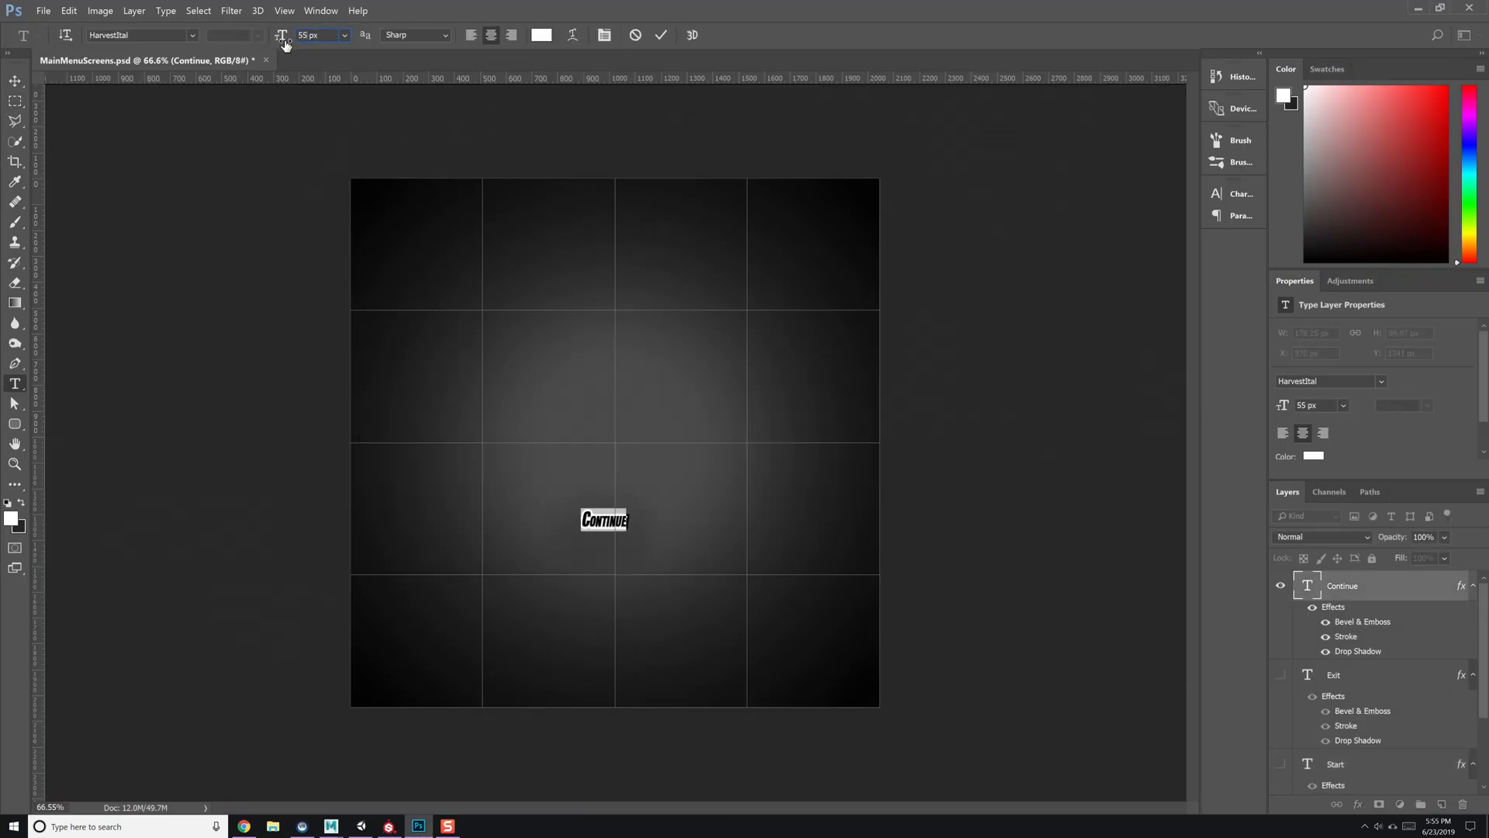
left_click(388, 826)
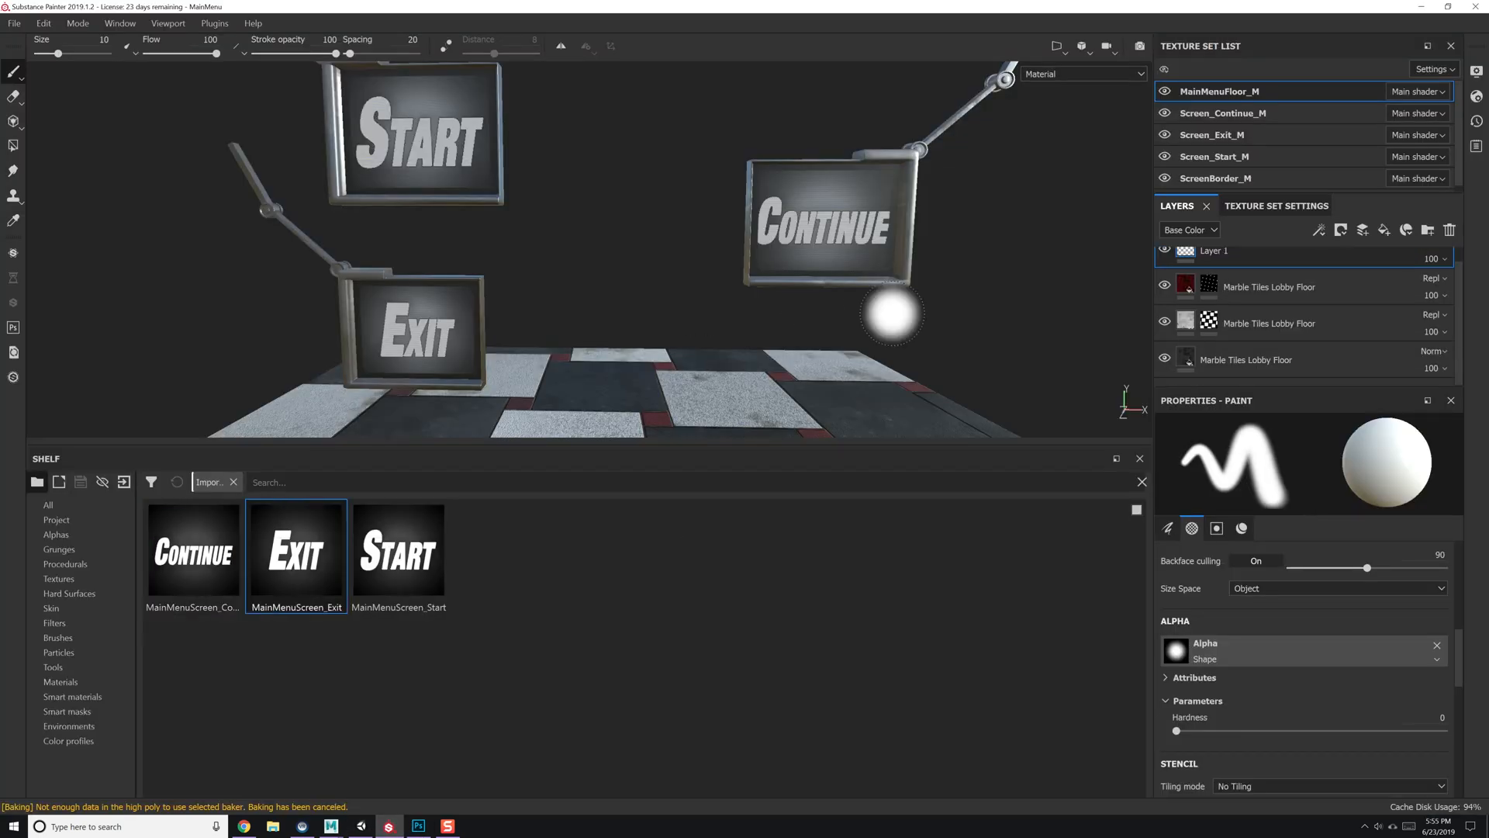
Select the Screen_Continue_M texture set to check its Oled Dashboard Screen fill.
left_click(1223, 112)
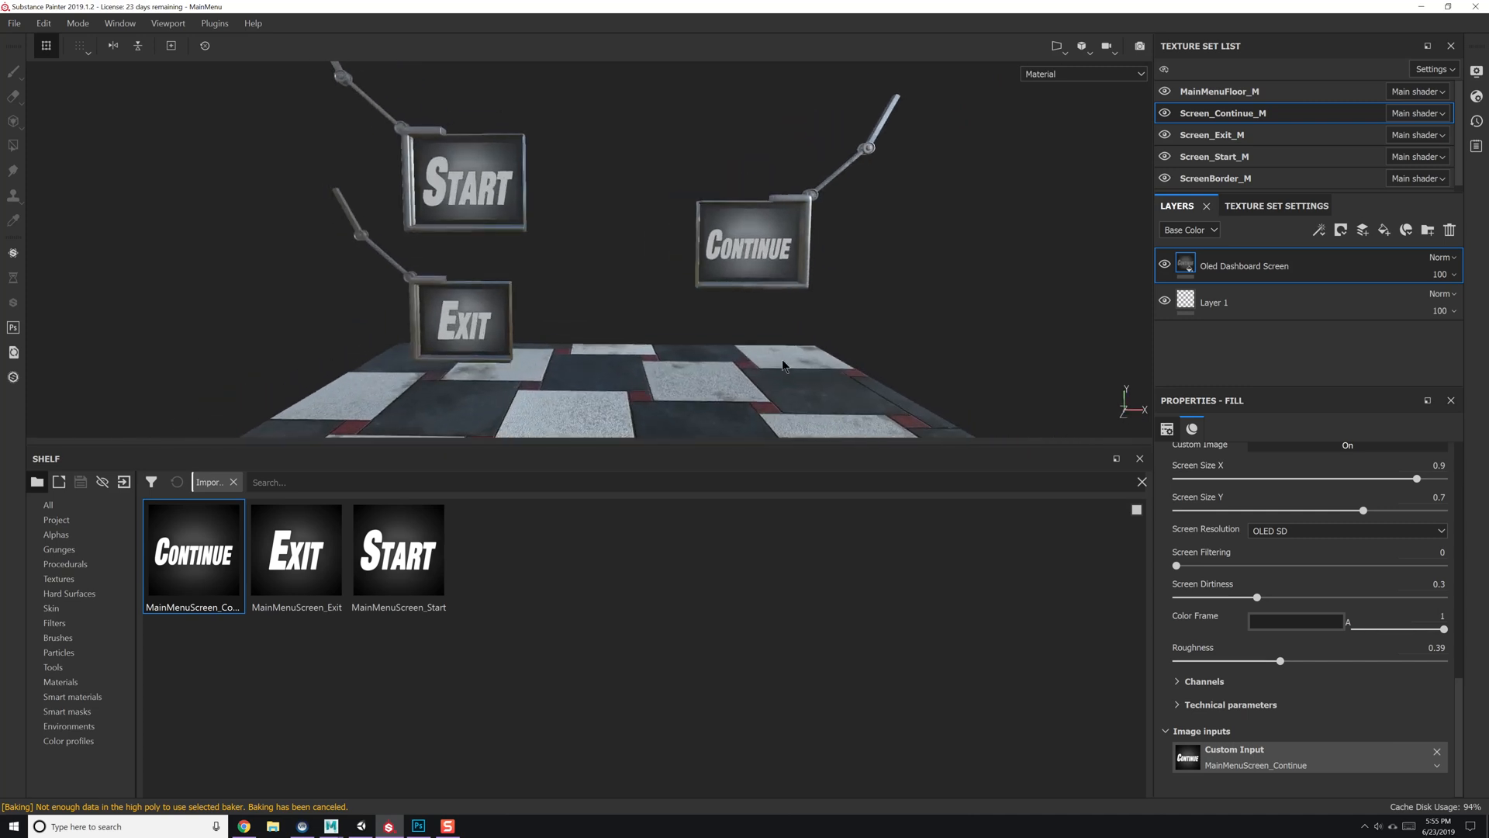
mouse_move(1272, 714)
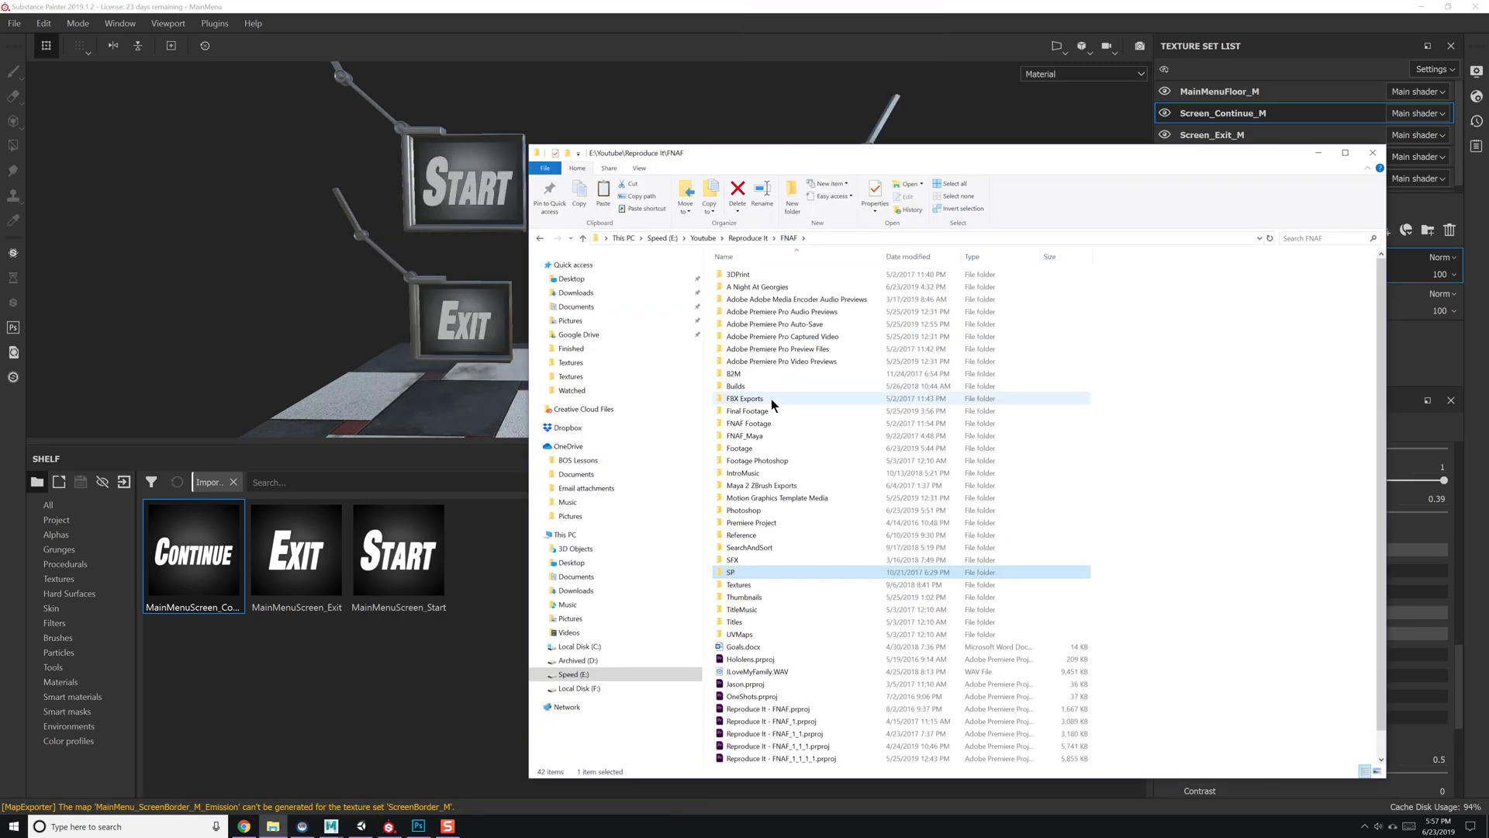
Open the SP folder inside the FNAF project files.
double_click(757, 286)
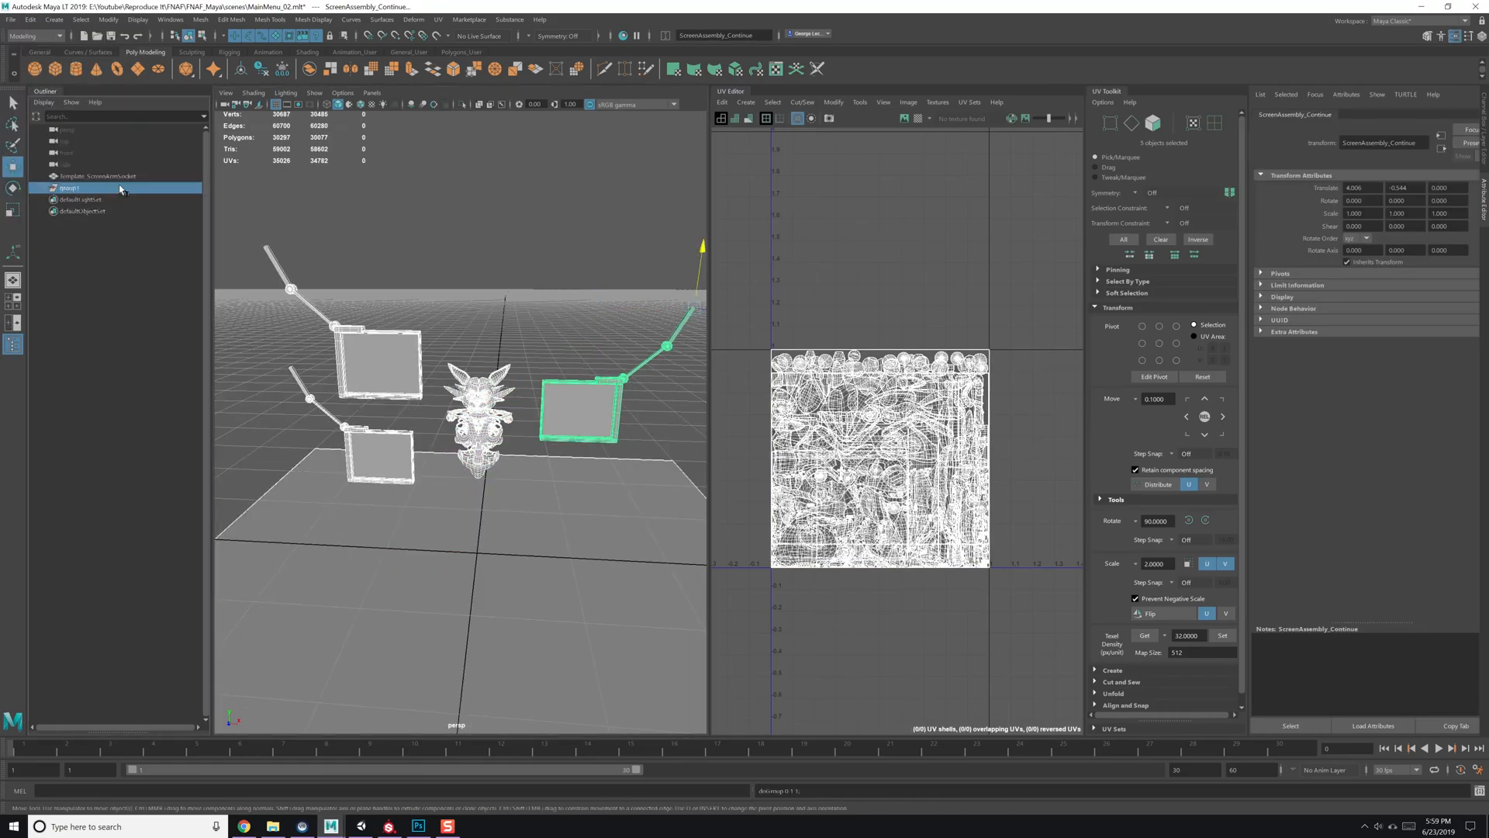
Send MainMenu with Send to Unity into the A Night At Georgies Assets folder.
left_click(10, 19)
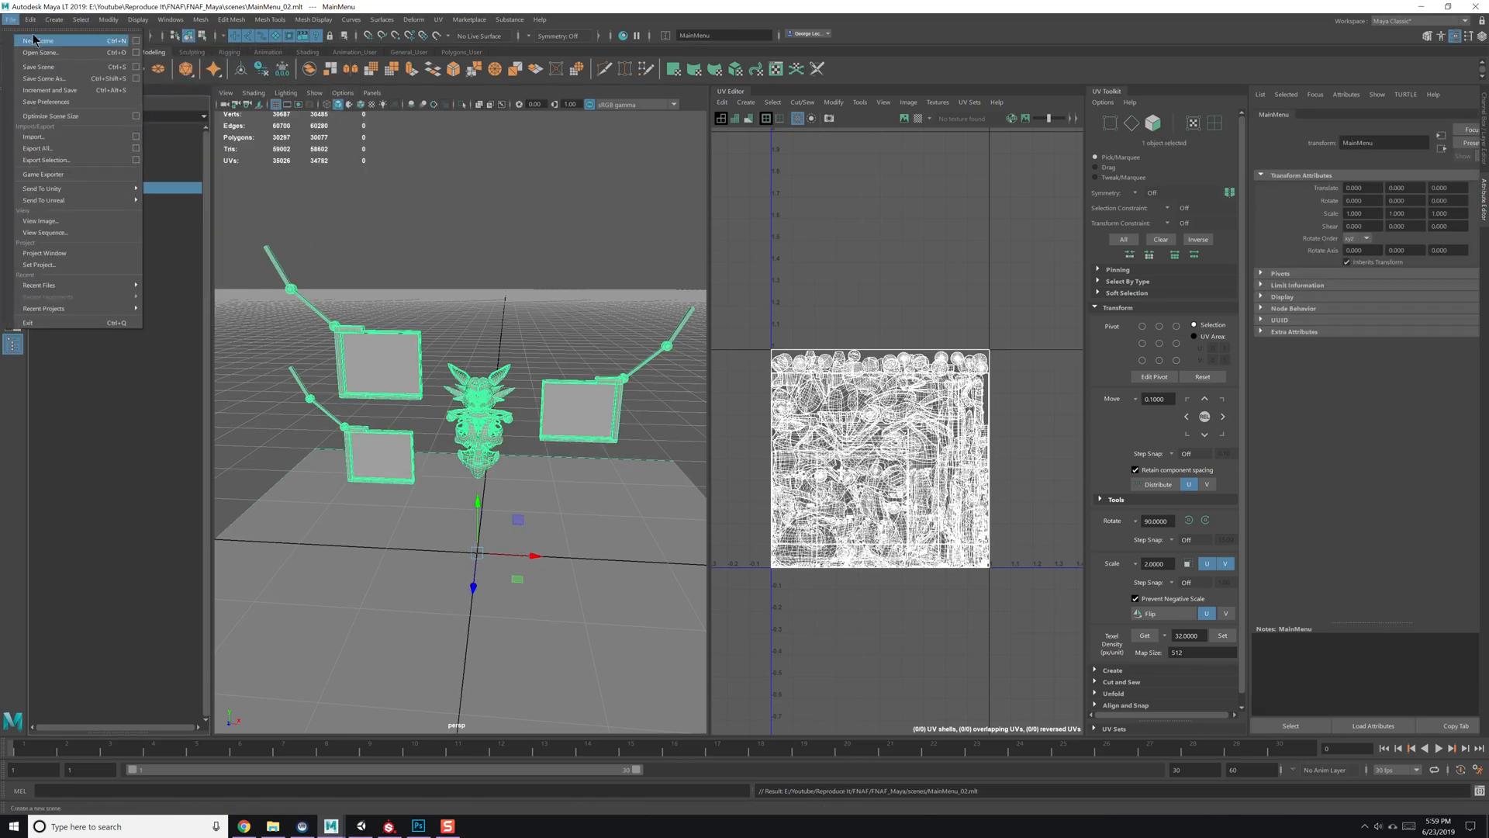
left_click(39, 210)
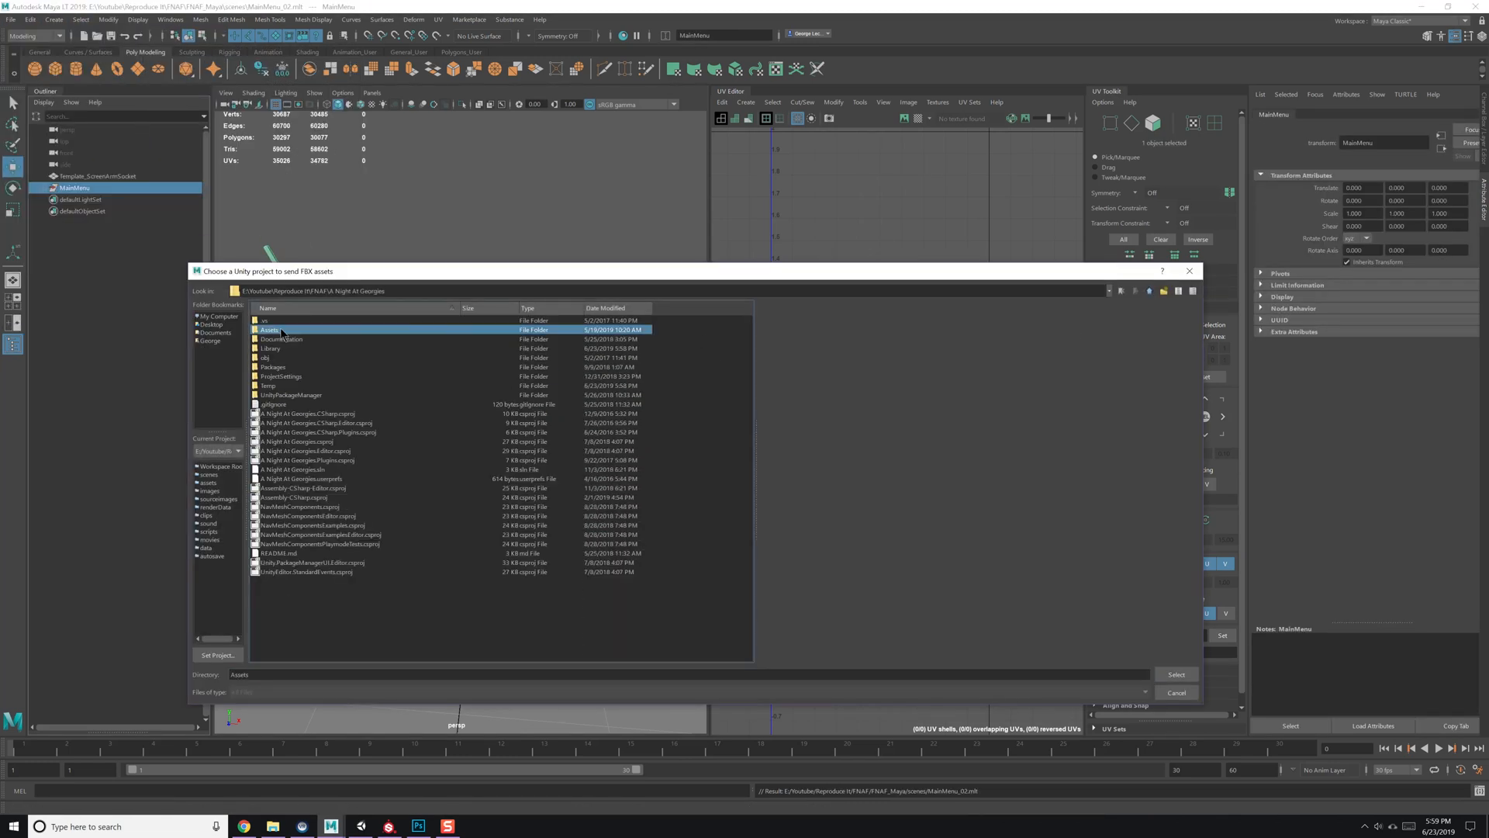
double_click(269, 330)
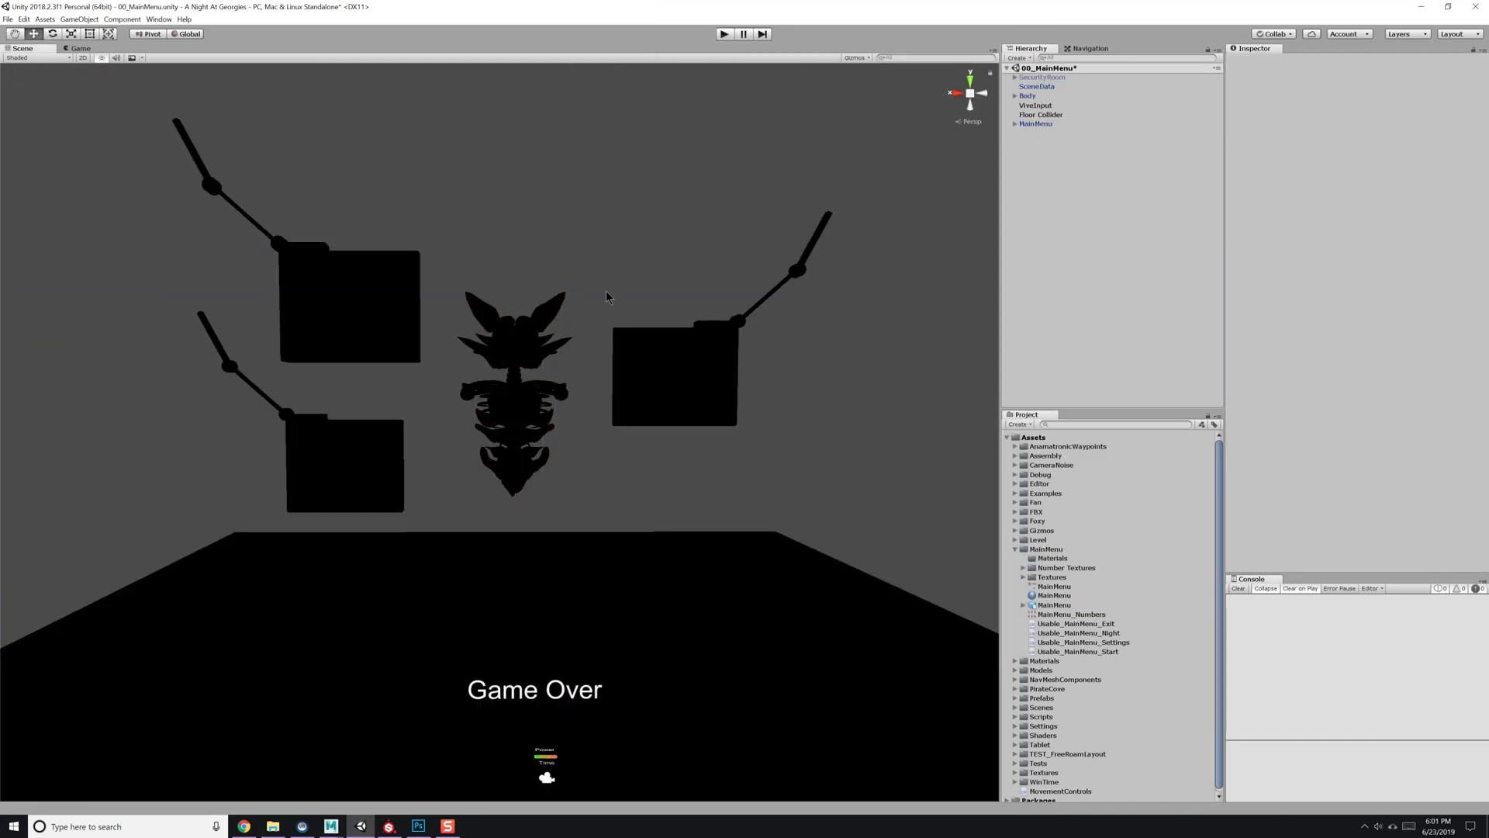
Add spot lights over Foxy and the screens, then browse MainMenu > Materials.
left_click(1036, 133)
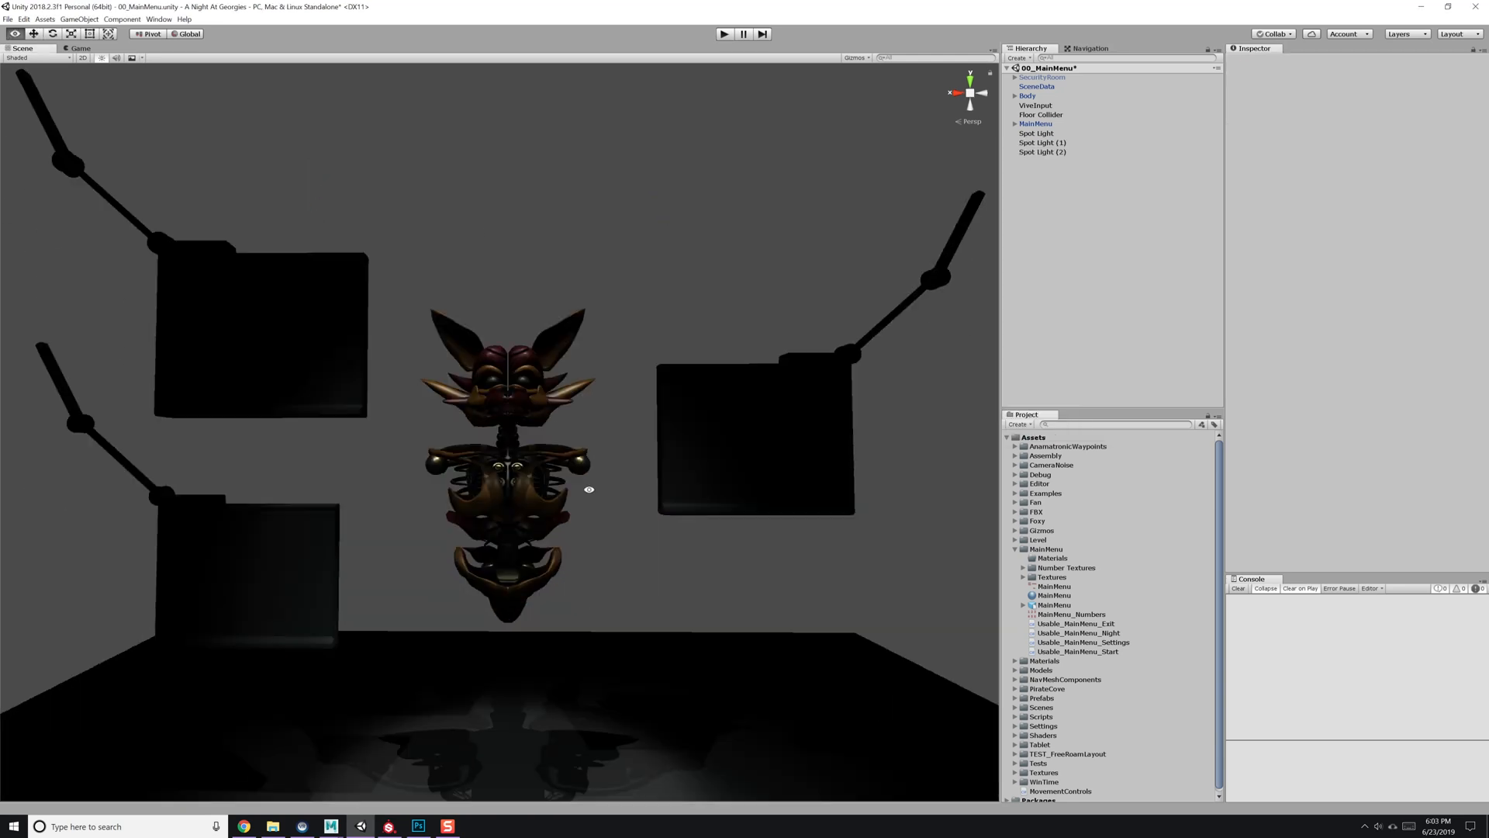
left_click(1038, 132)
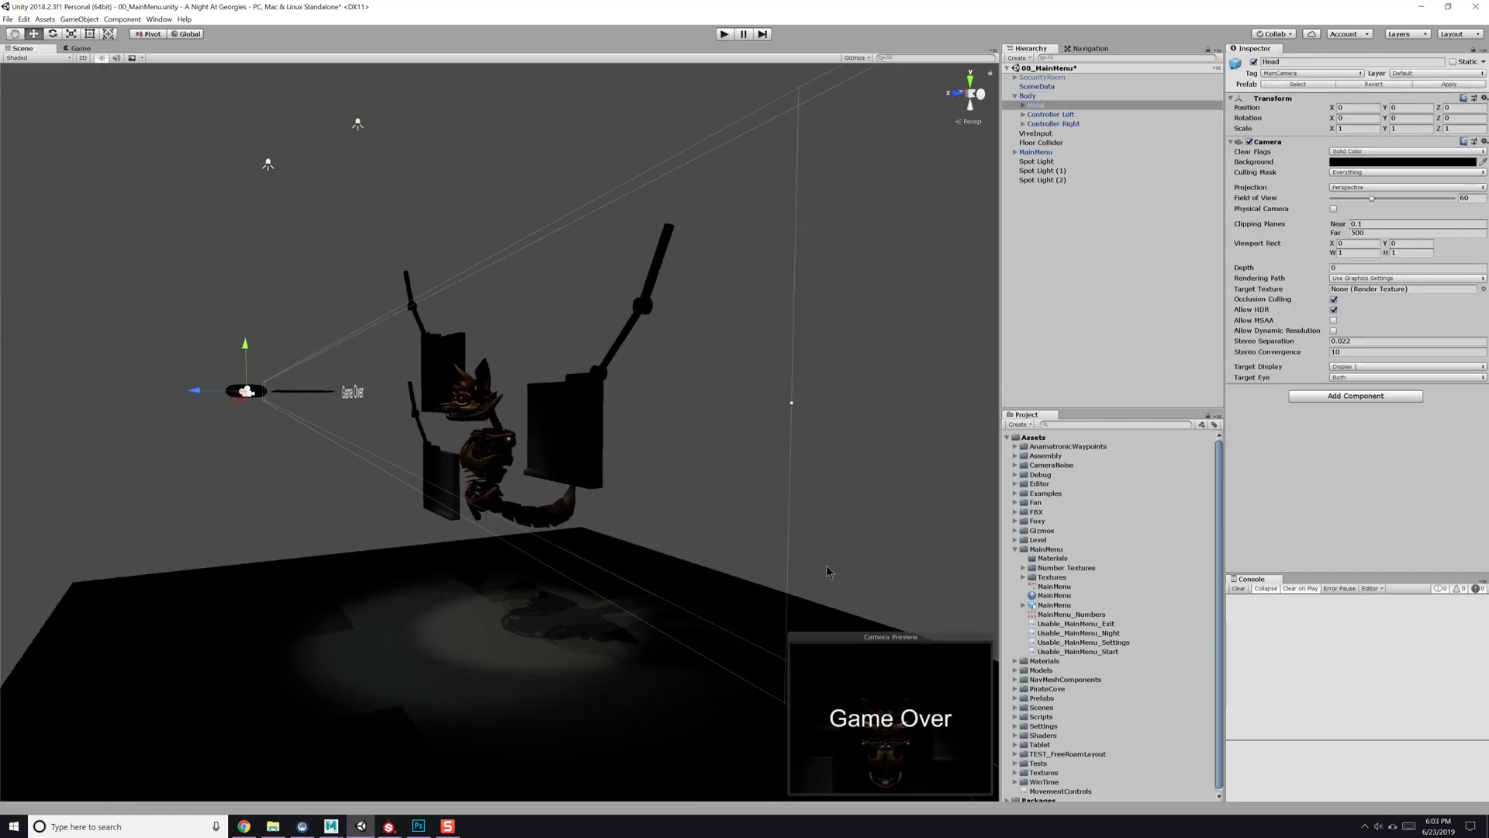
left_click(75, 47)
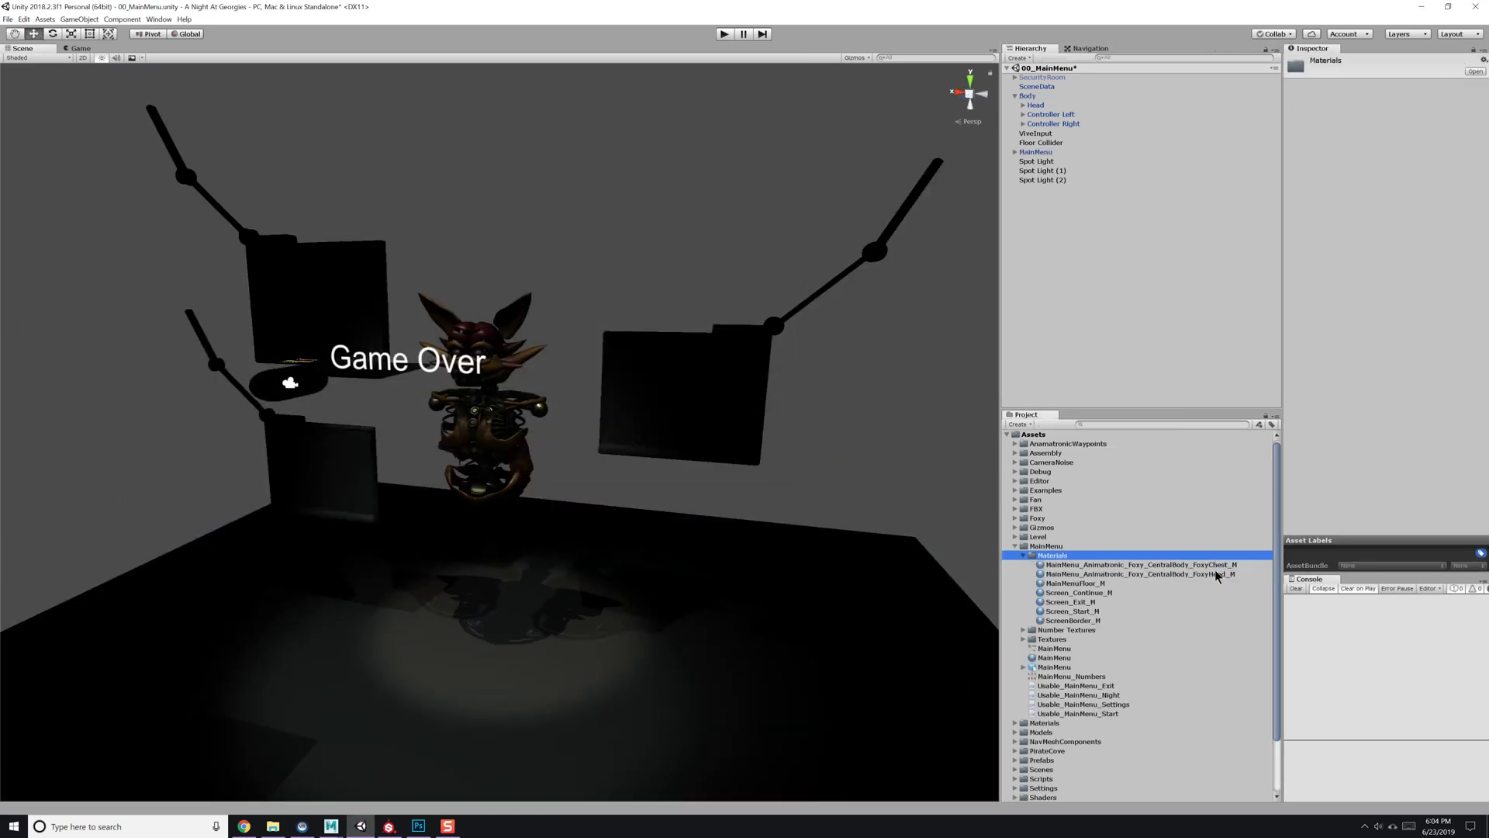
Fill the Continue, Exit and Start materials' Albedo, Metallic, Normal, Occlusion and Emission slots.
left_click(1074, 591)
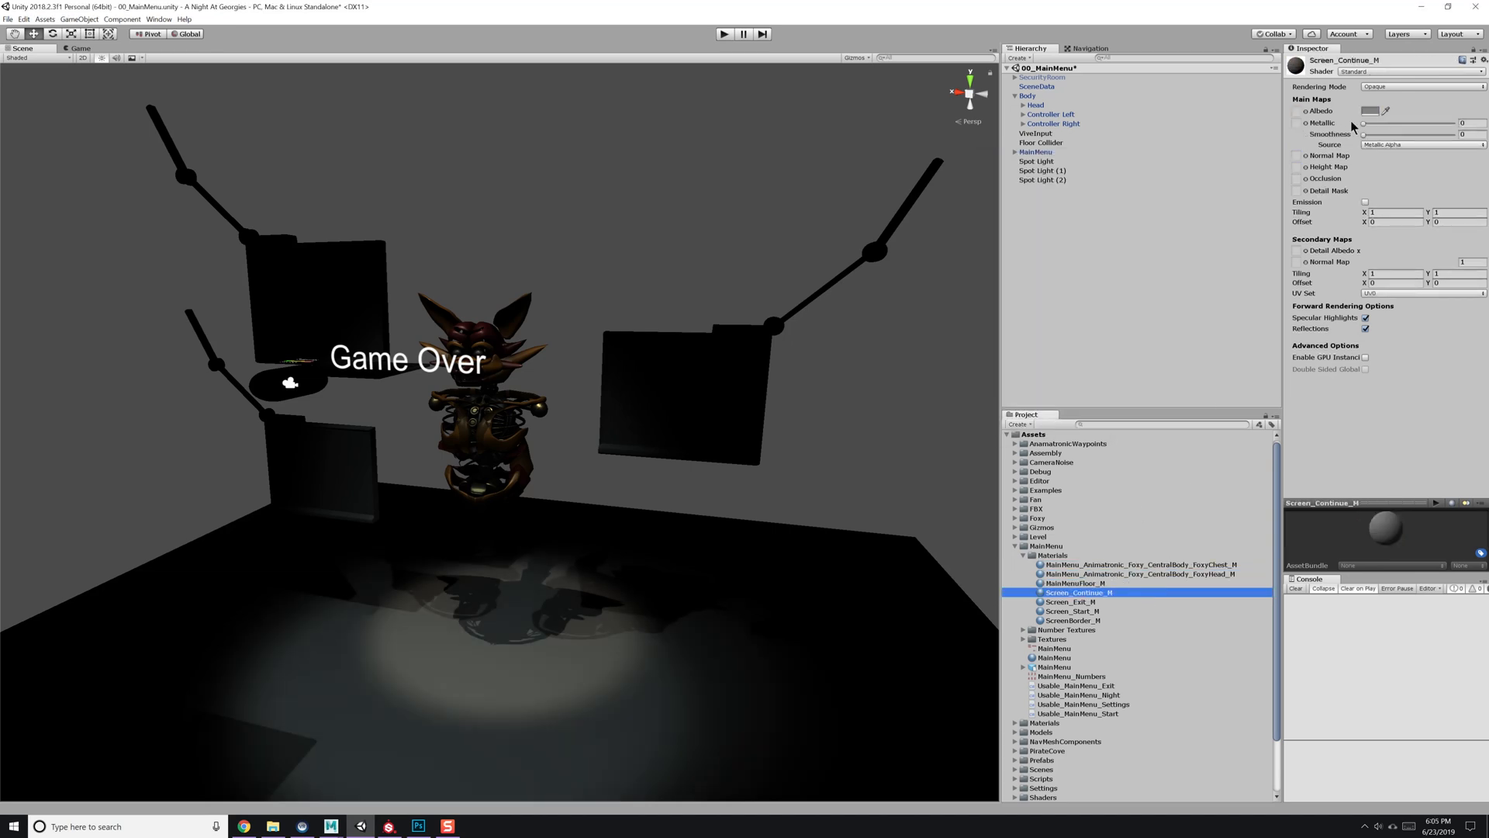
left_click(1076, 517)
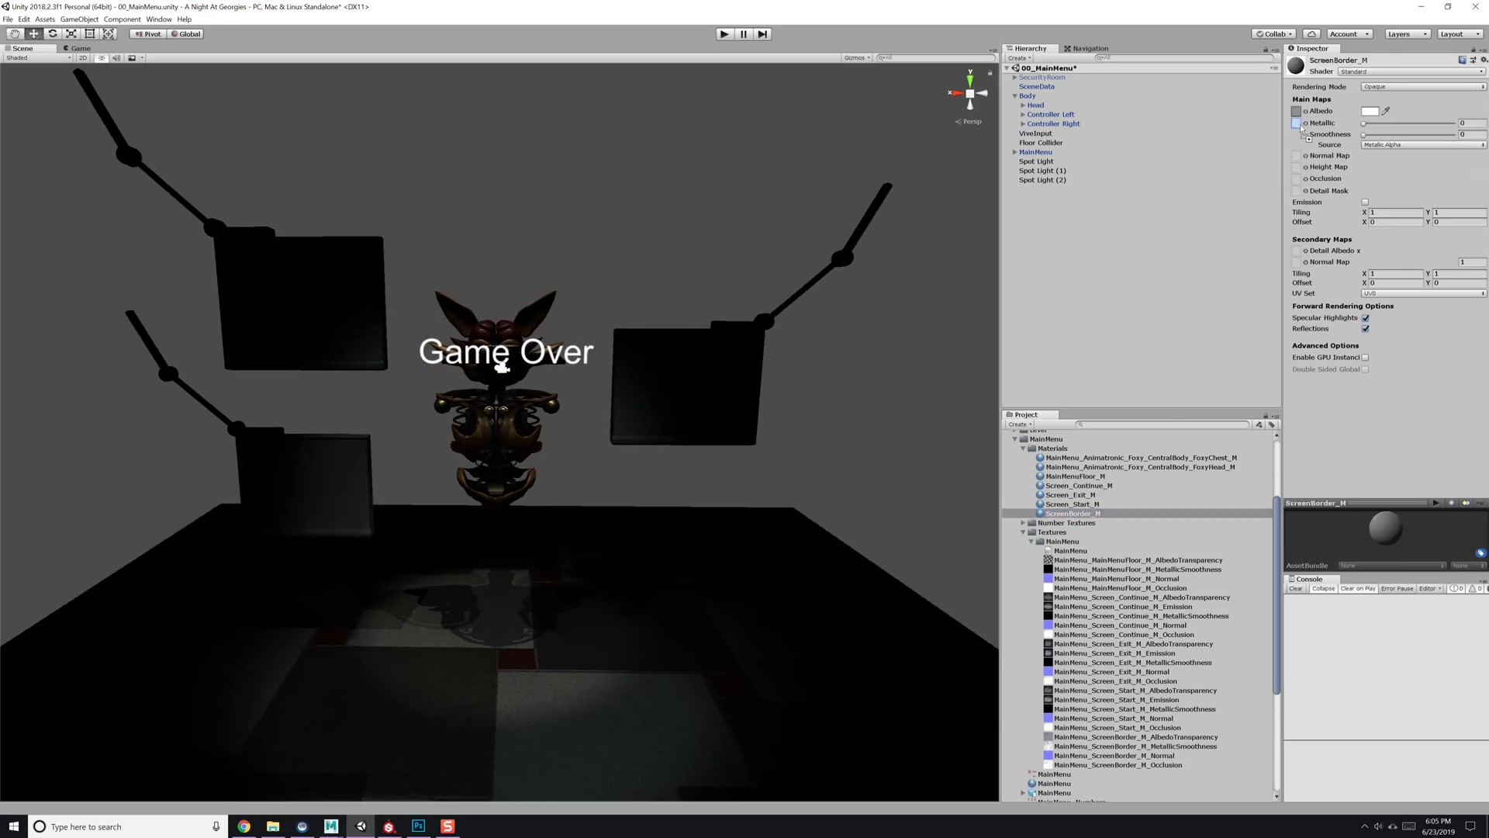
left_click(1079, 495)
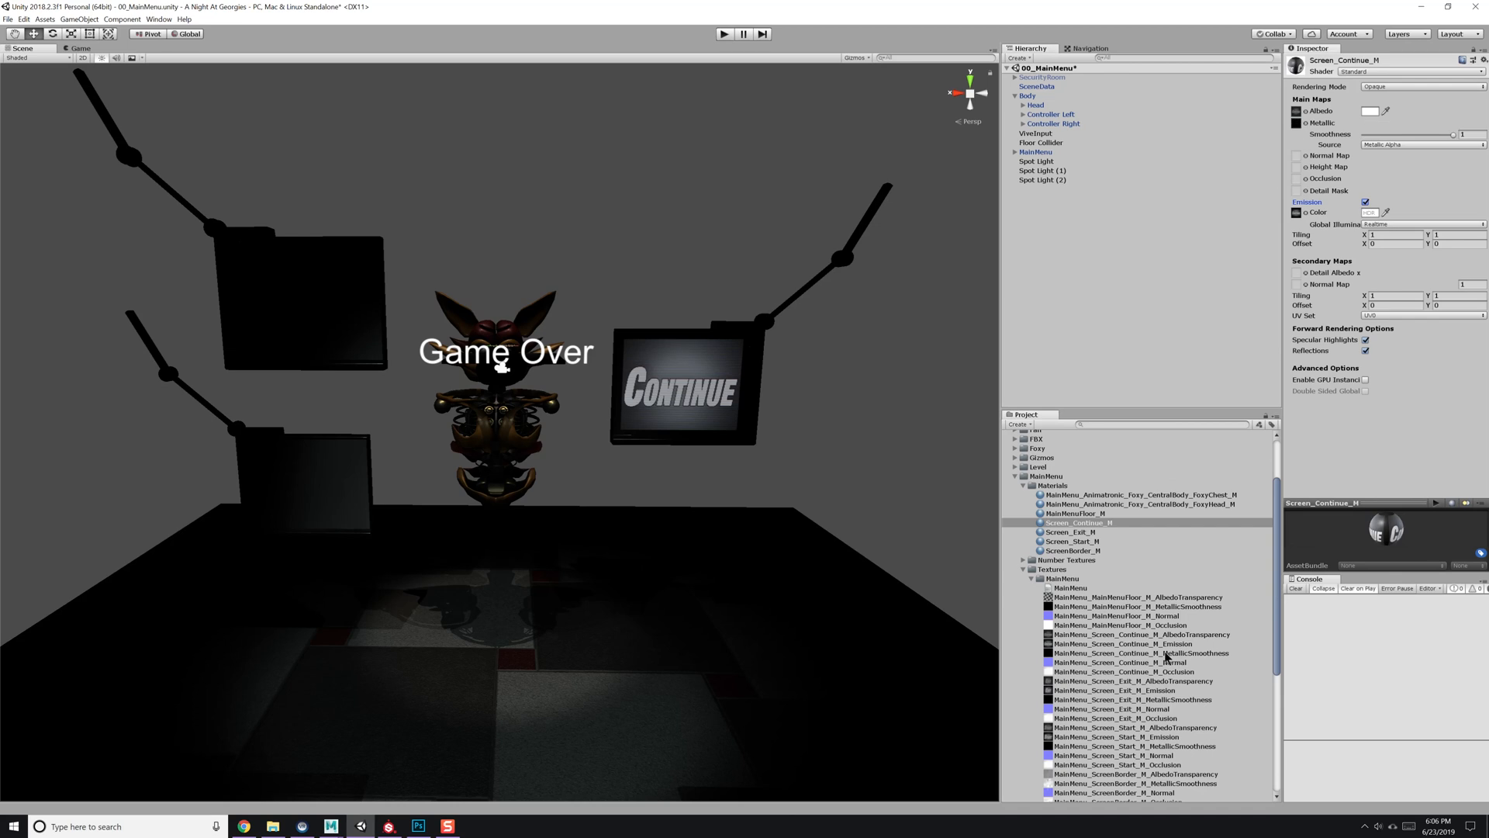
left_click(1069, 533)
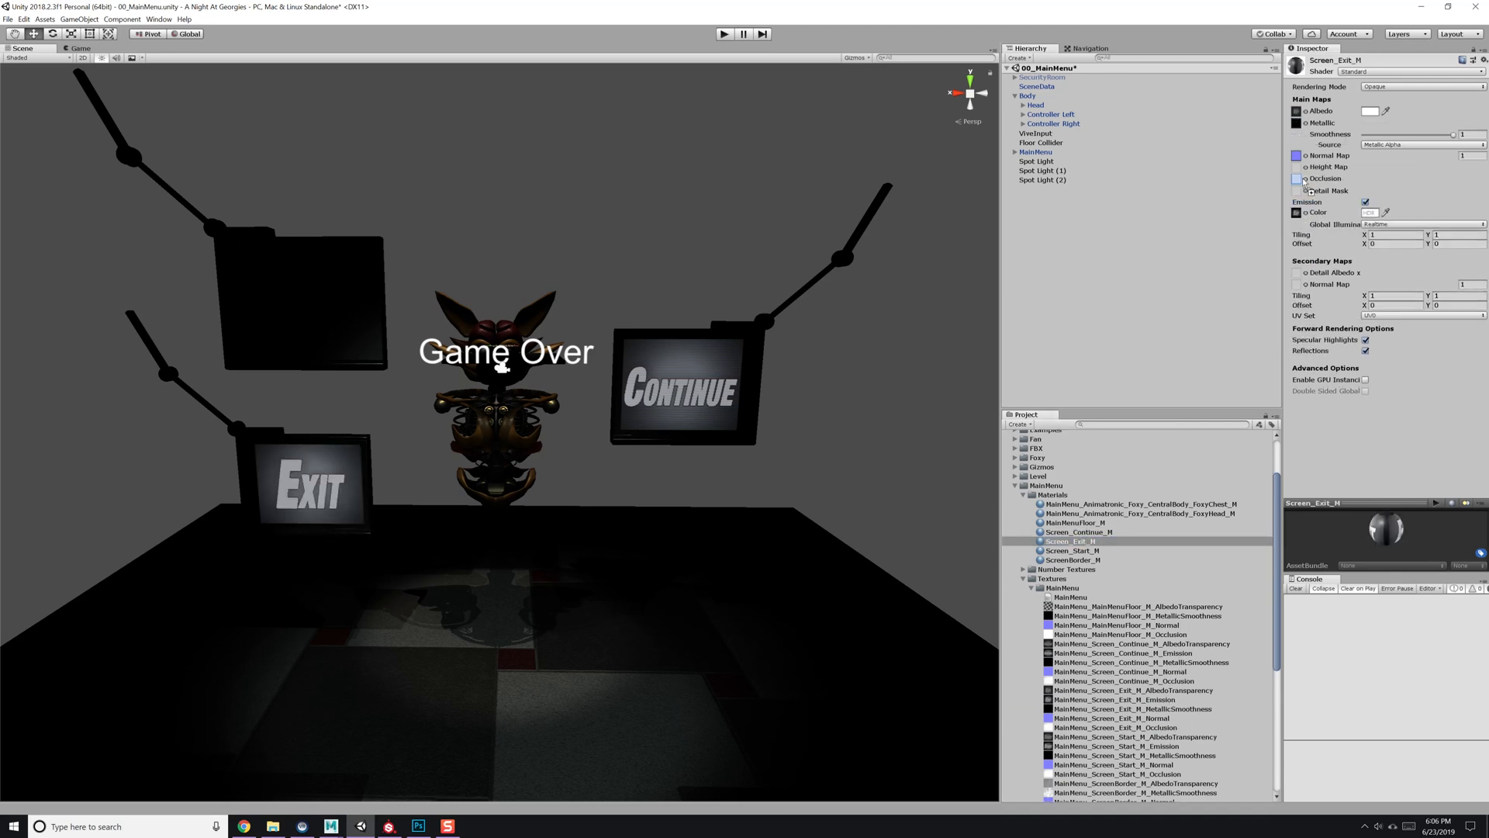
left_click(1072, 559)
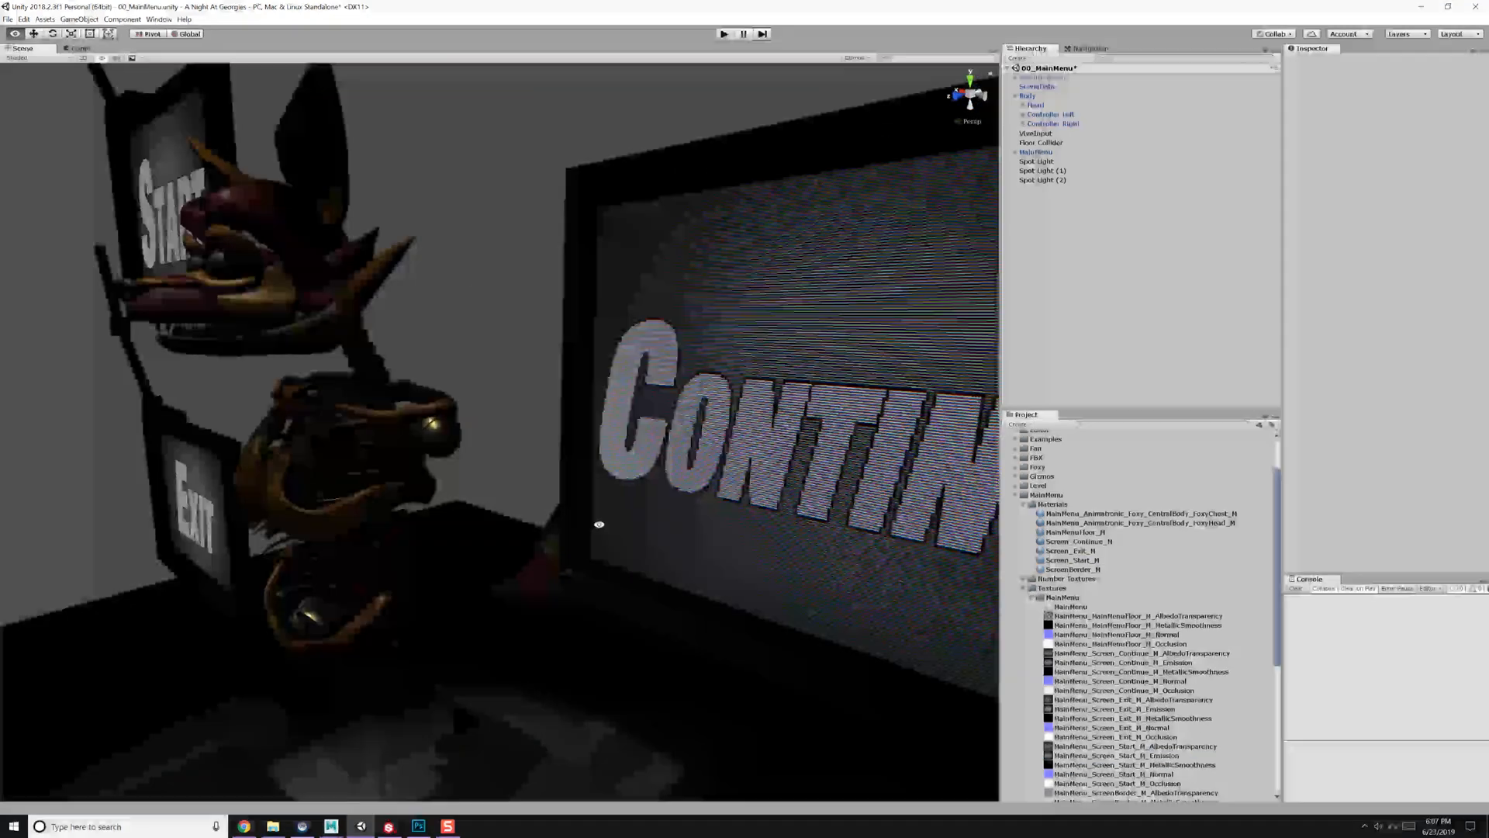
left_click(76, 48)
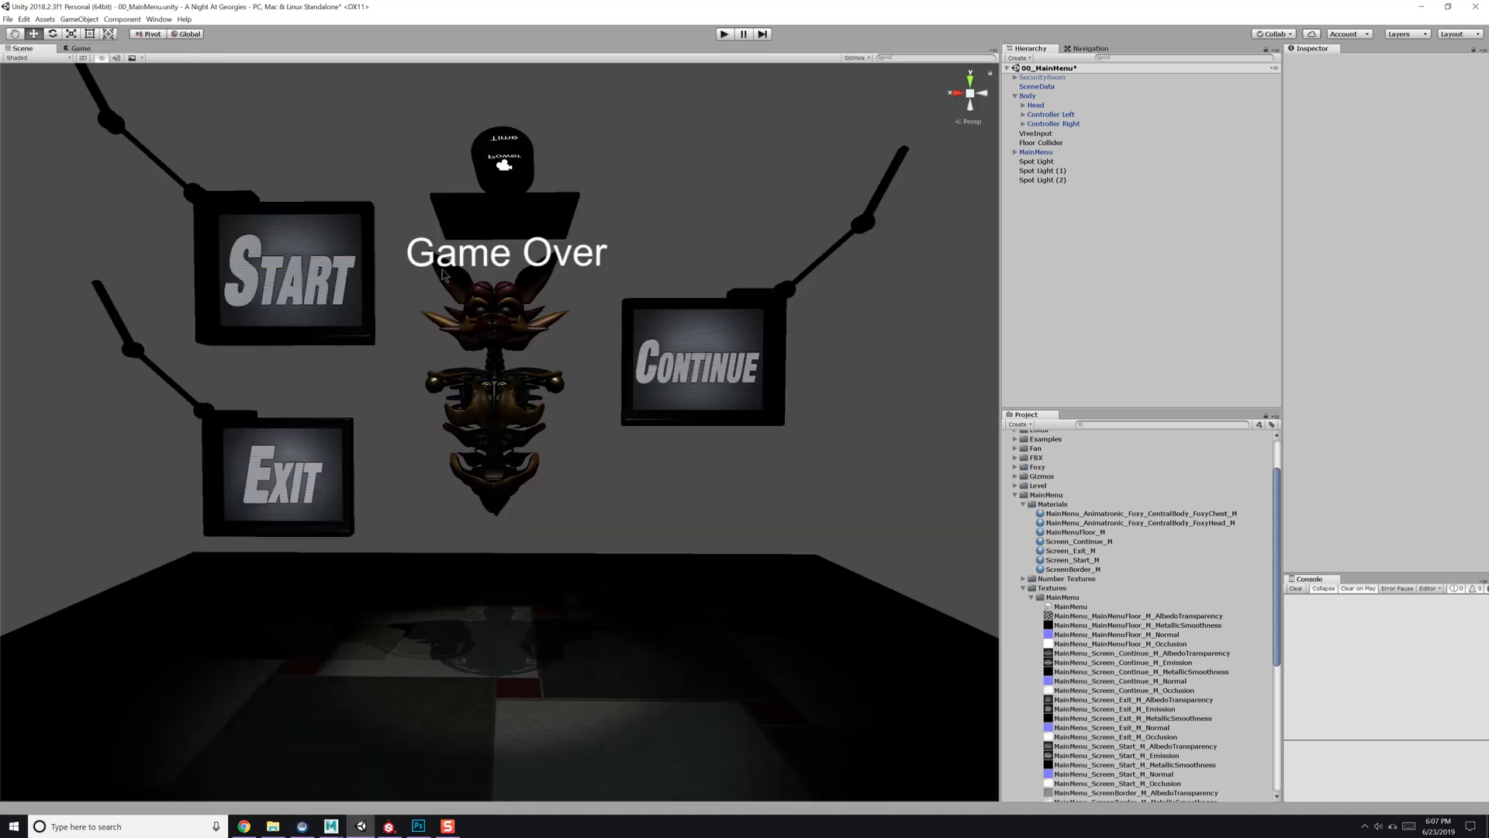
Add a Reflection Probe, create skybox and cubemap materials, and bake lighting.
left_click(1052, 114)
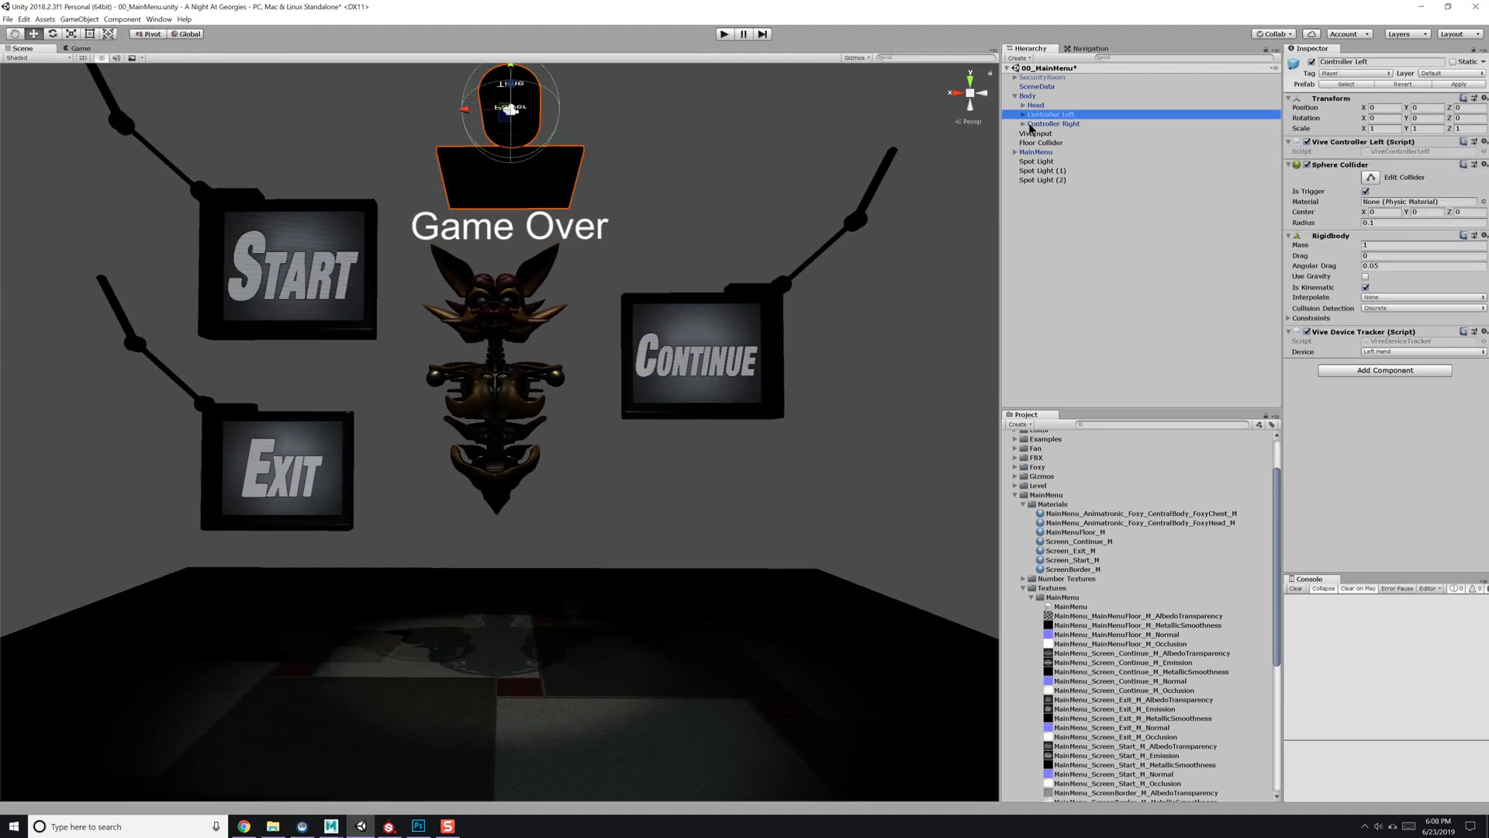
left_click(1027, 95)
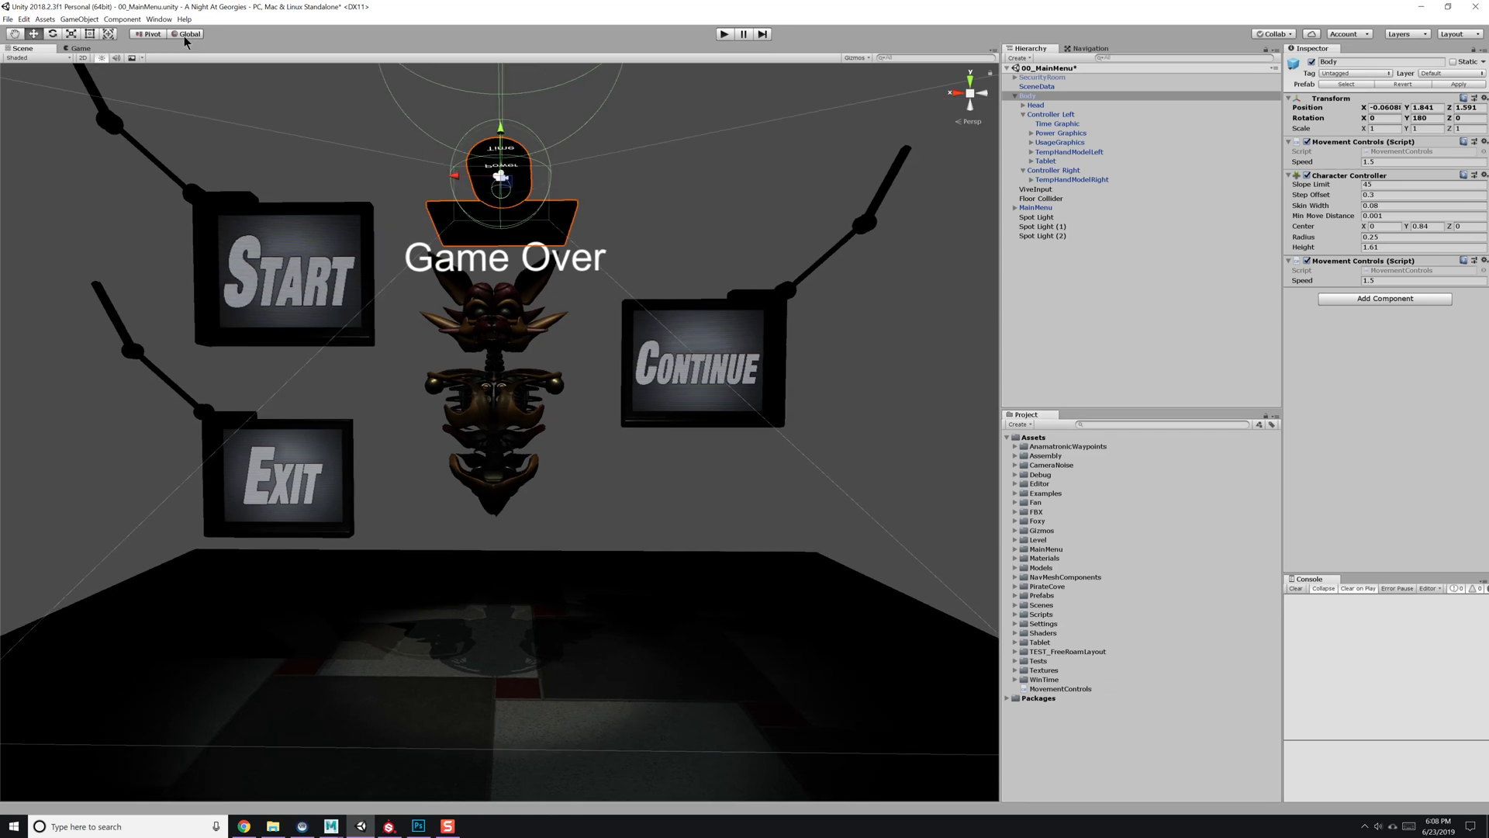
left_click(124, 19)
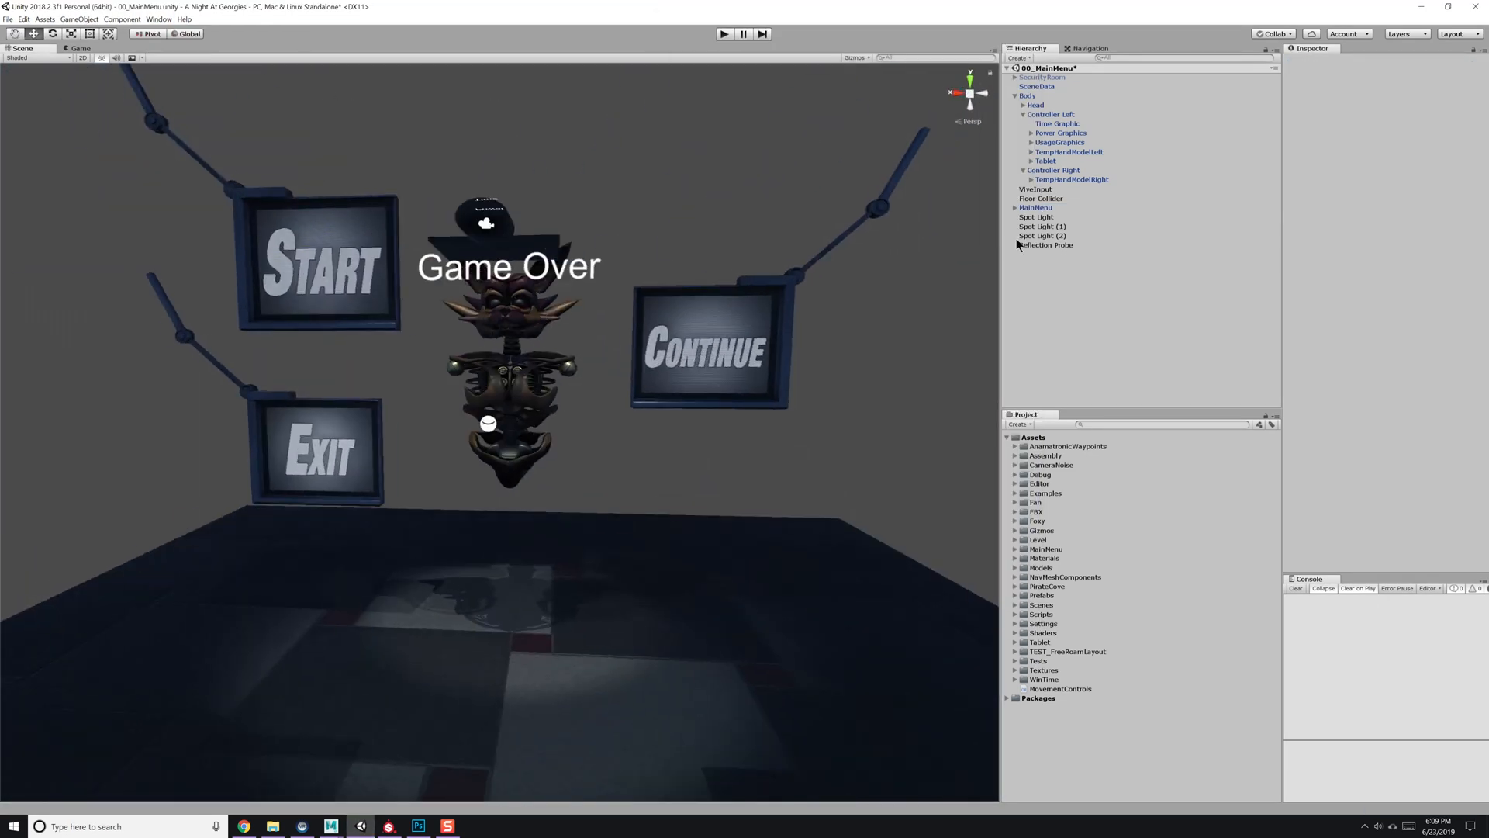
left_click(1050, 114)
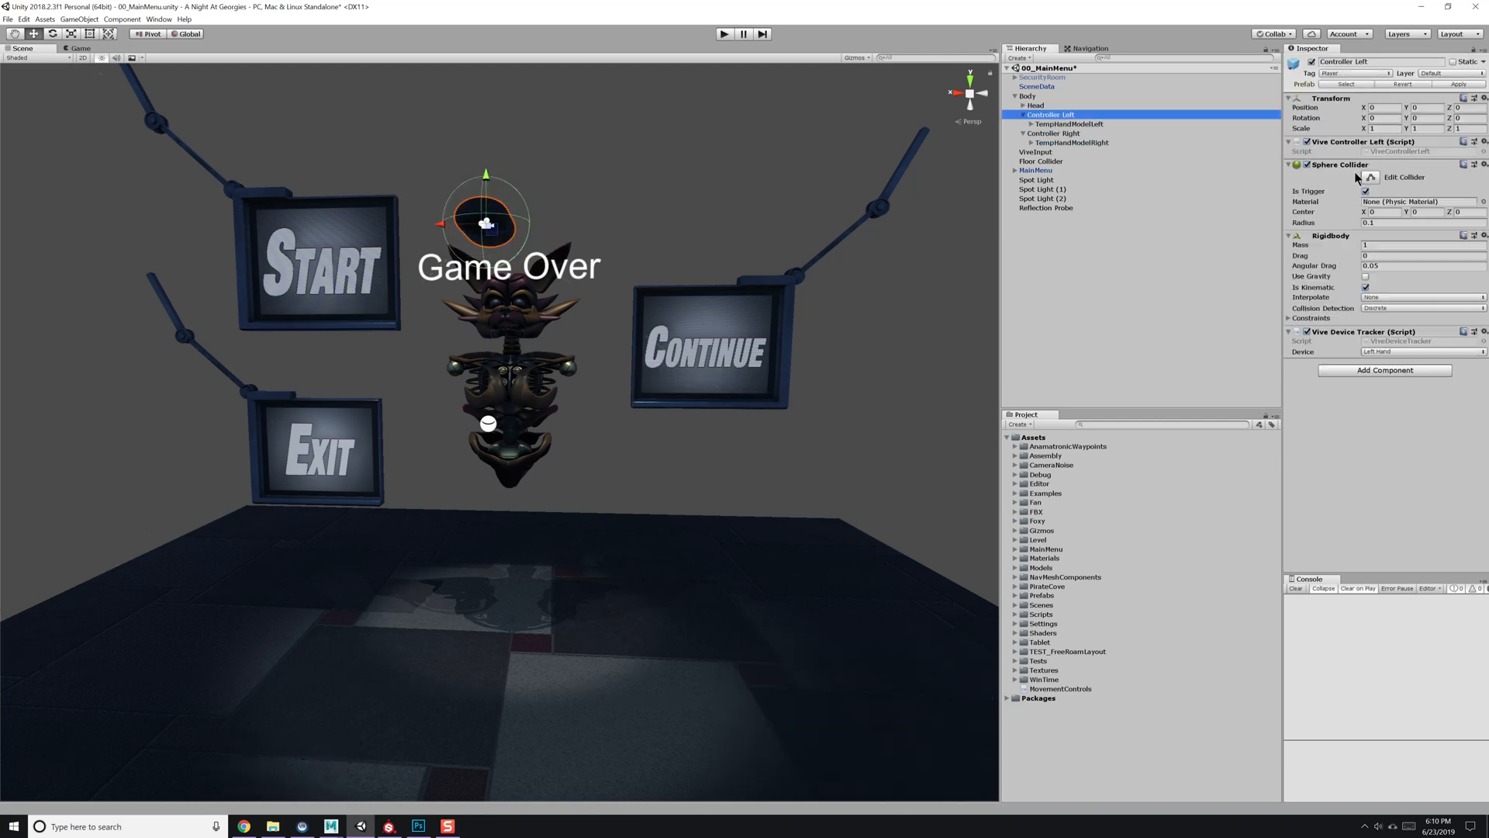
left_click(724, 34)
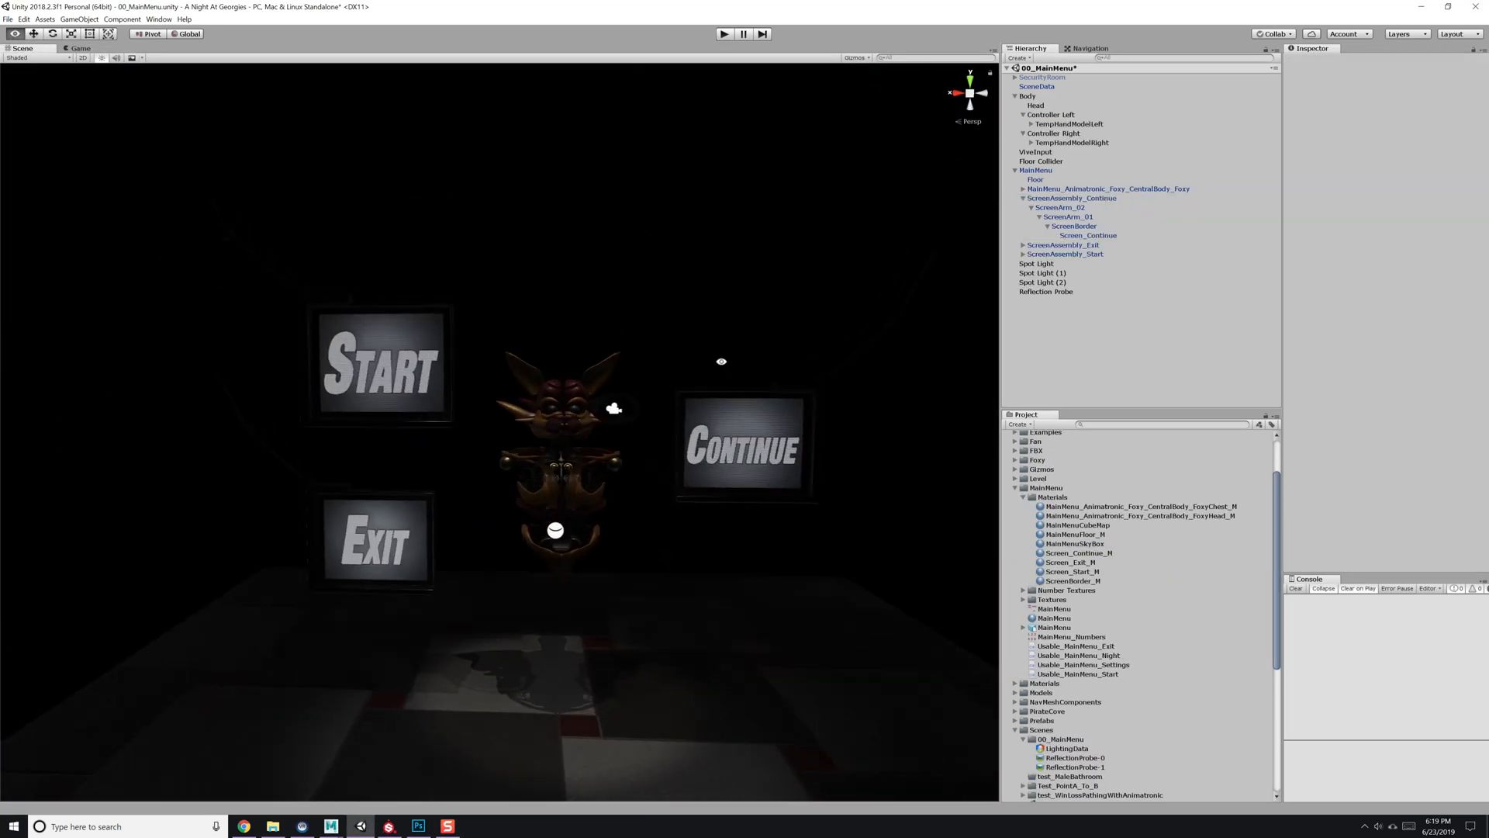
Select Foxy's head mesh and open its Standard (Roughness setup) material's Shader list.
left_click(1042, 281)
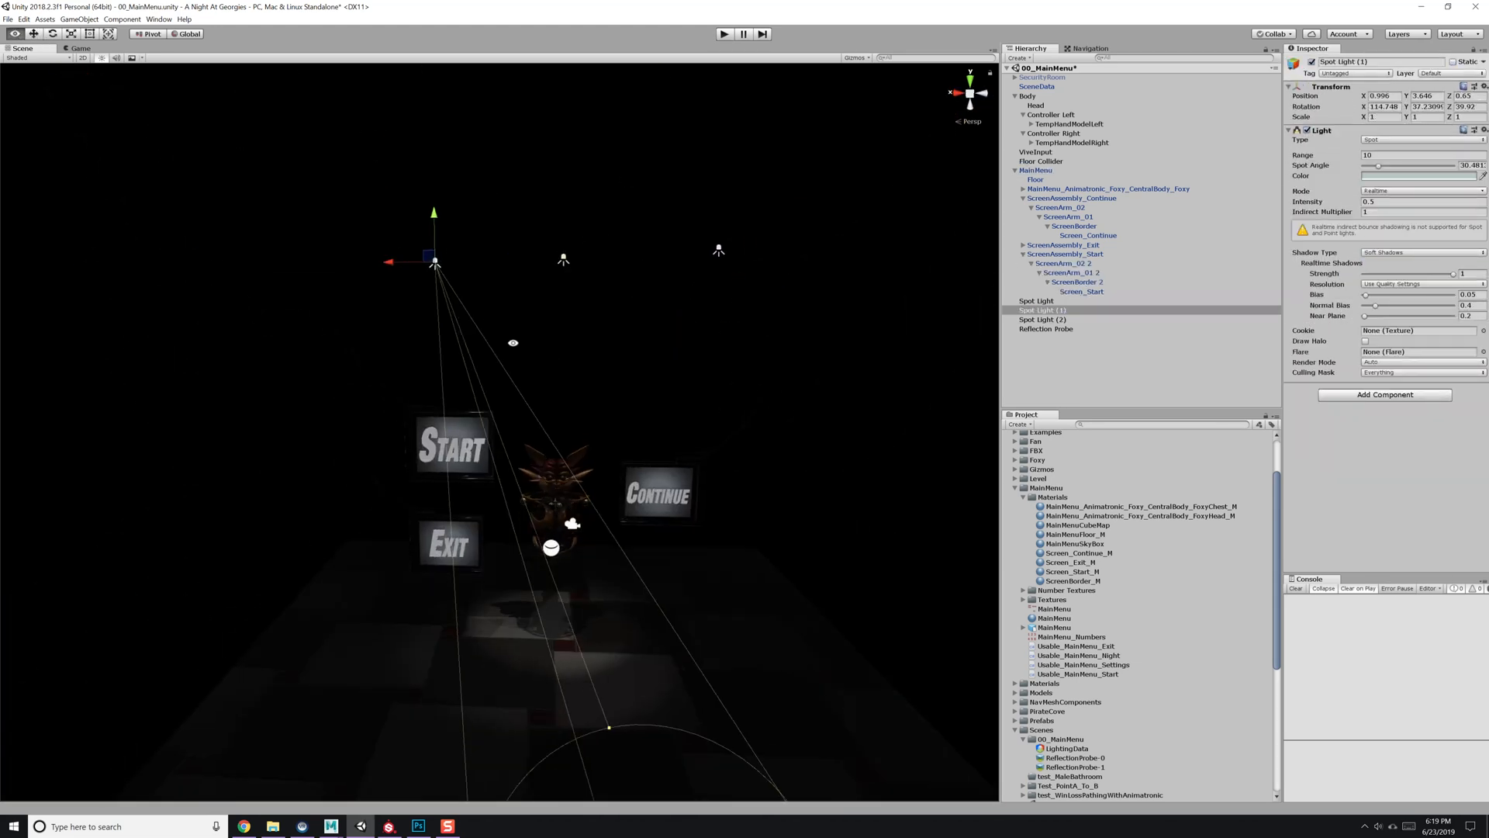
left_click(1036, 300)
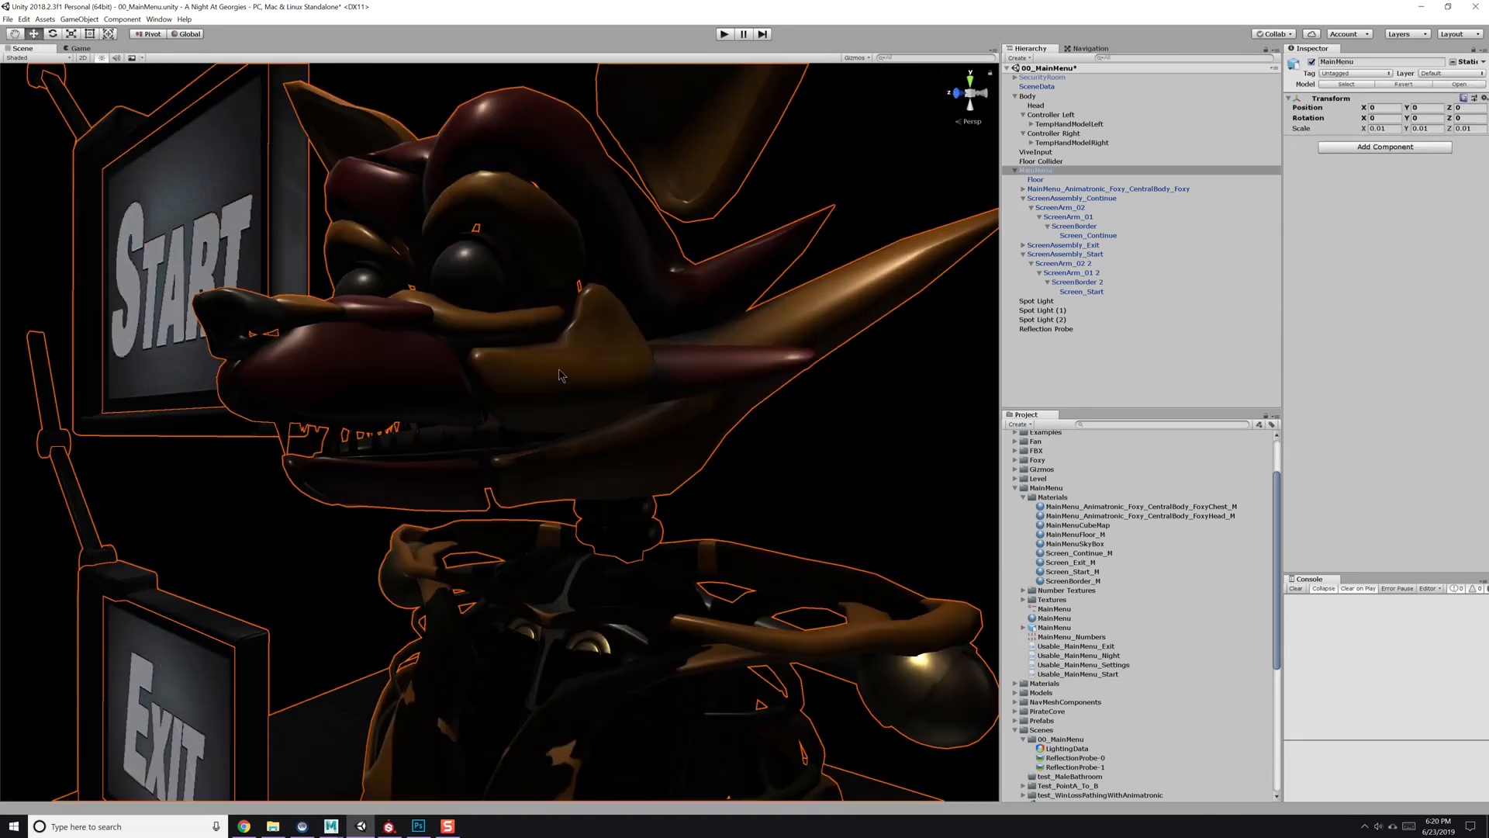
left_click(1109, 189)
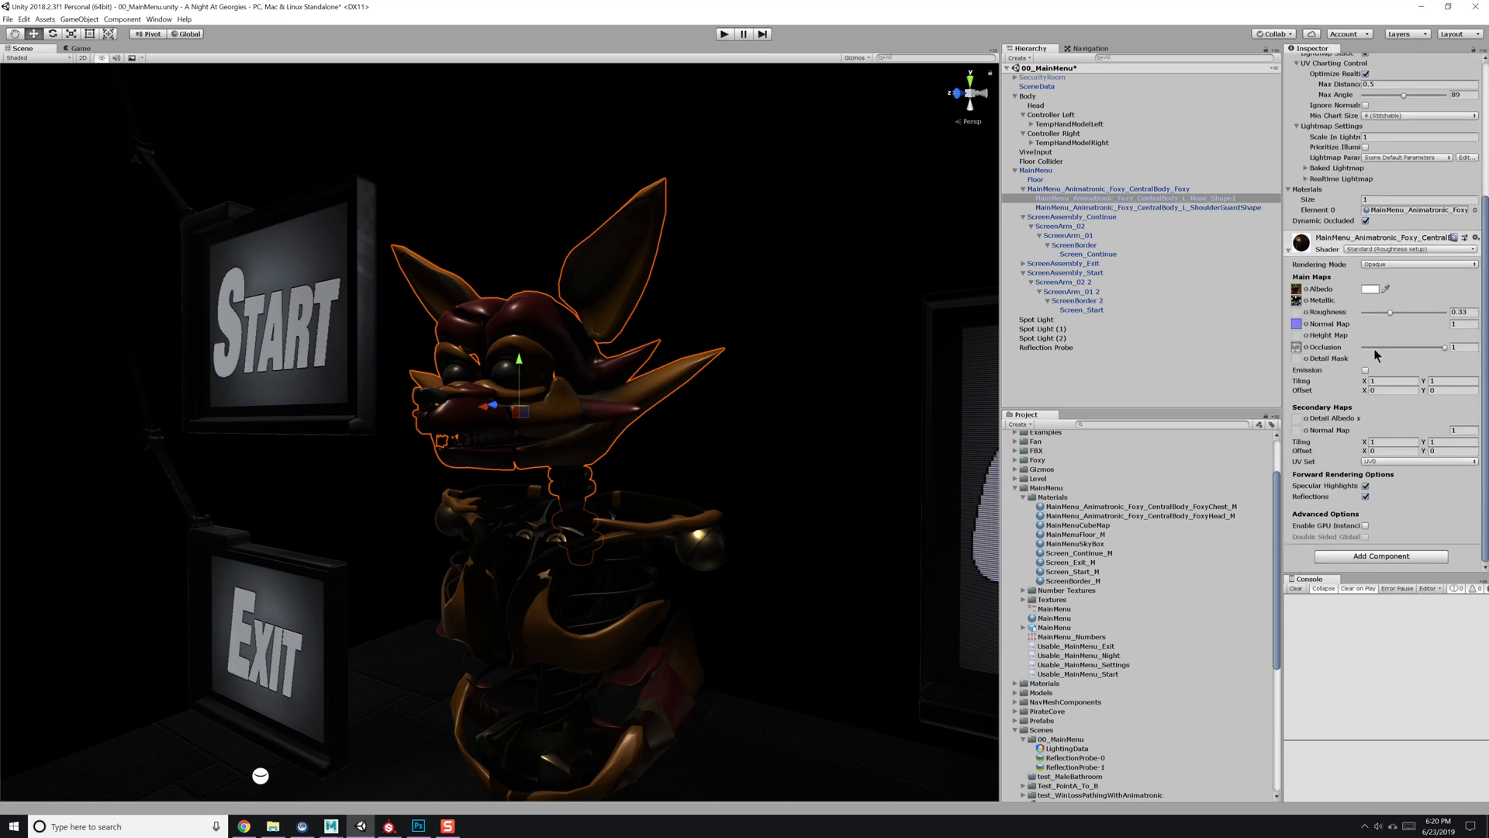
left_click(1420, 249)
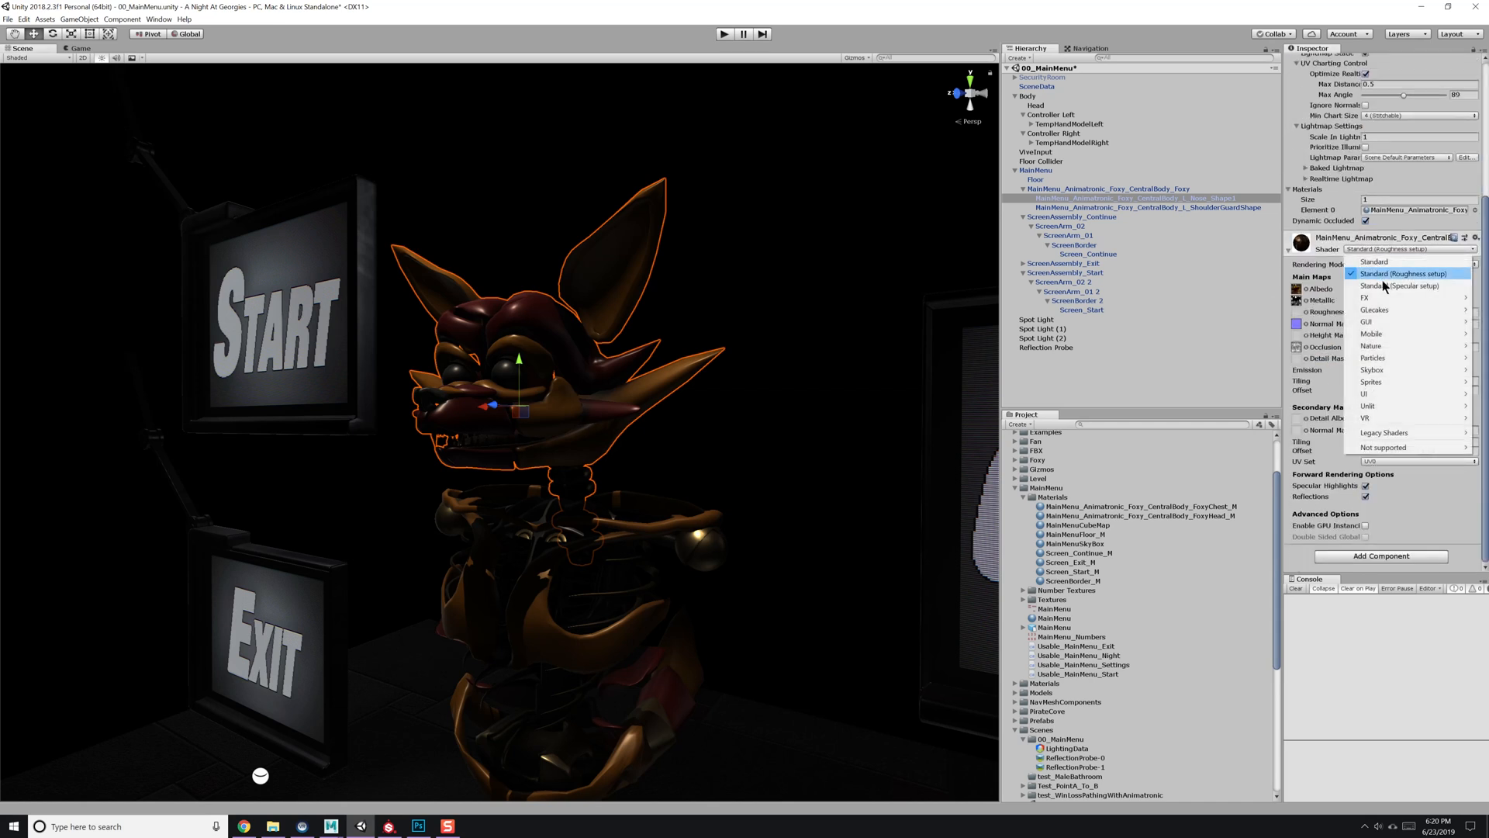